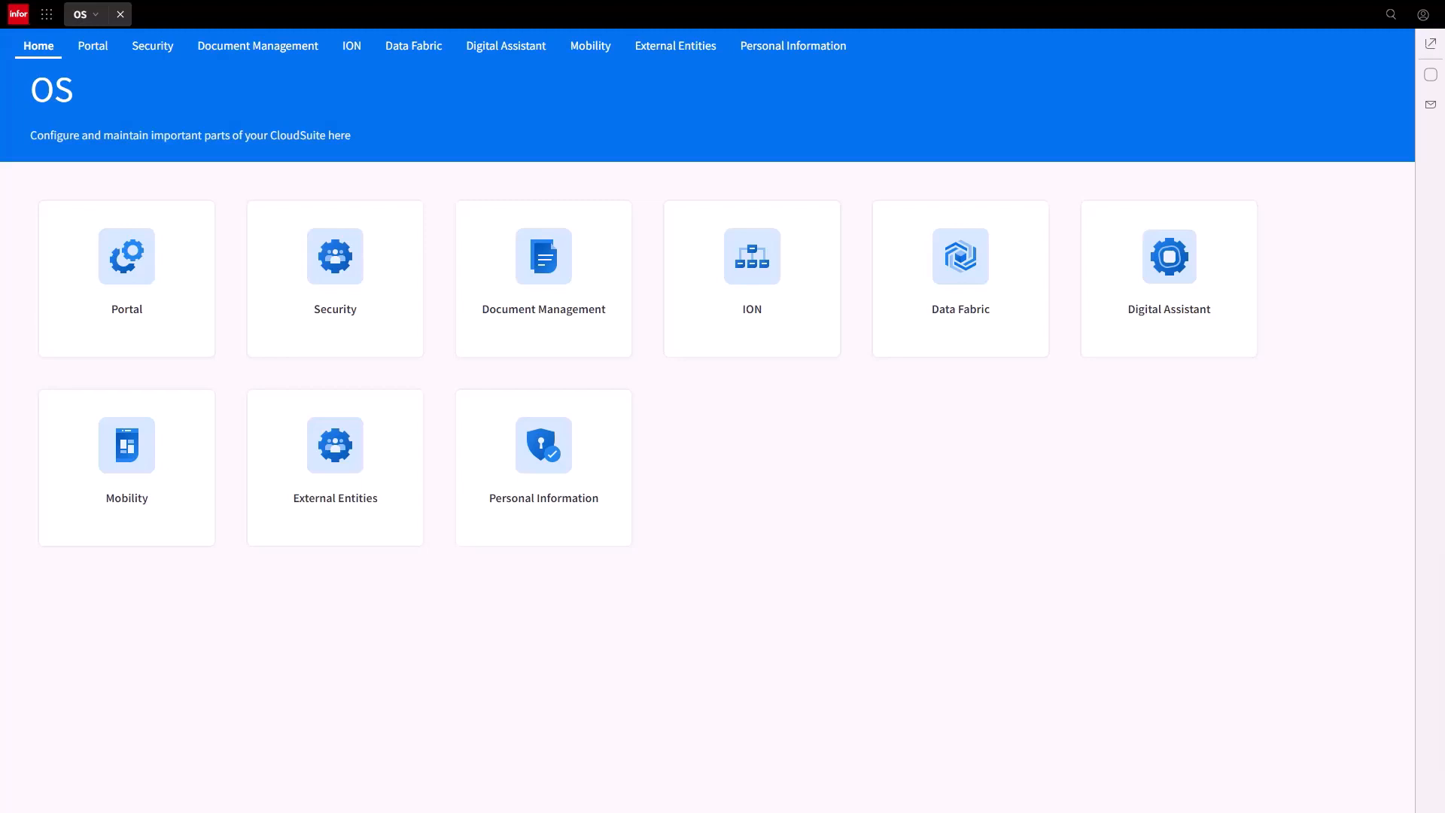
pyautogui.moveTo(129, 592)
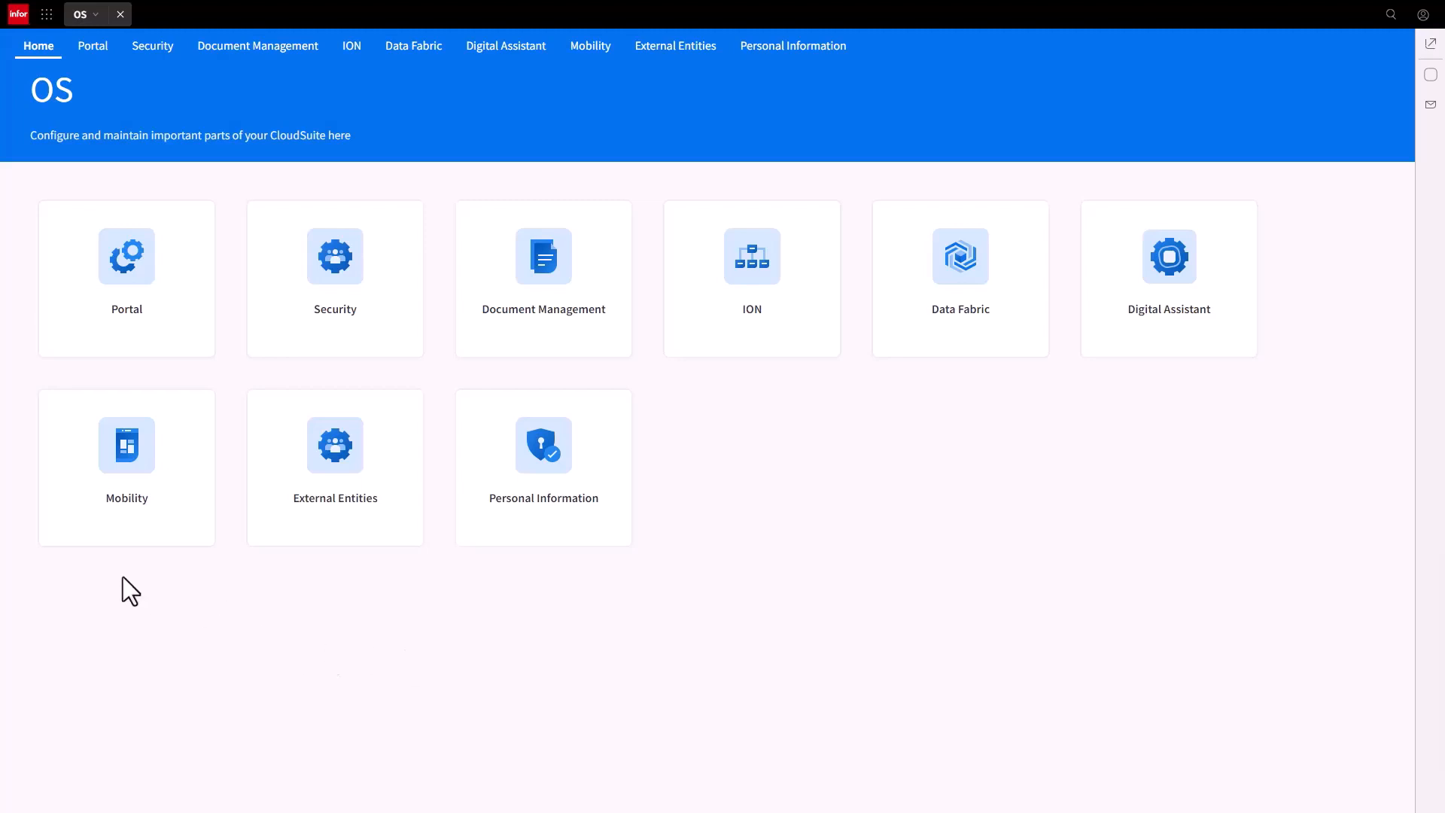
pyautogui.moveTo(35, 187)
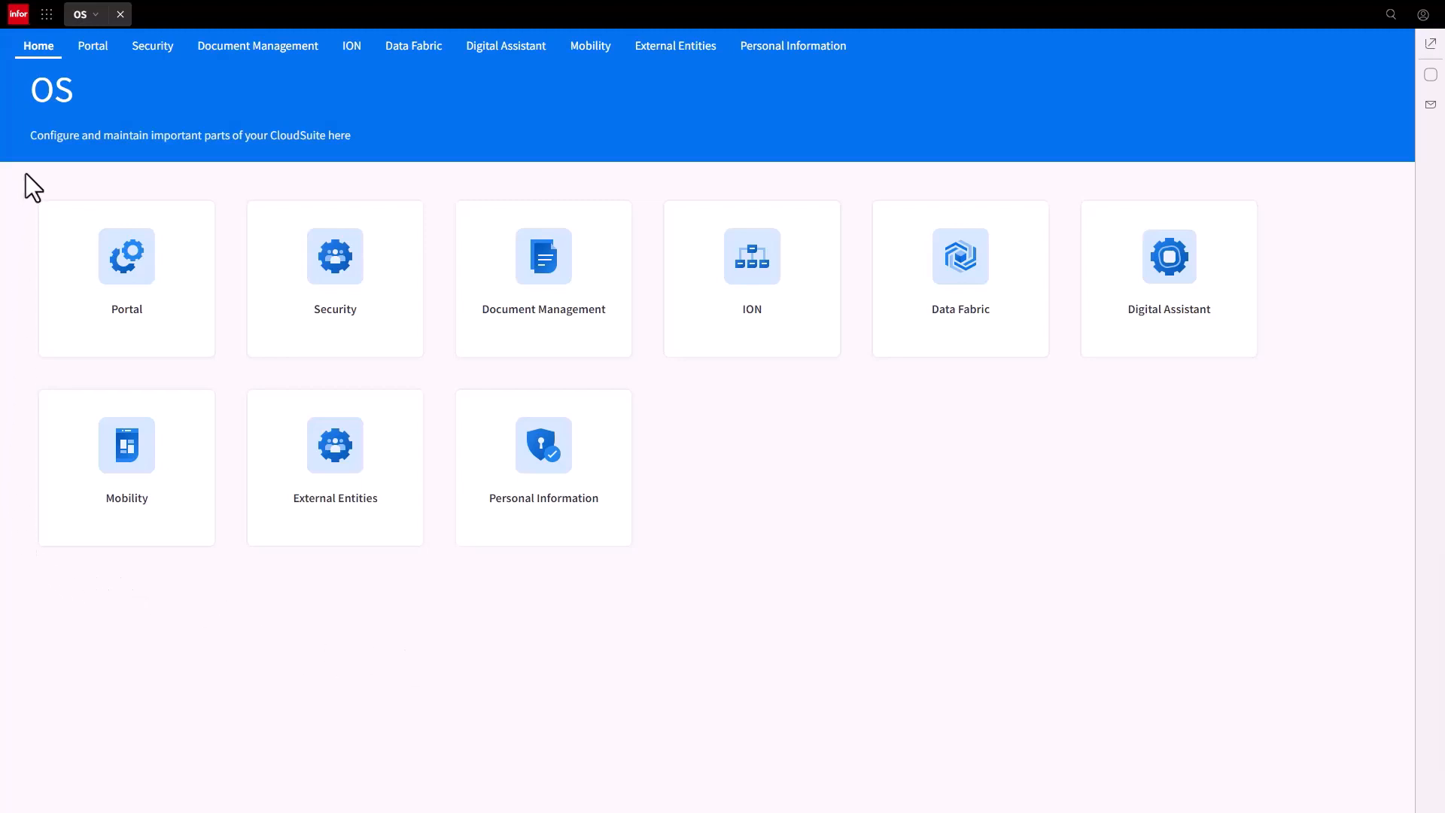
pyautogui.moveTo(46, 15)
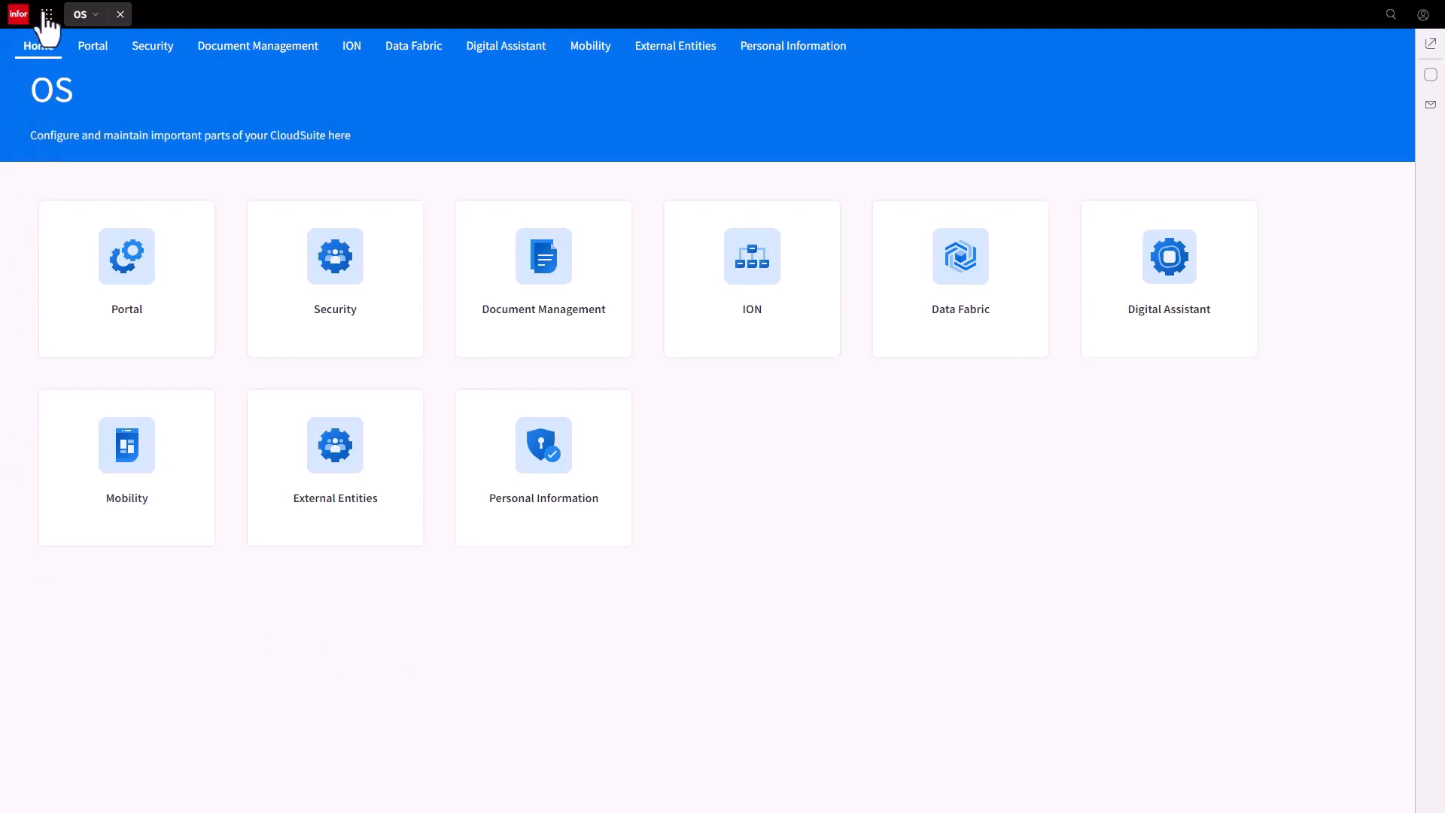
# - Open the Security area from OS Home so the Users list with one active user shows
pyautogui.click(46, 13)
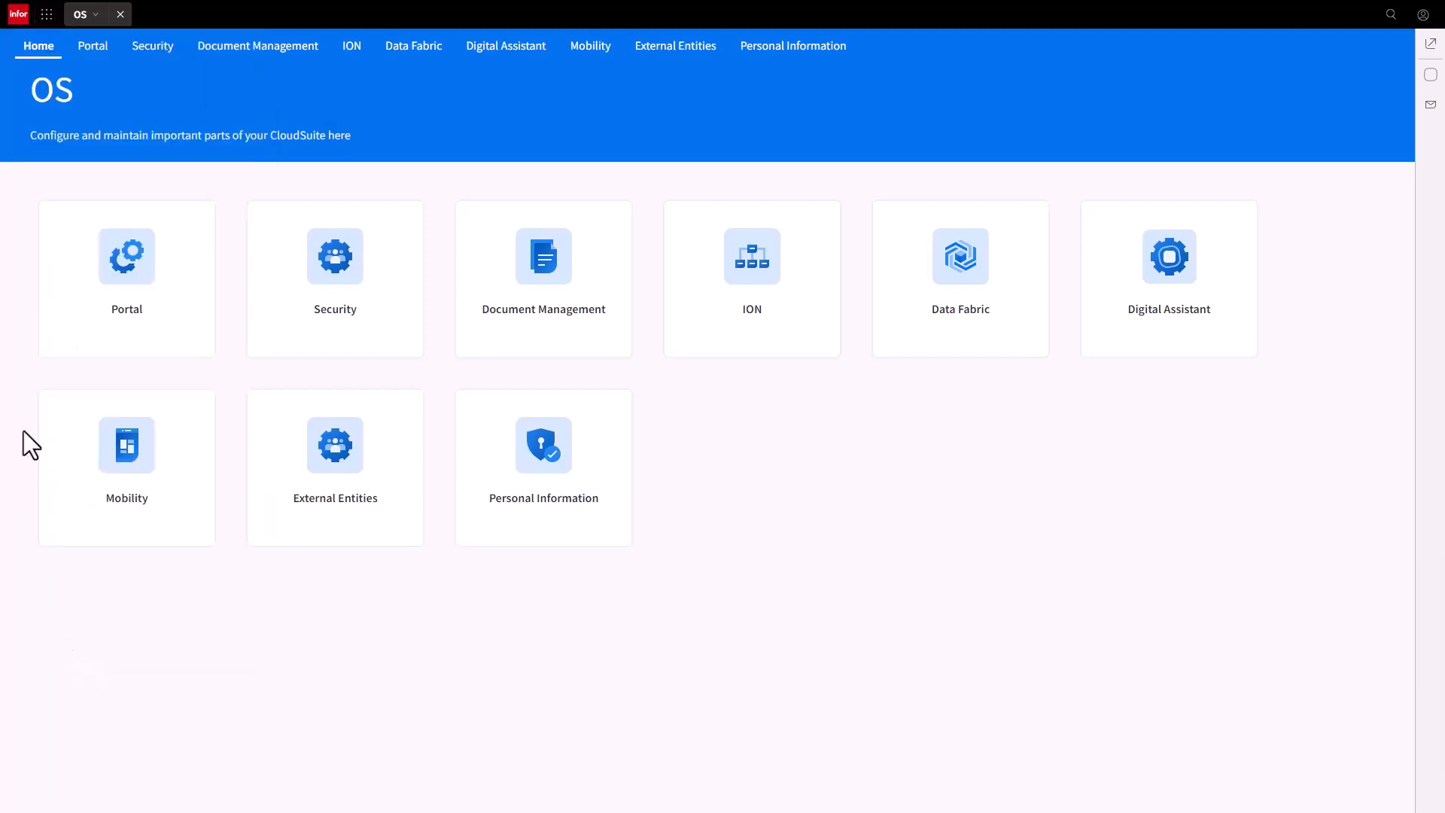
pyautogui.moveTo(152, 47)
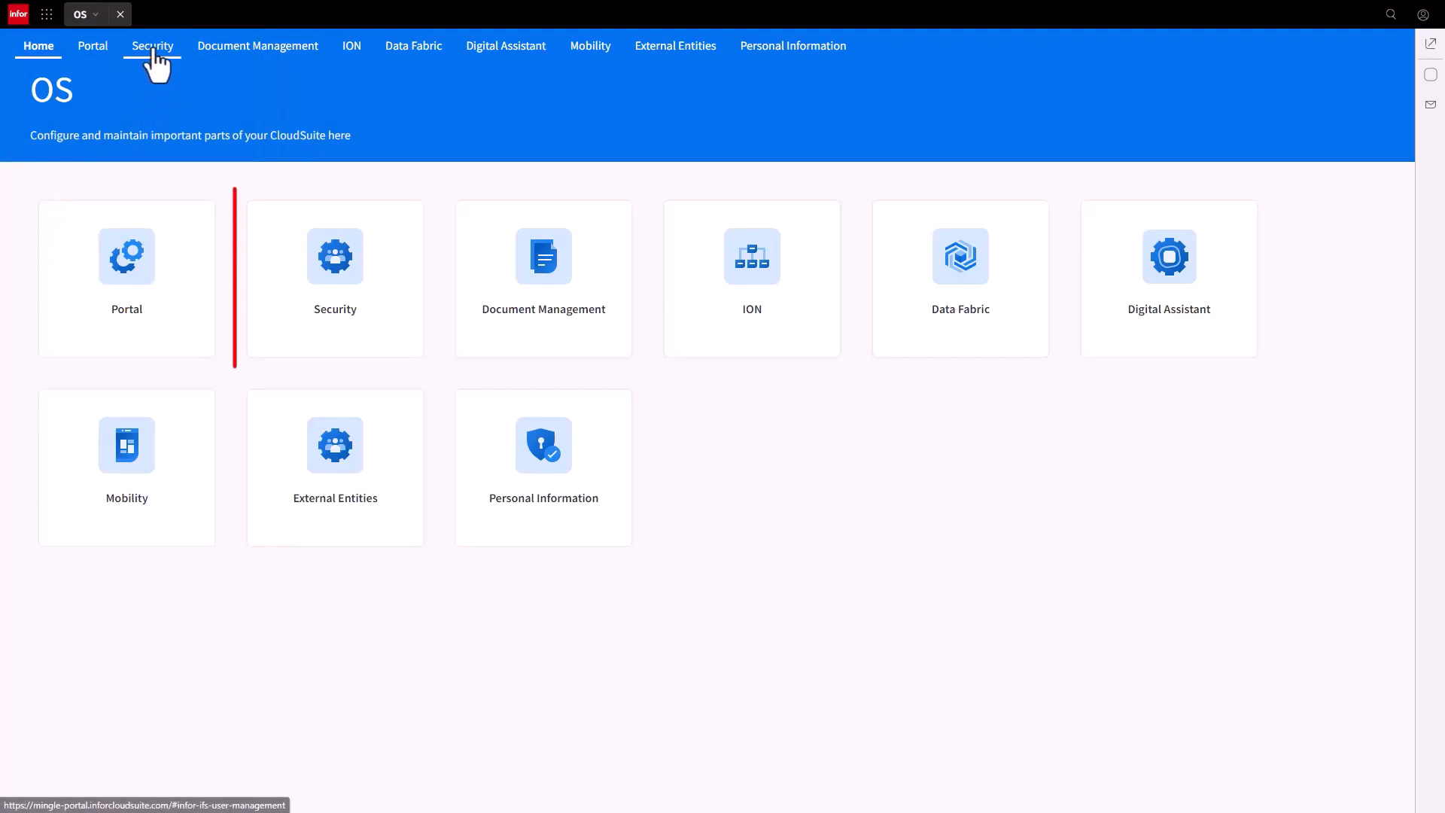
pyautogui.moveTo(334, 278)
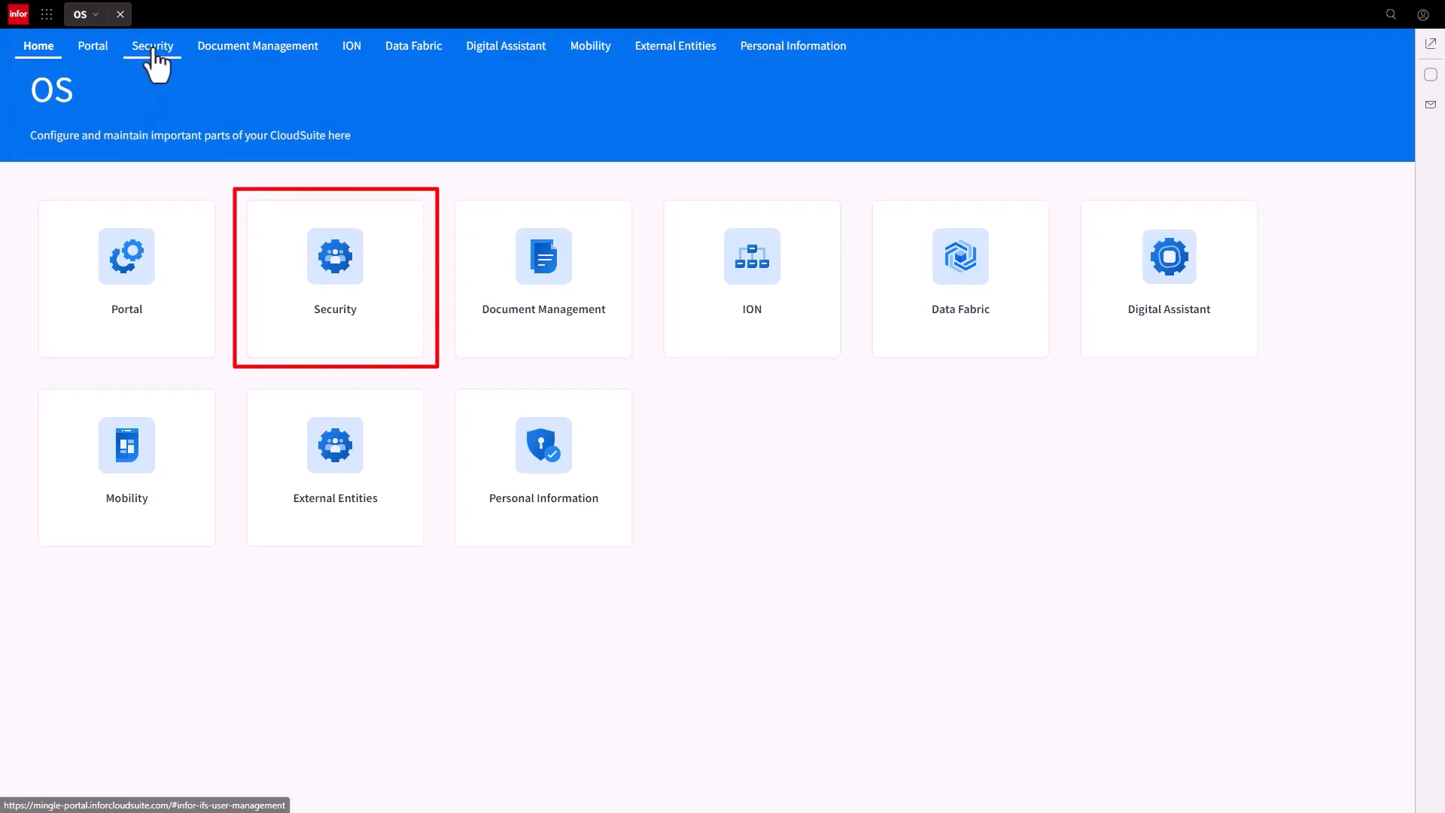
pyautogui.click(334, 277)
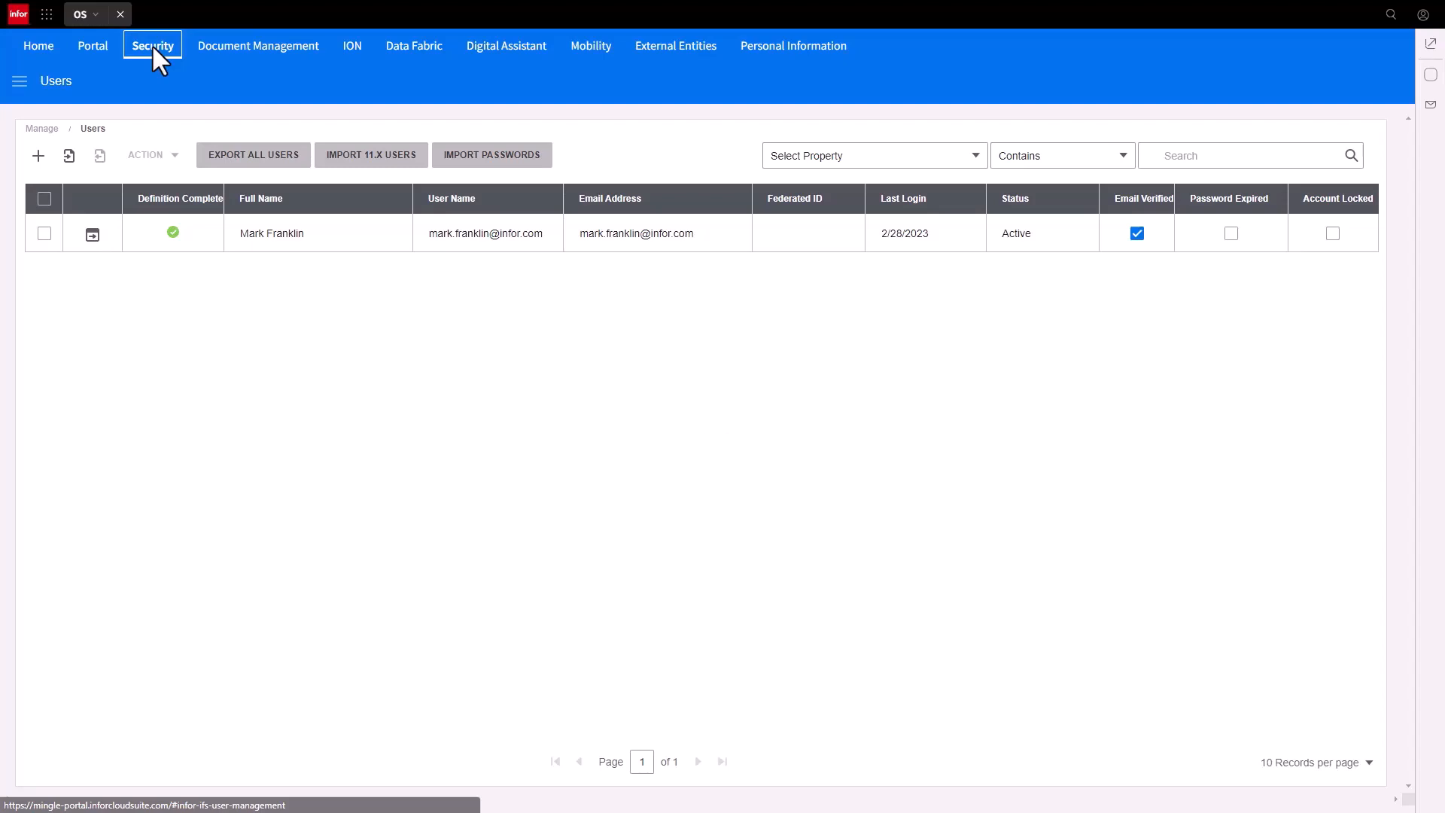
pyautogui.moveTo(20, 82)
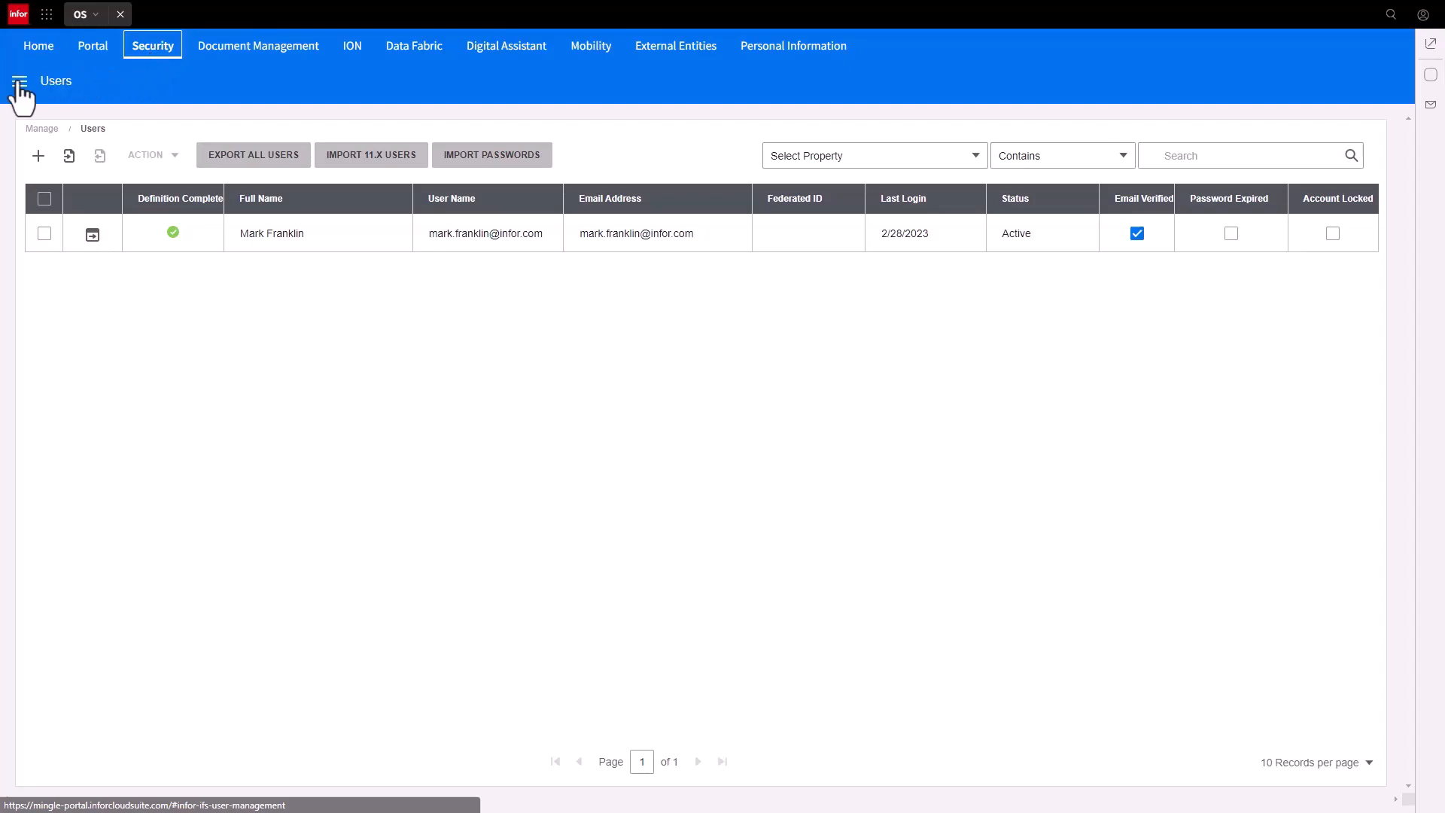
# - Enable SCIM Service under Manage Features in Security General Settings and save
pyautogui.click(18, 79)
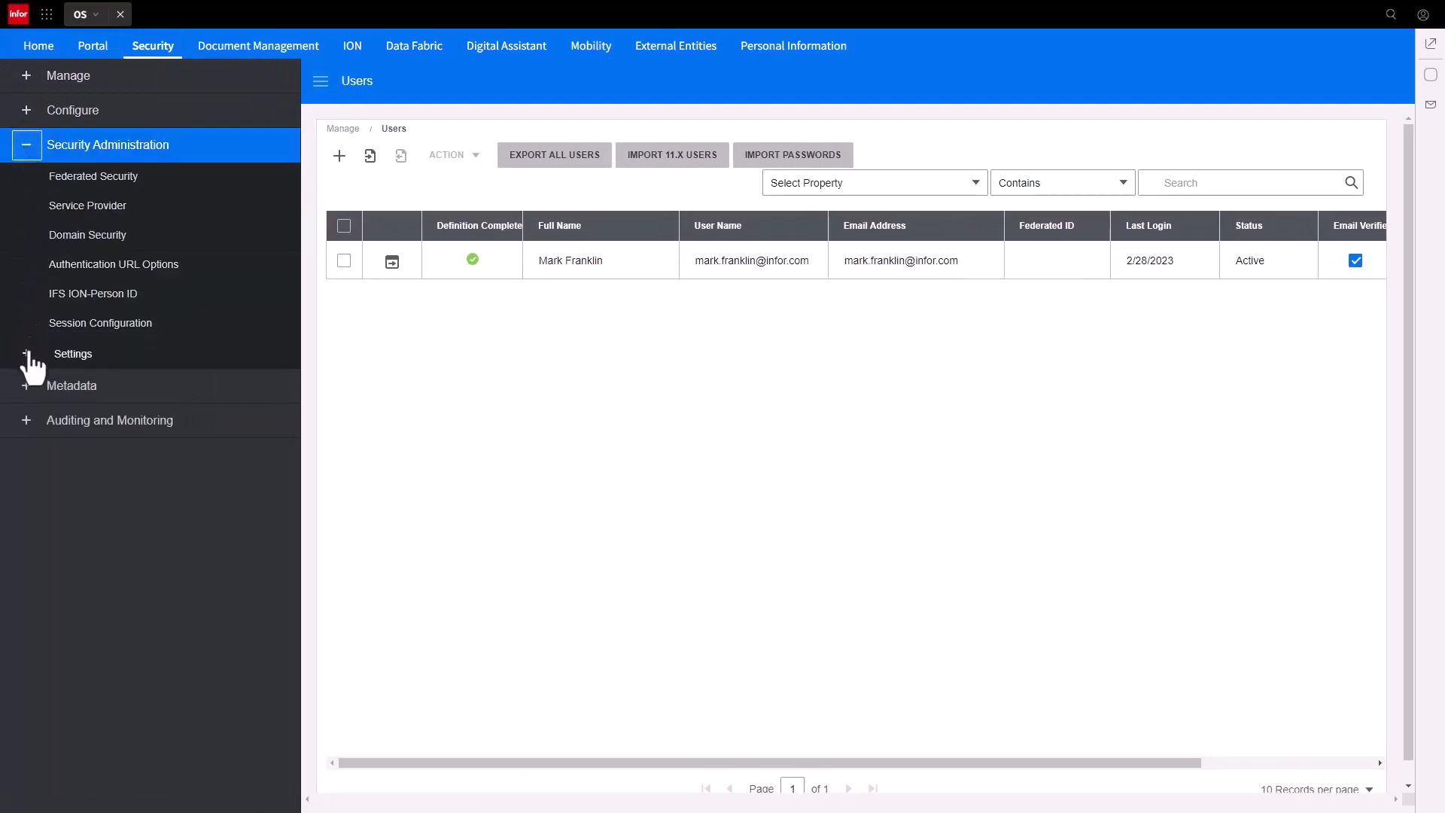
pyautogui.click(73, 352)
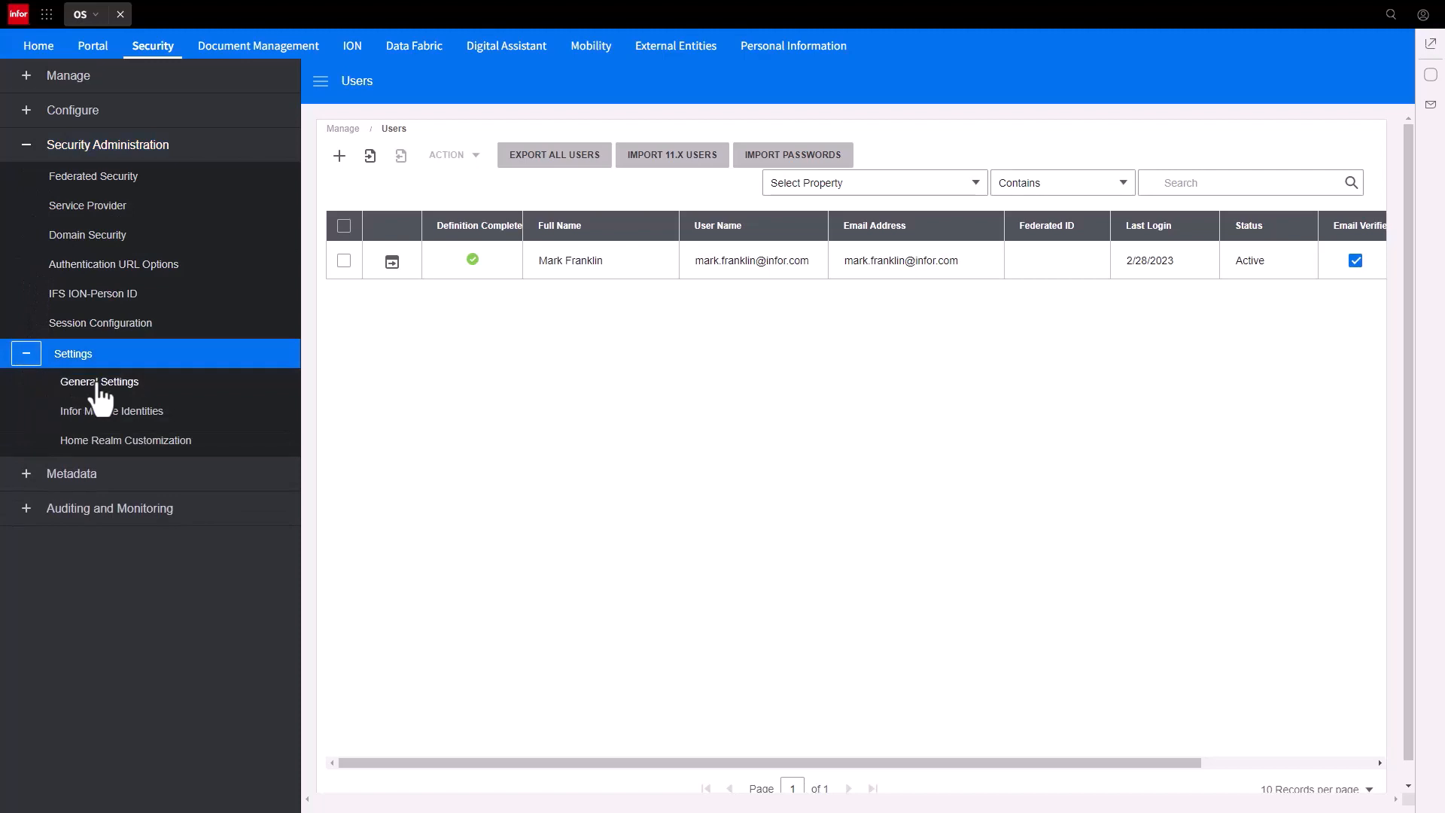
pyautogui.click(99, 380)
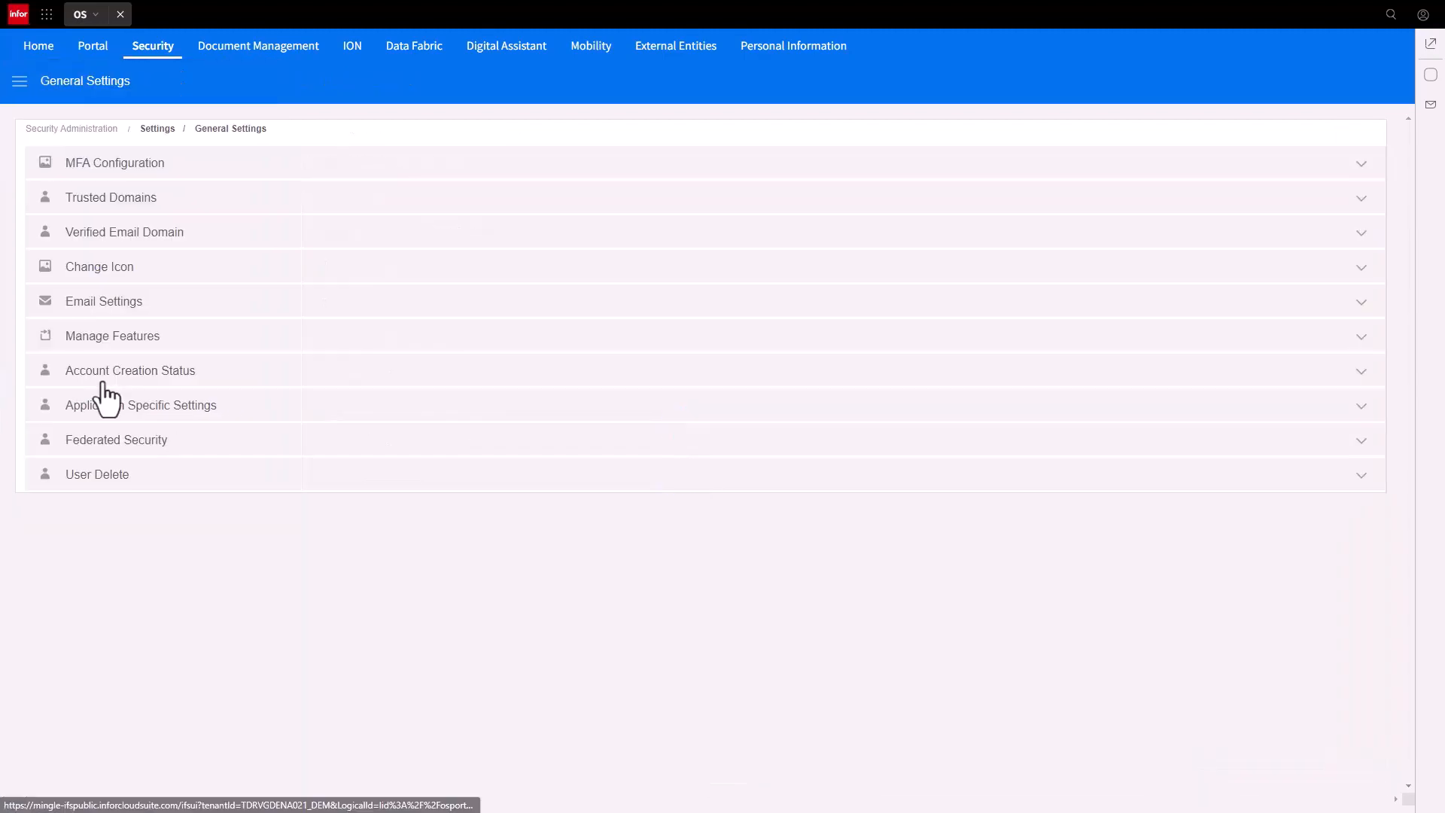
pyautogui.click(113, 335)
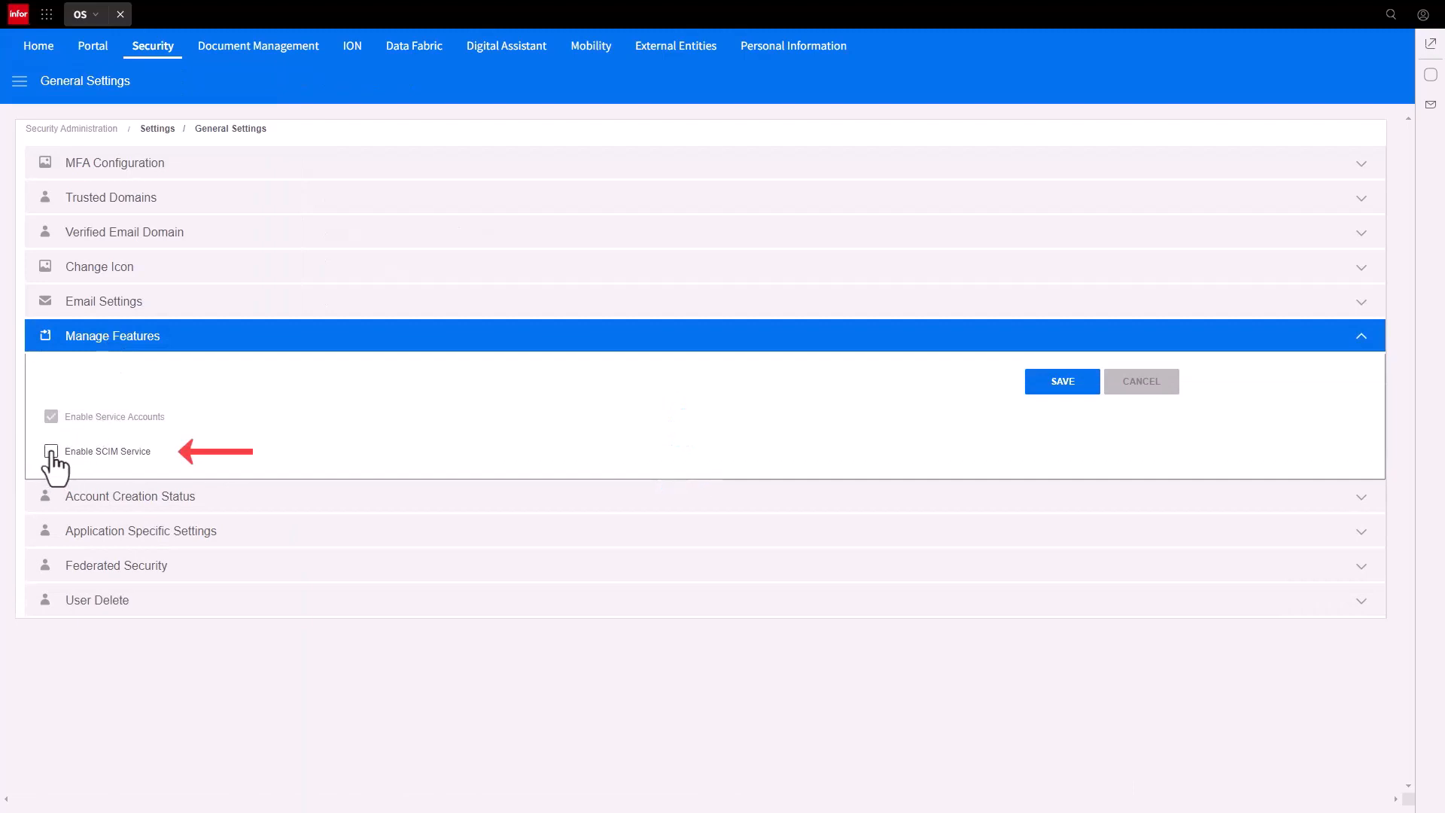
pyautogui.click(52, 450)
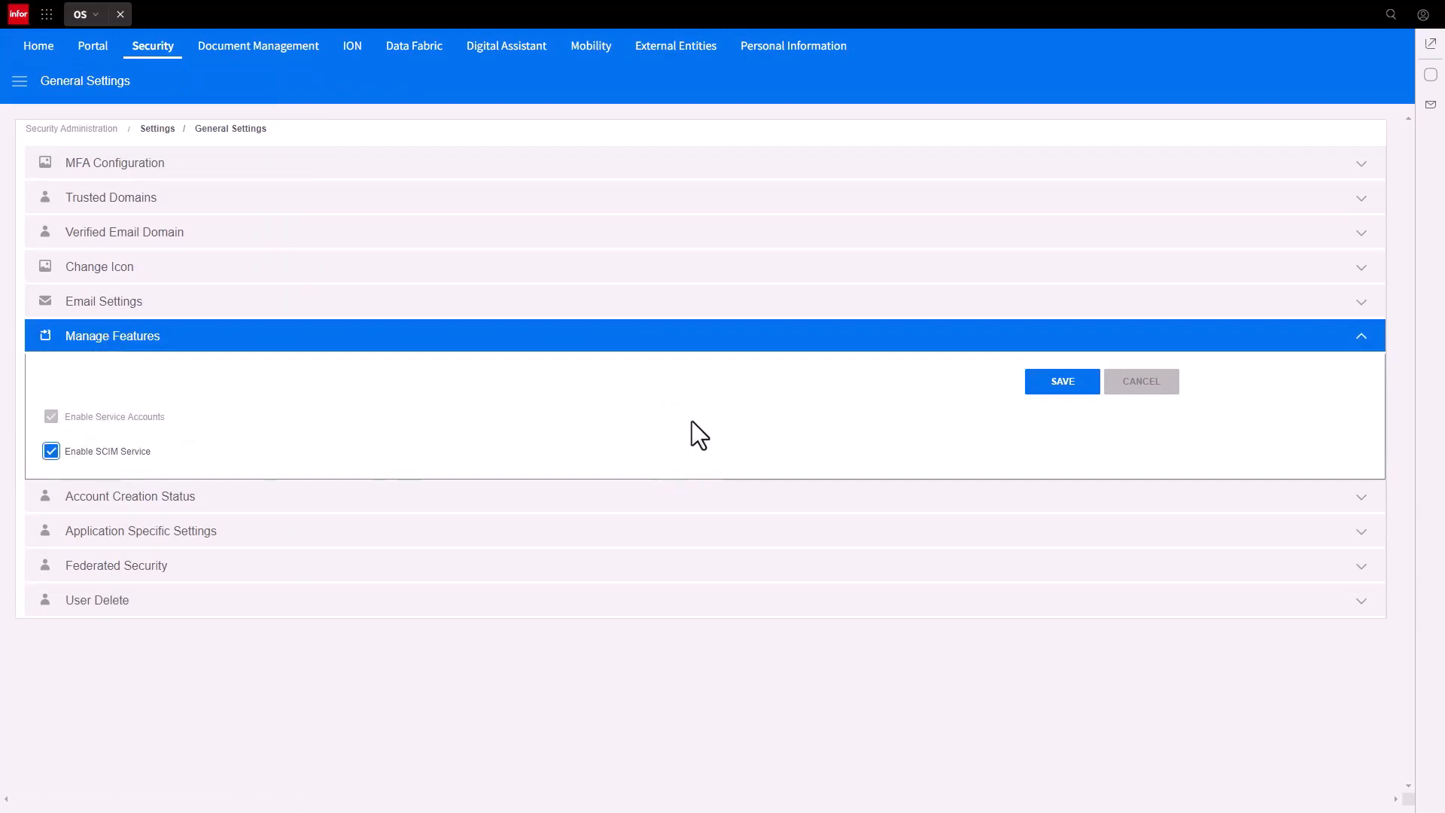
pyautogui.click(1061, 380)
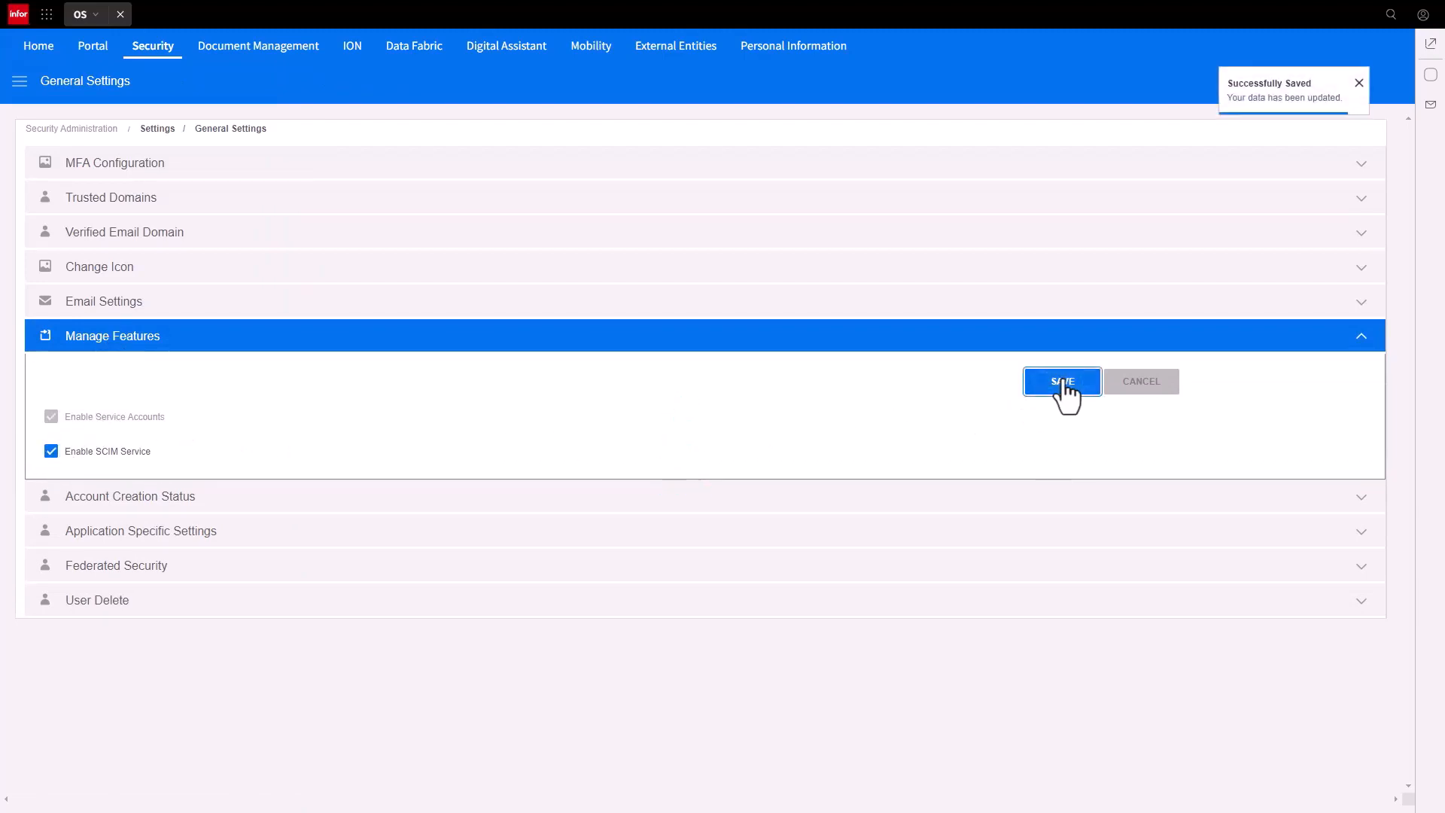
pyautogui.moveTo(615, 404)
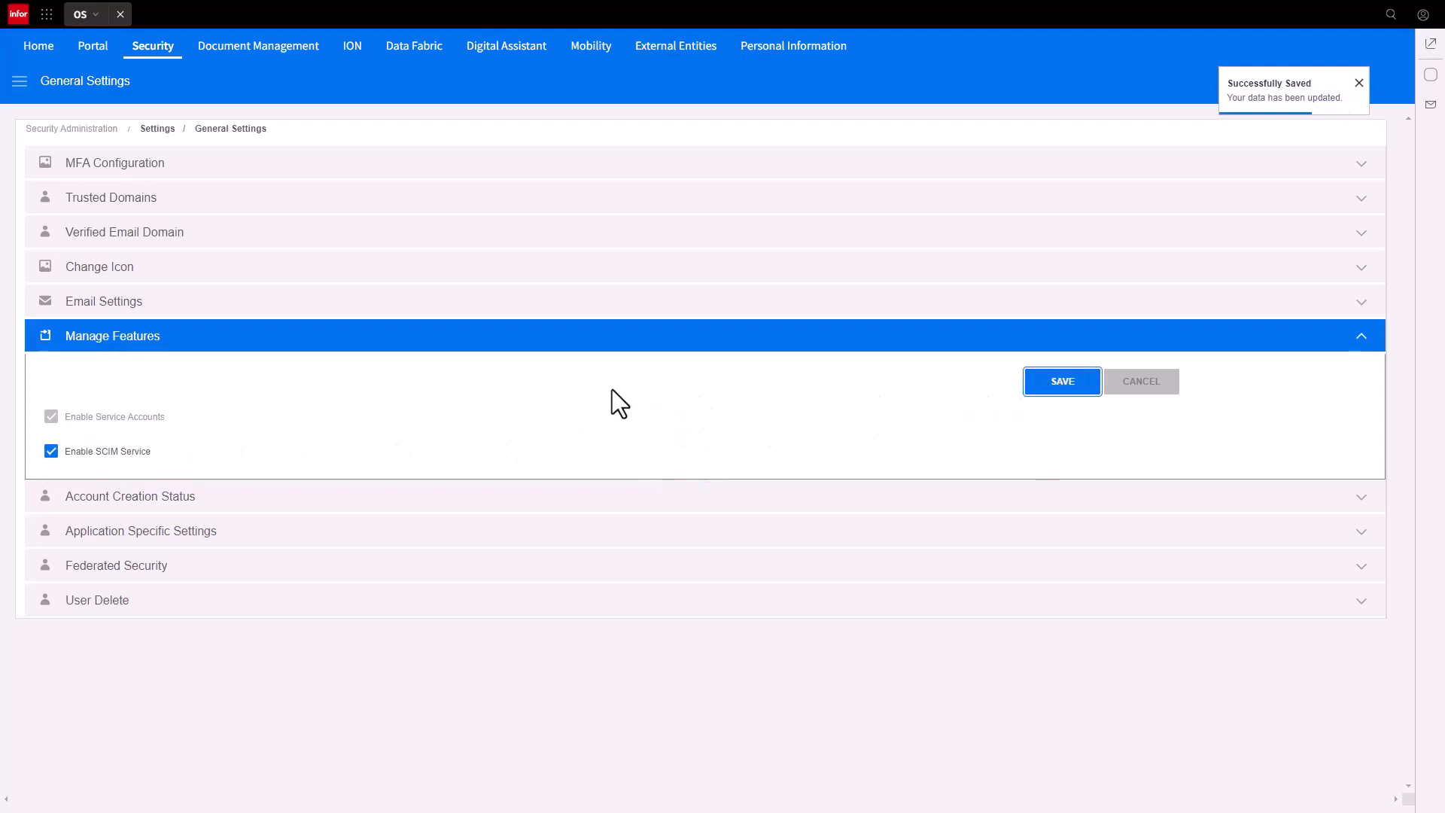
pyautogui.moveTo(536, 390)
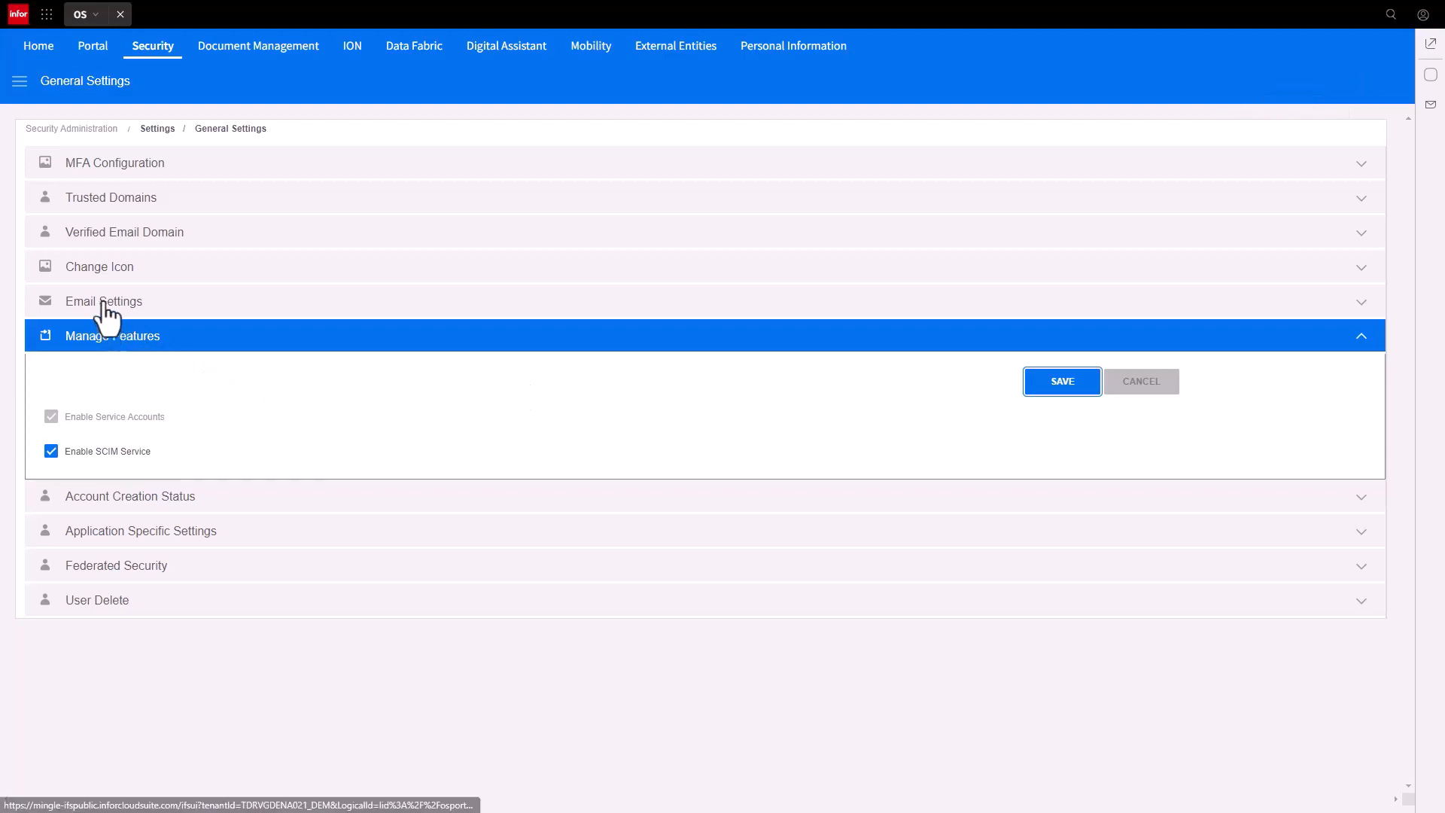
# - Untick 'Send email to new users automatically' in Email Settings, save and confirm Yes
pyautogui.click(104, 301)
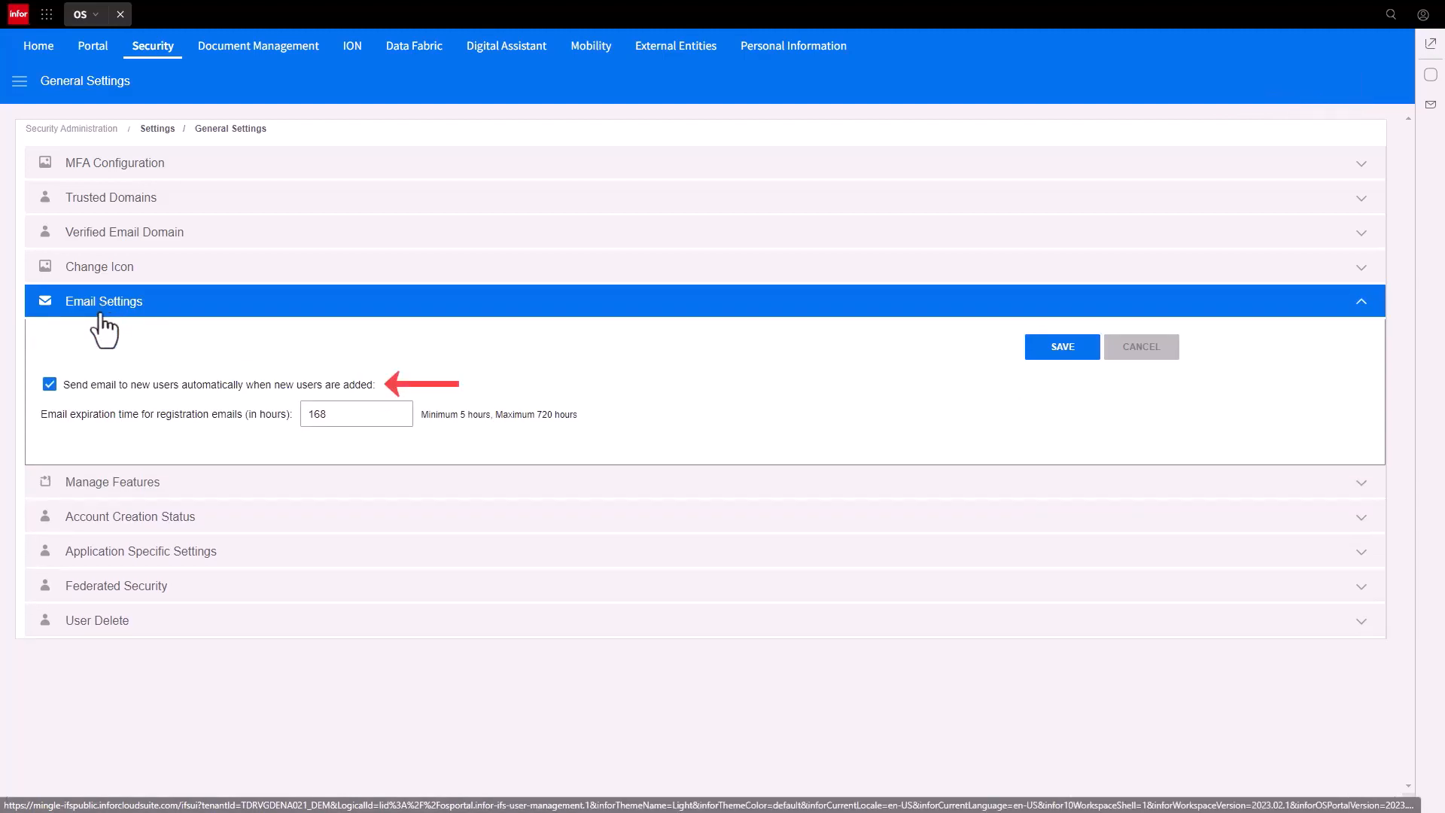
pyautogui.moveTo(99, 364)
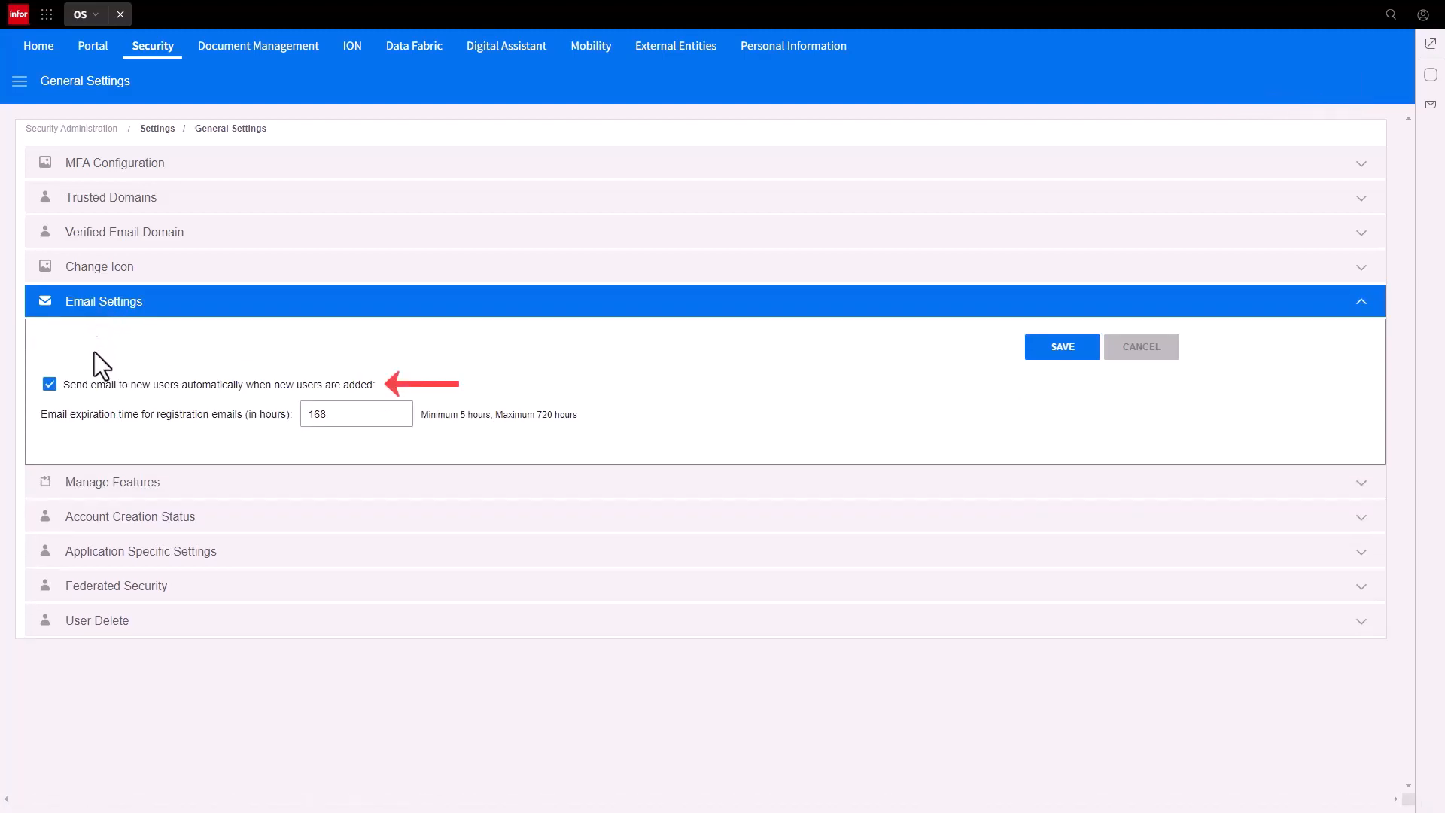
pyautogui.click(48, 384)
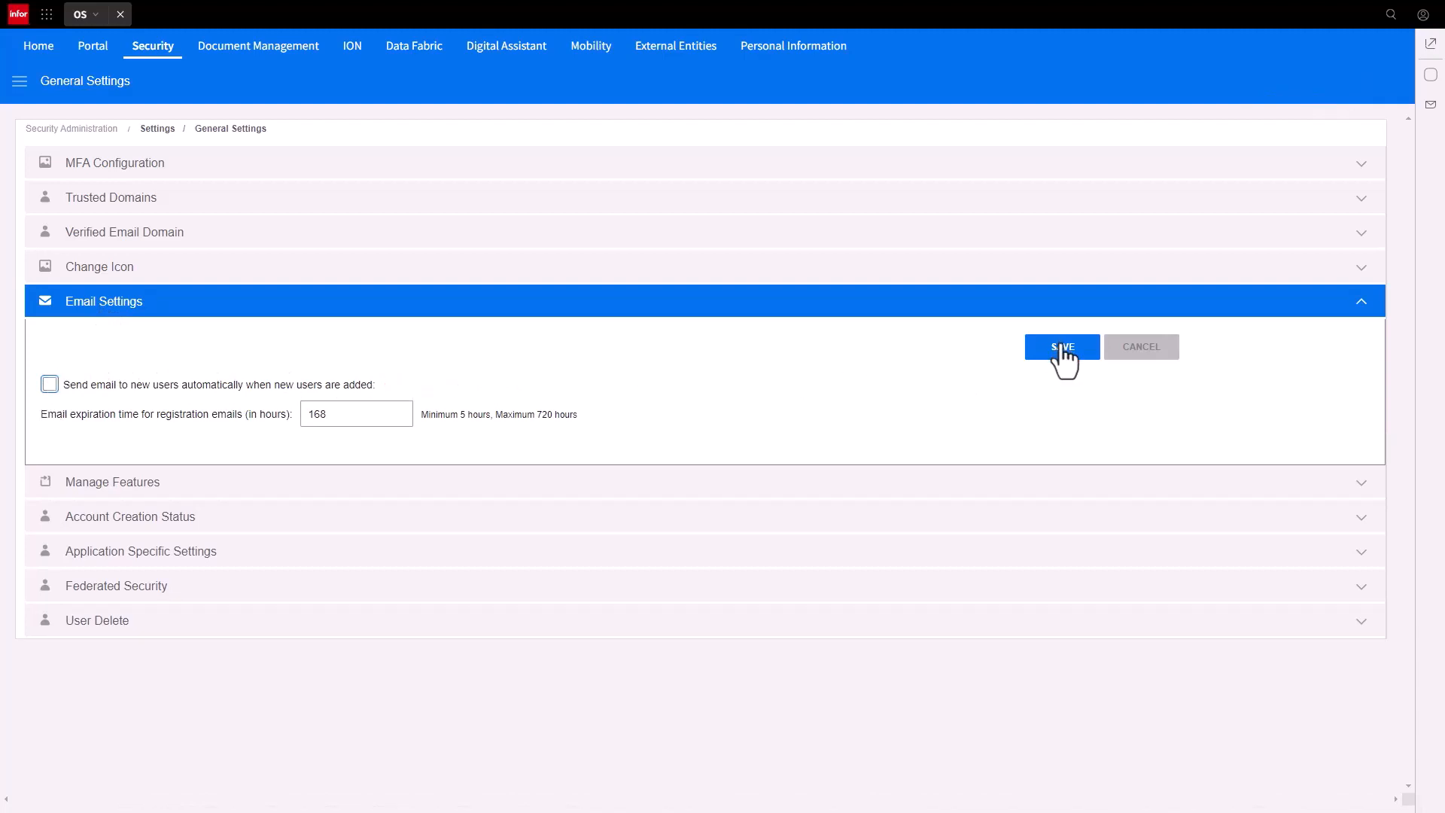
pyautogui.click(1061, 346)
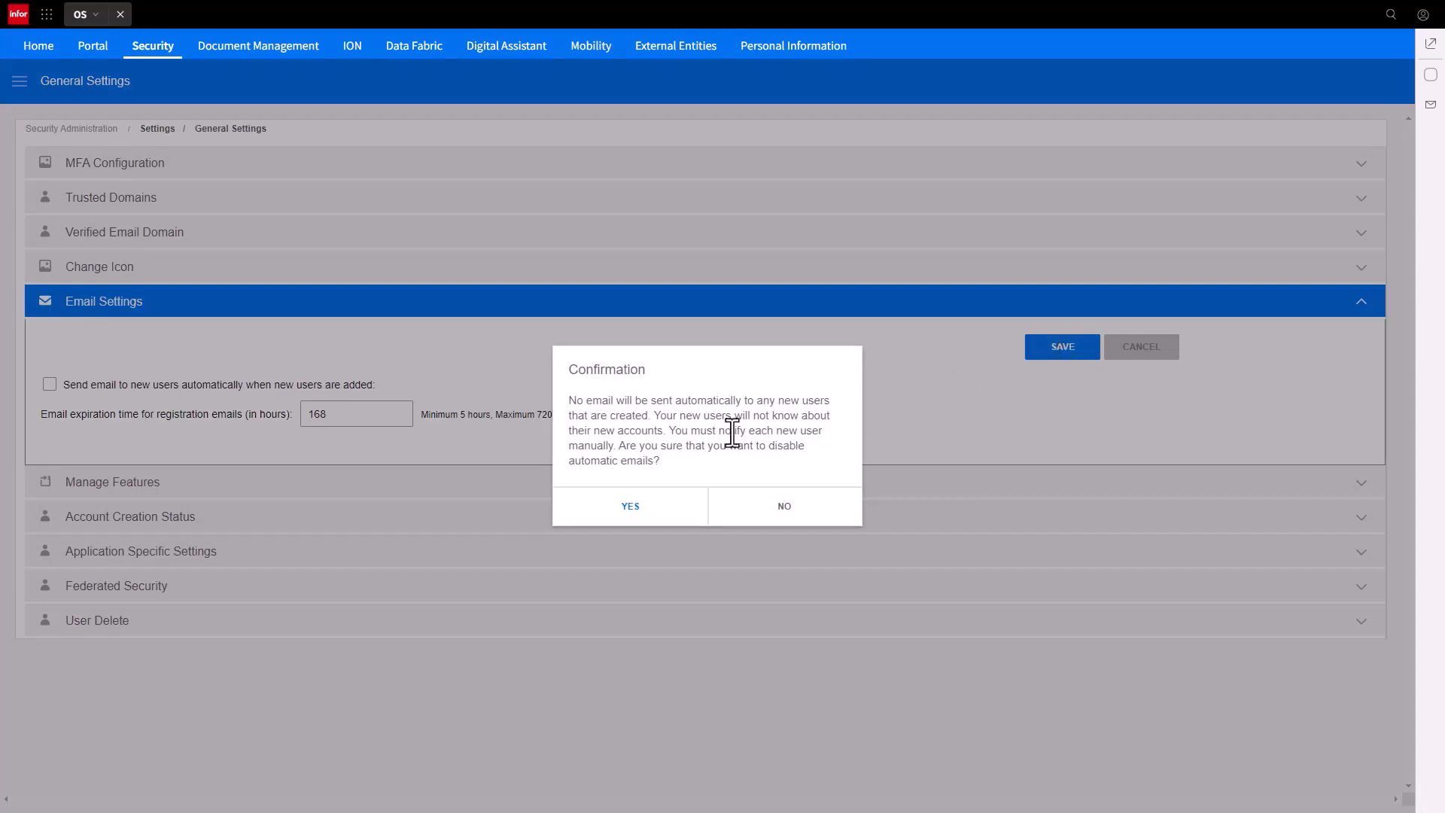
pyautogui.click(630, 505)
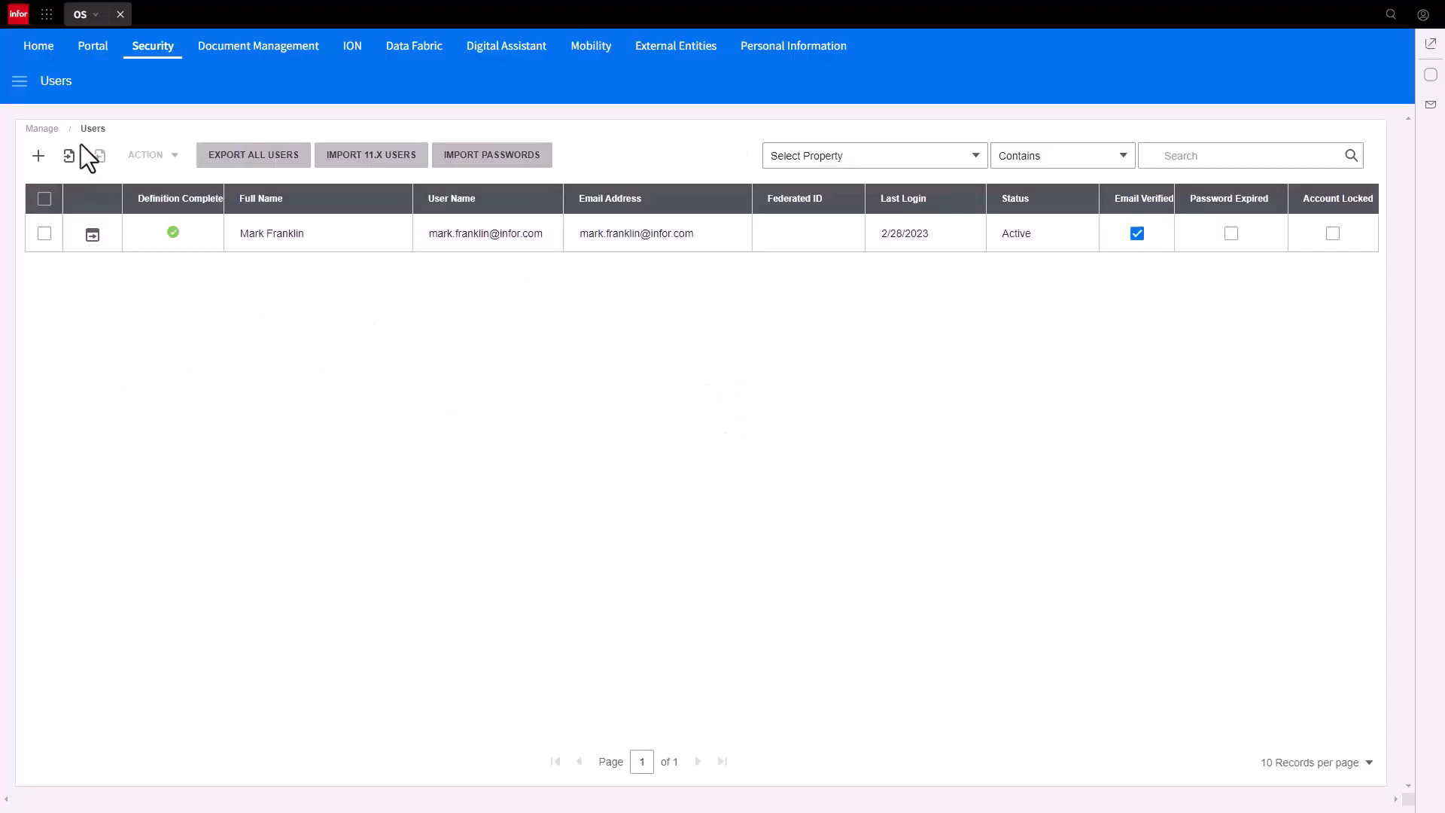
# - Add a new row on the SCIM Accounts page under Manage
pyautogui.click(19, 82)
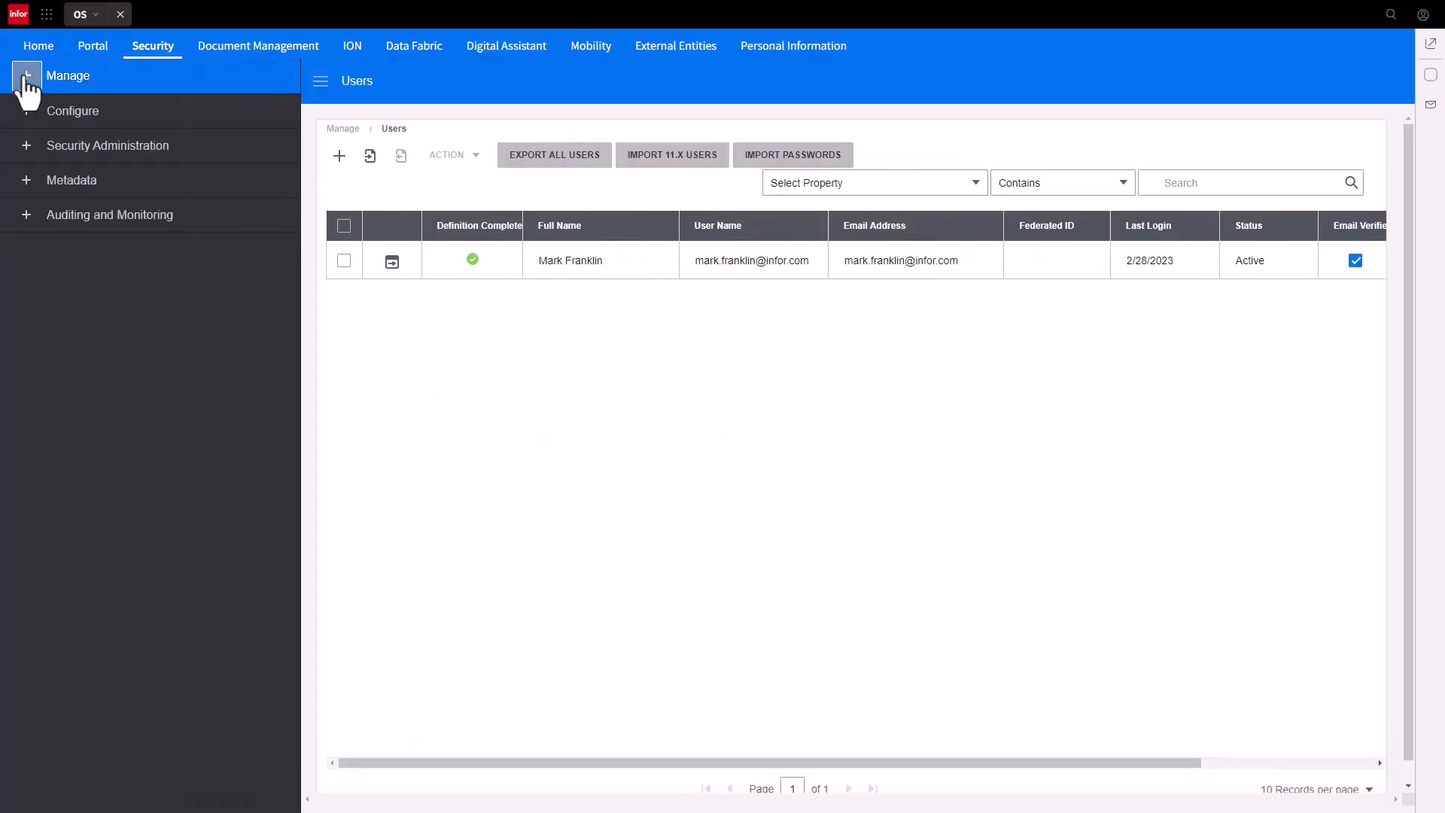
pyautogui.click(68, 75)
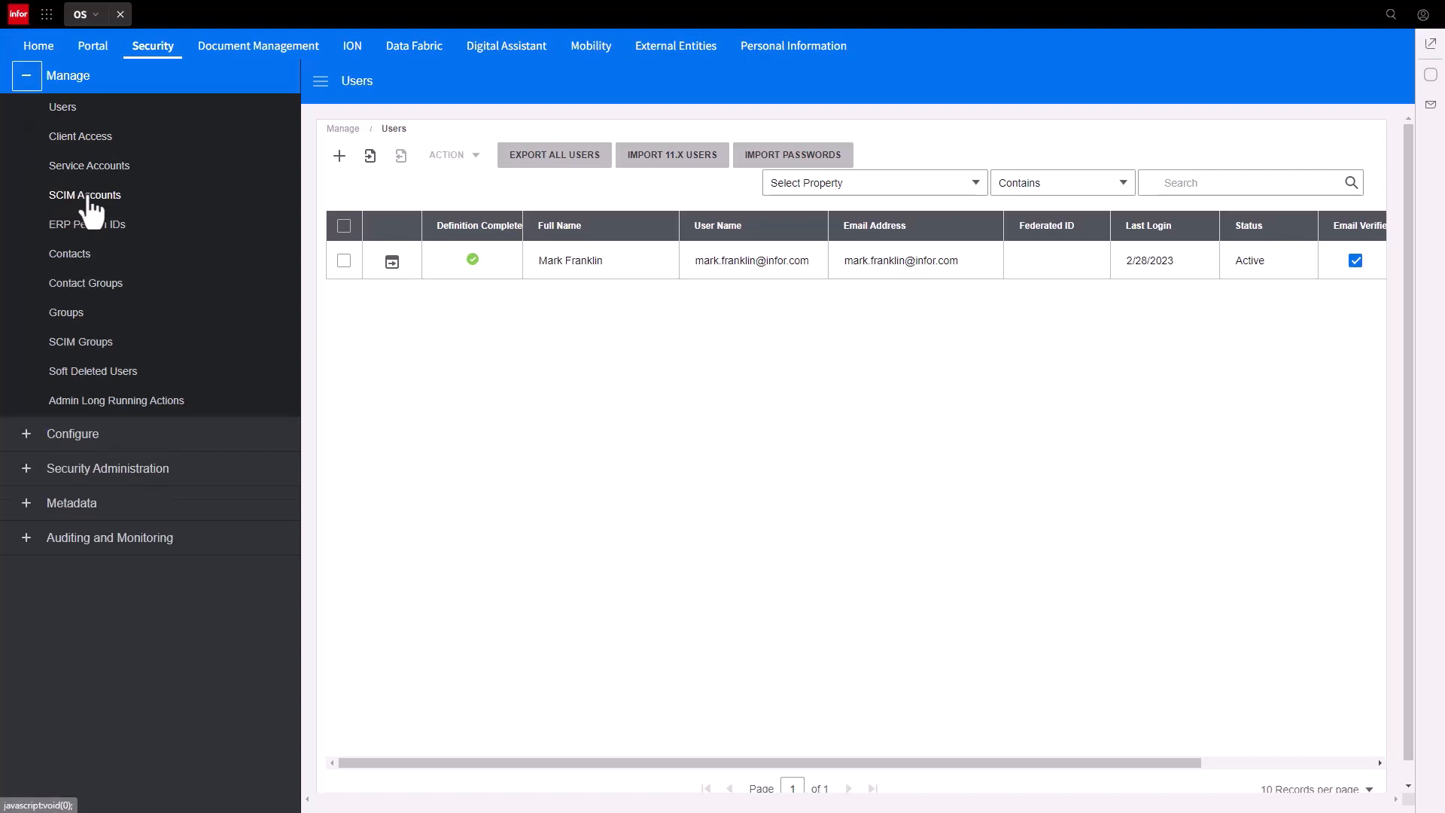
pyautogui.click(85, 194)
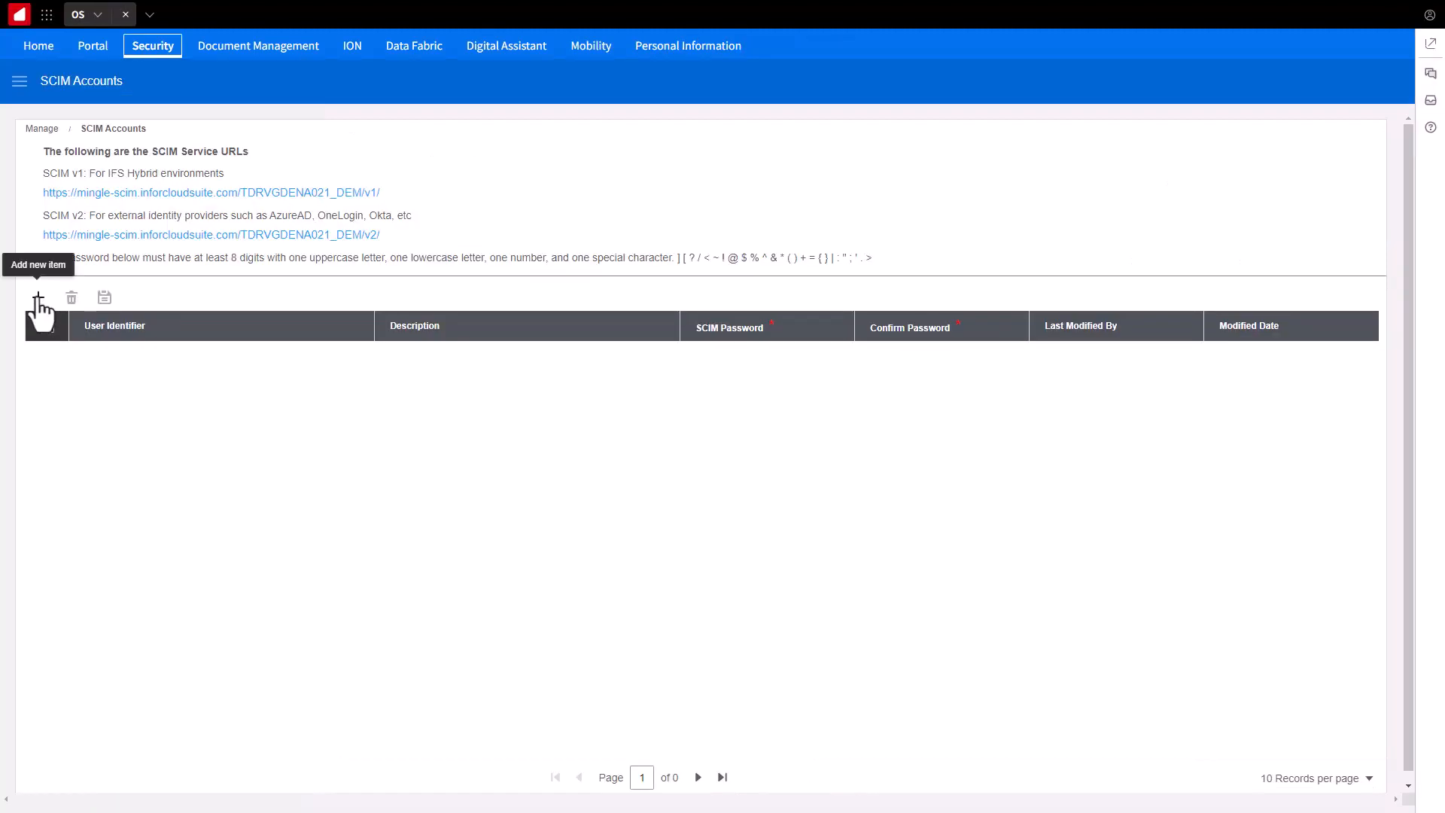
pyautogui.click(37, 296)
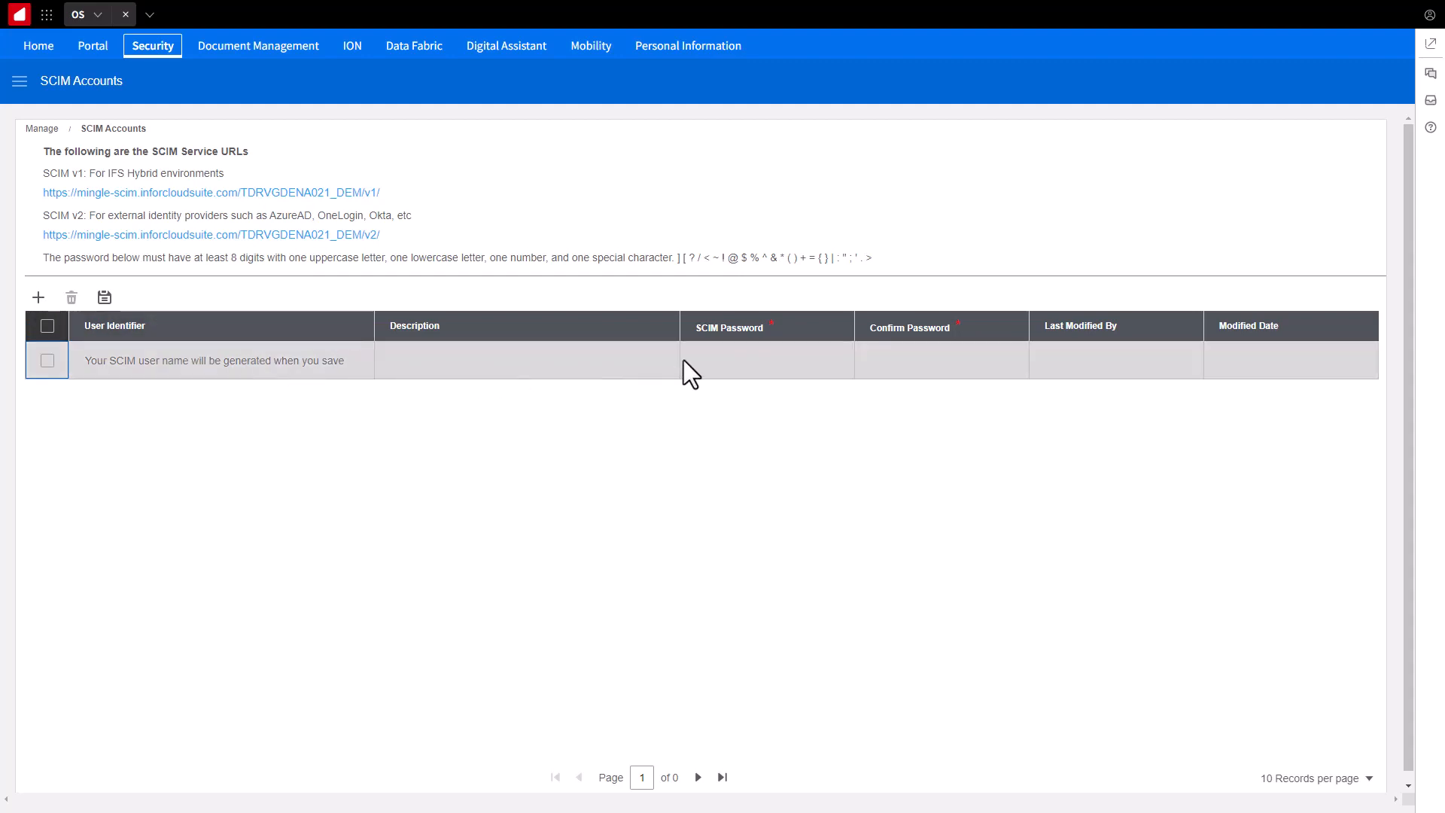
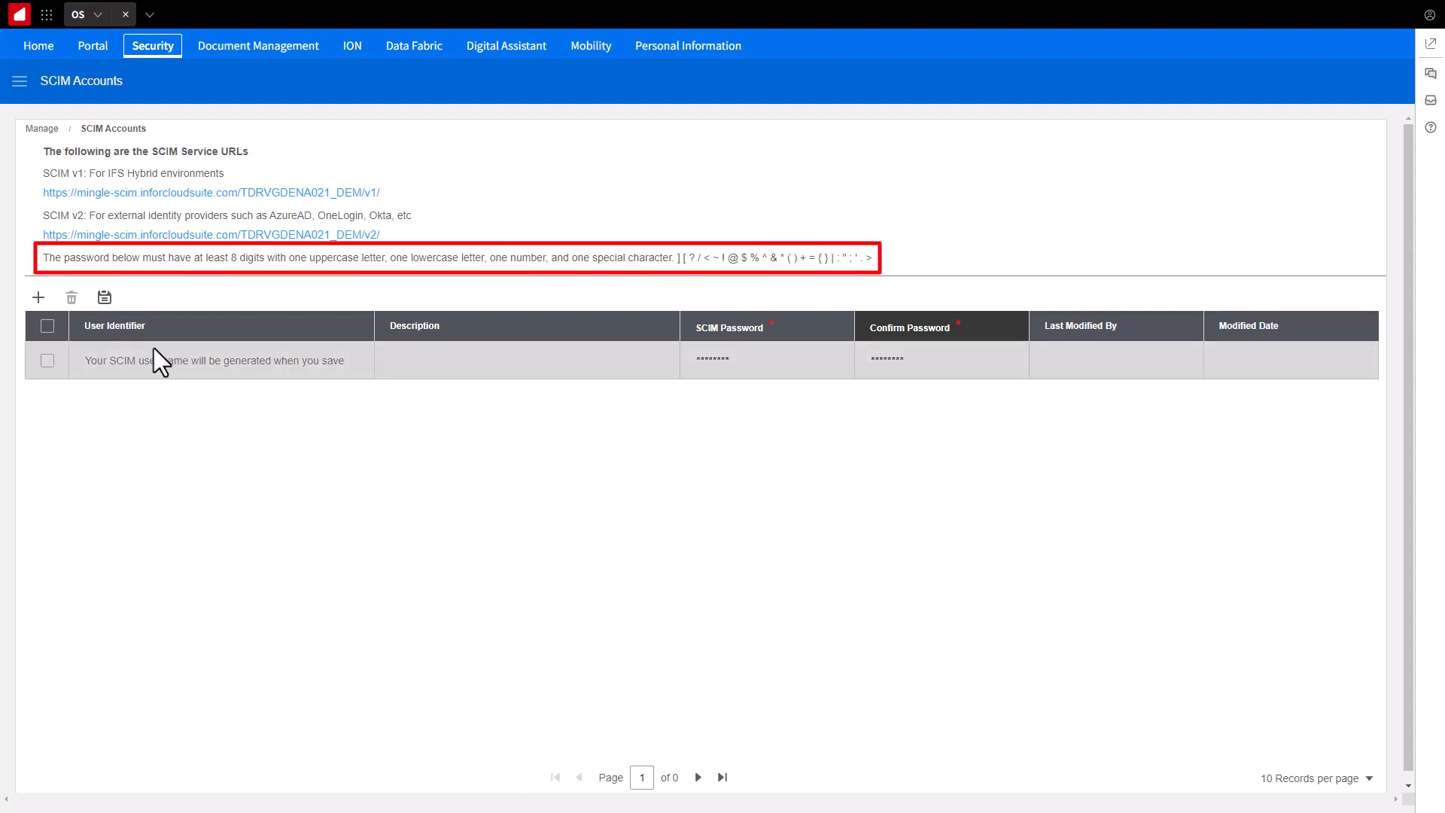
pyautogui.moveTo(104, 296)
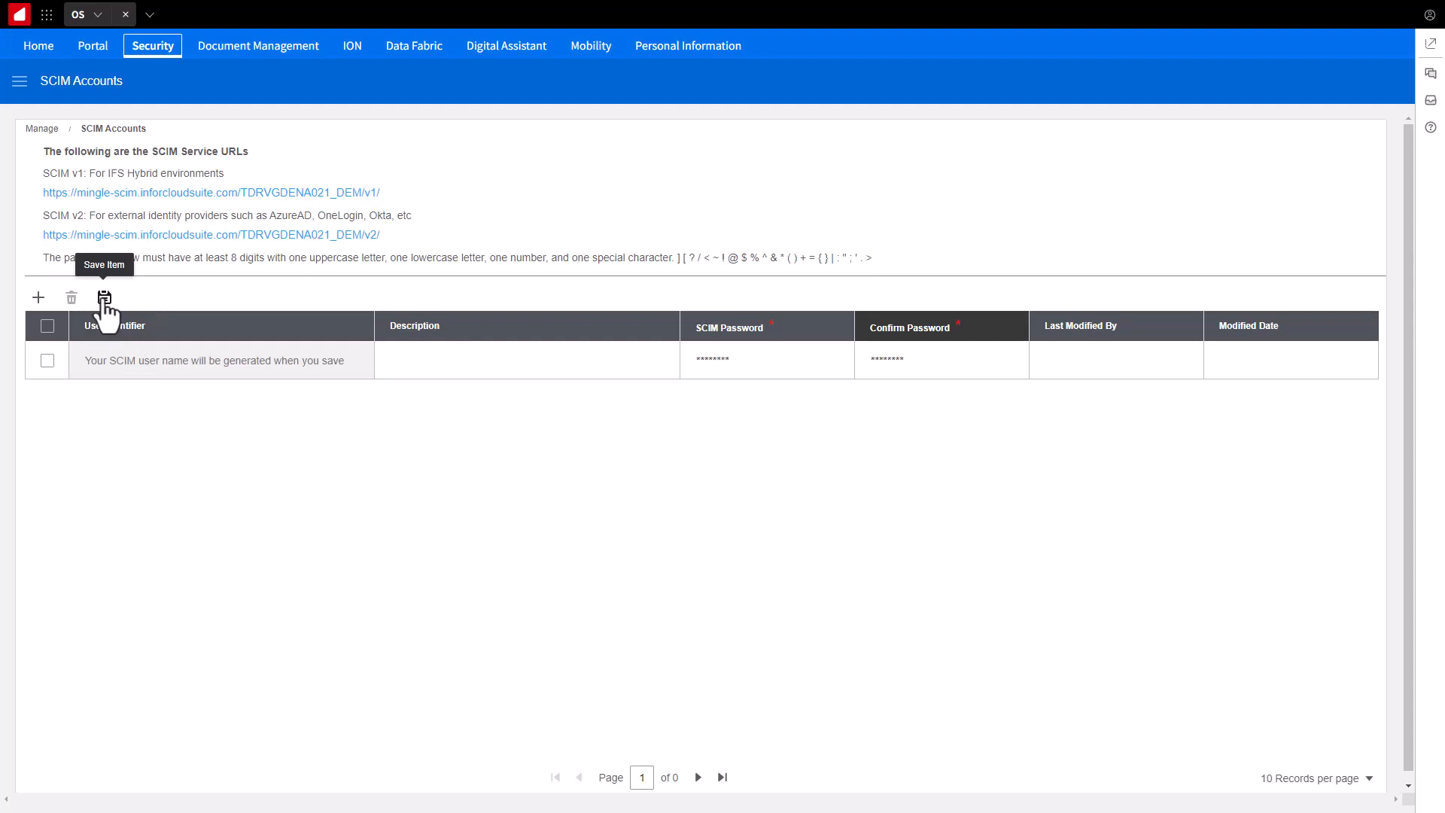
pyautogui.click(104, 297)
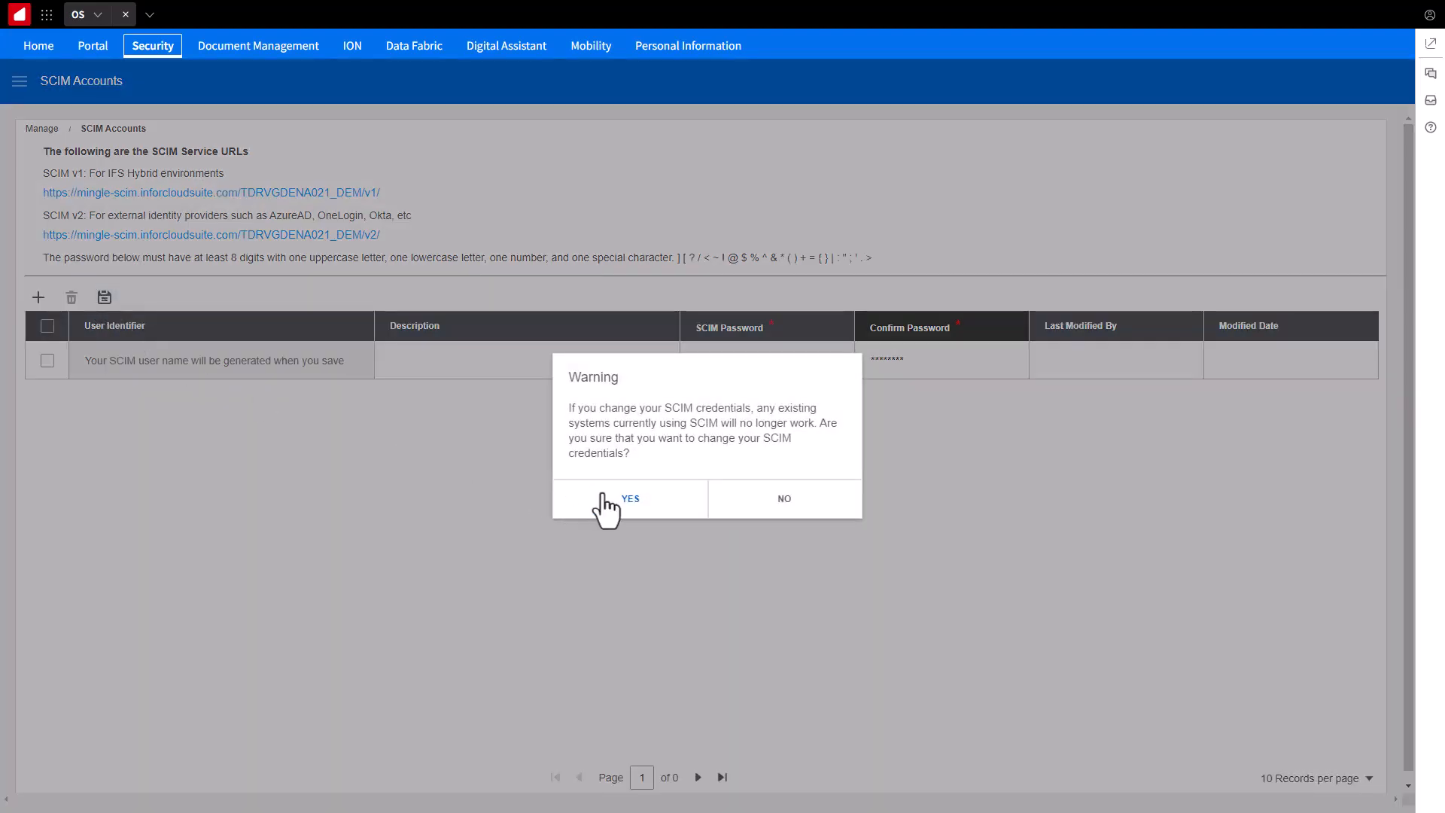
pyautogui.click(629, 498)
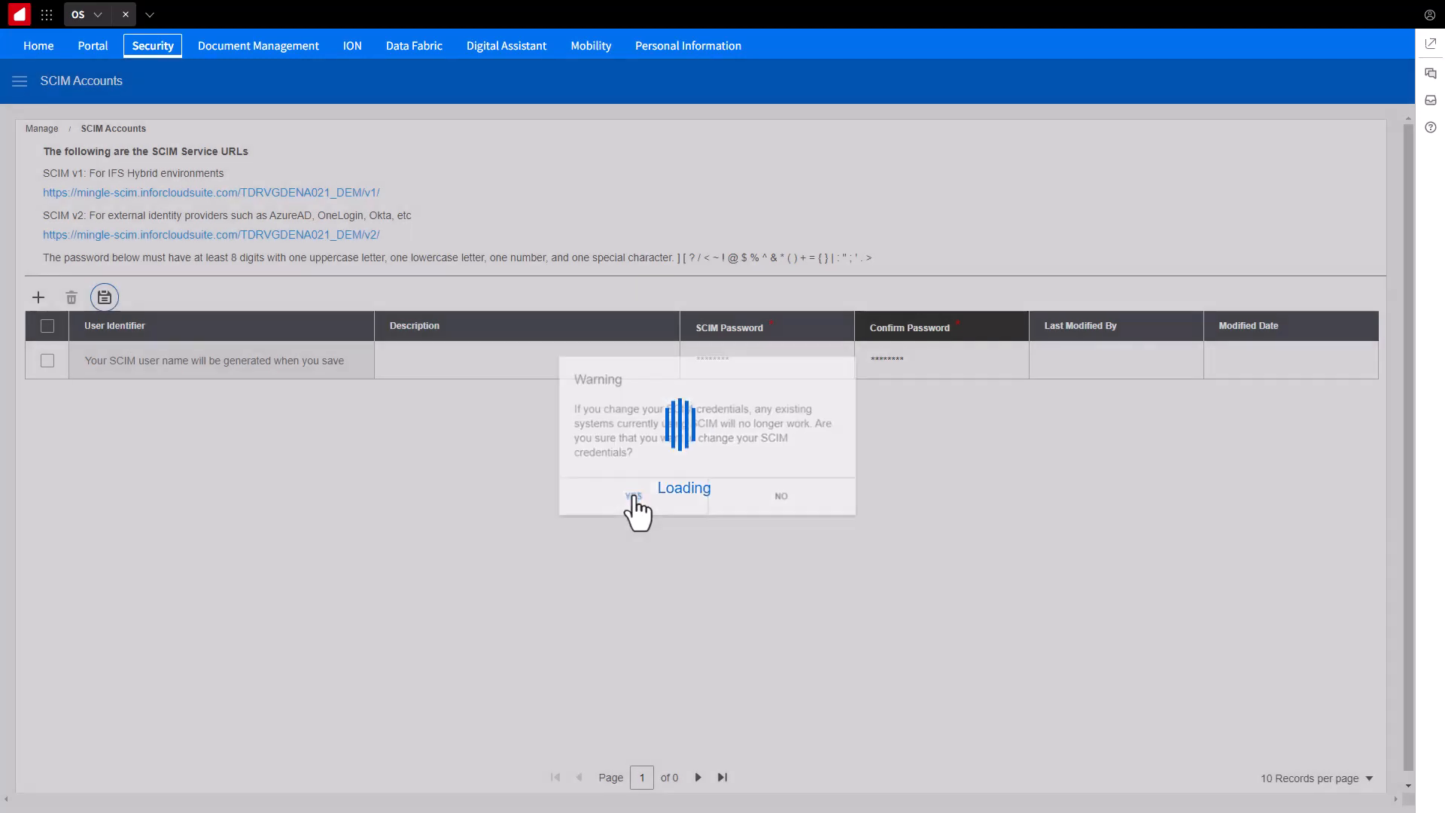
pyautogui.click(633, 495)
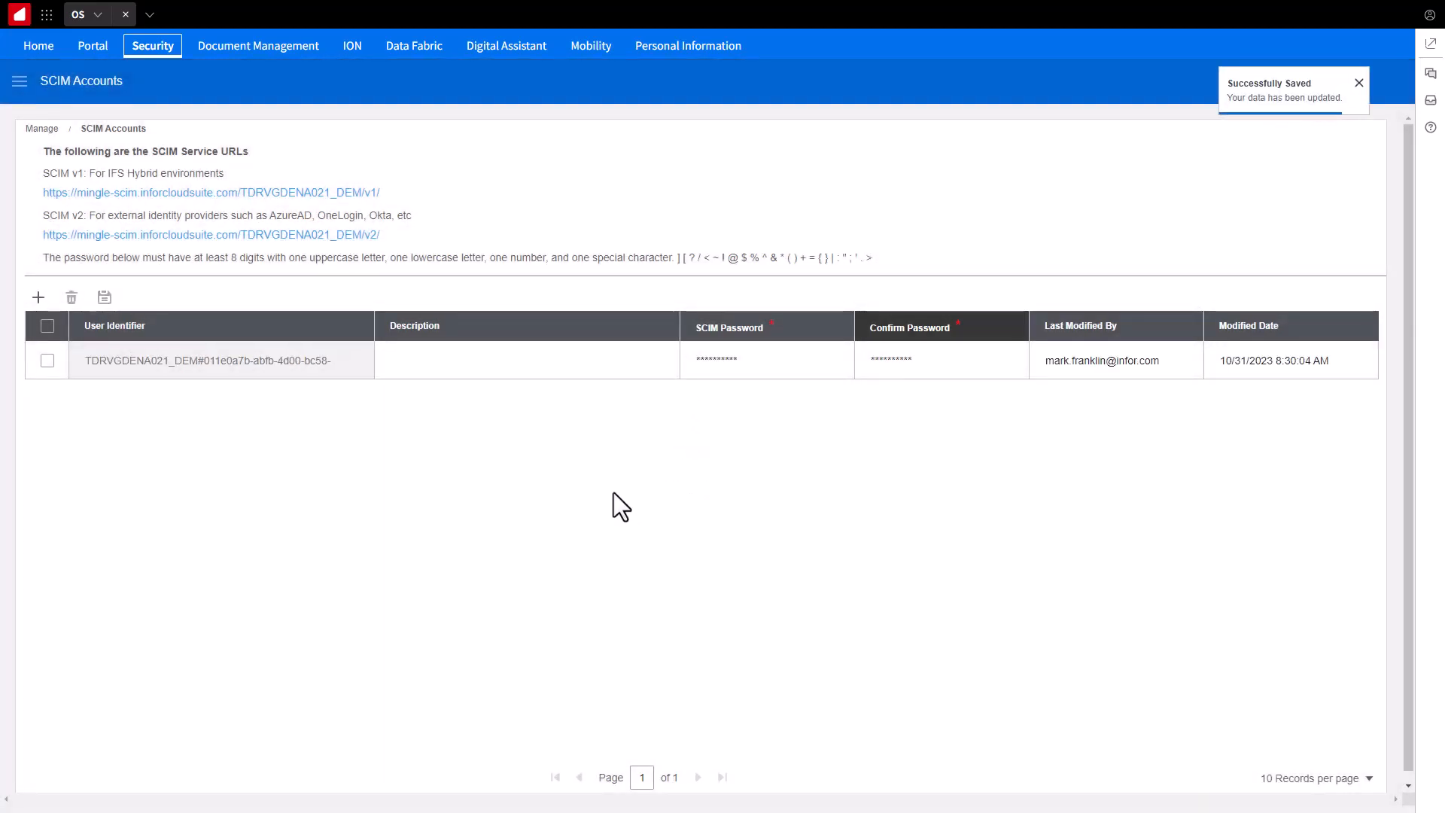
pyautogui.moveTo(469, 486)
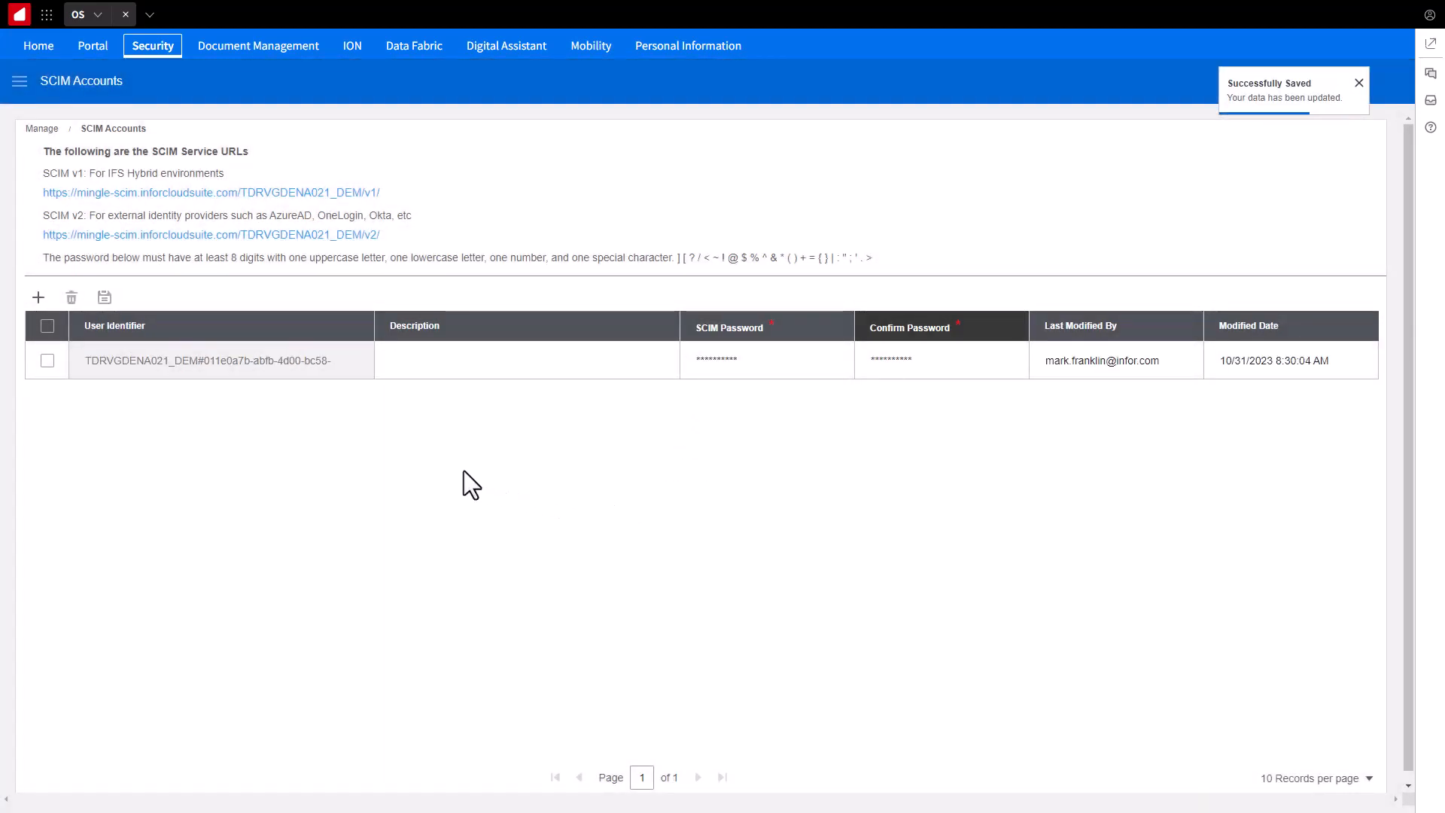
pyautogui.moveTo(452, 472)
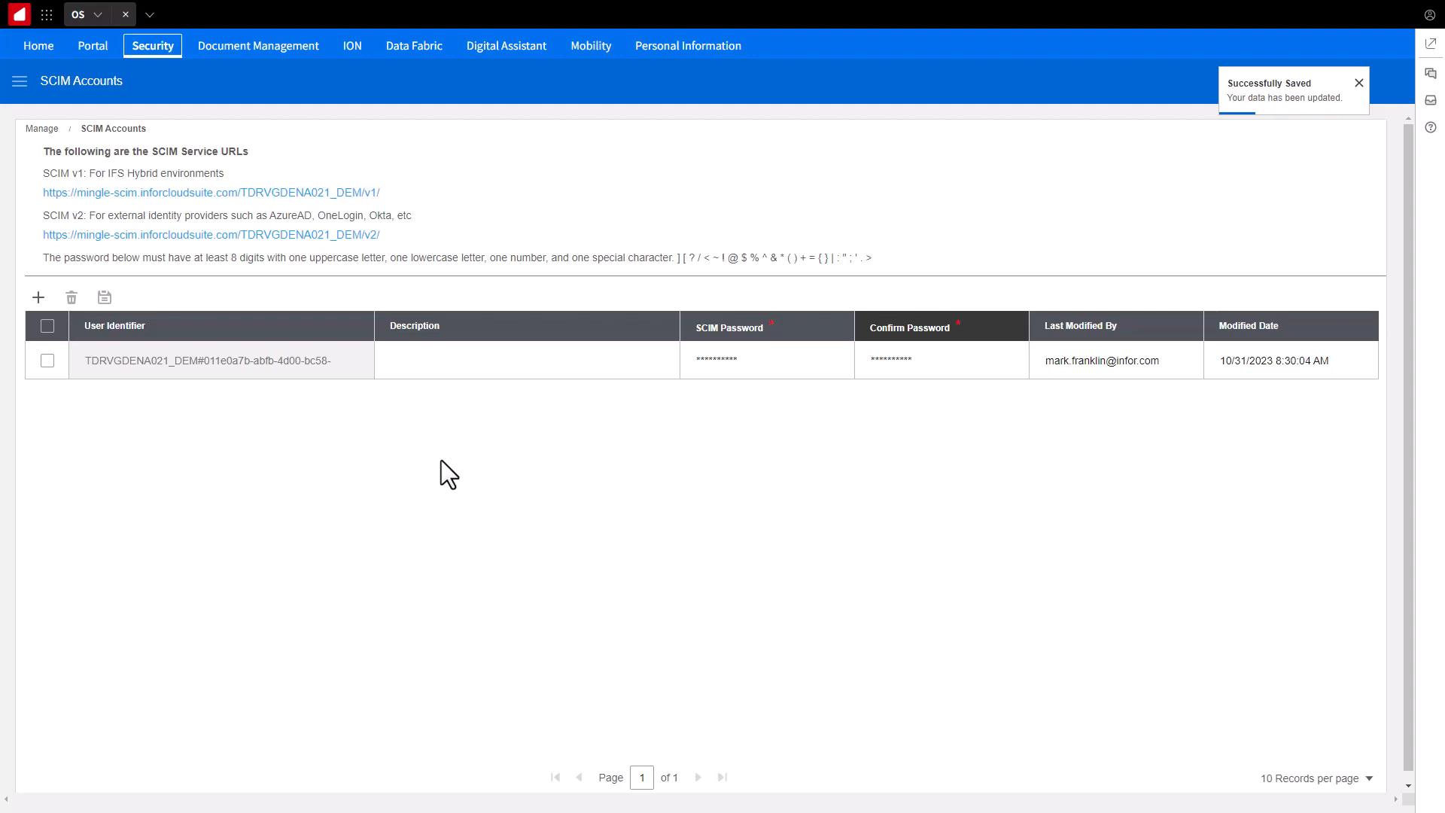
# - Widen the User Identifier column so the full generated SCIM user name is readable
pyautogui.click(221, 360)
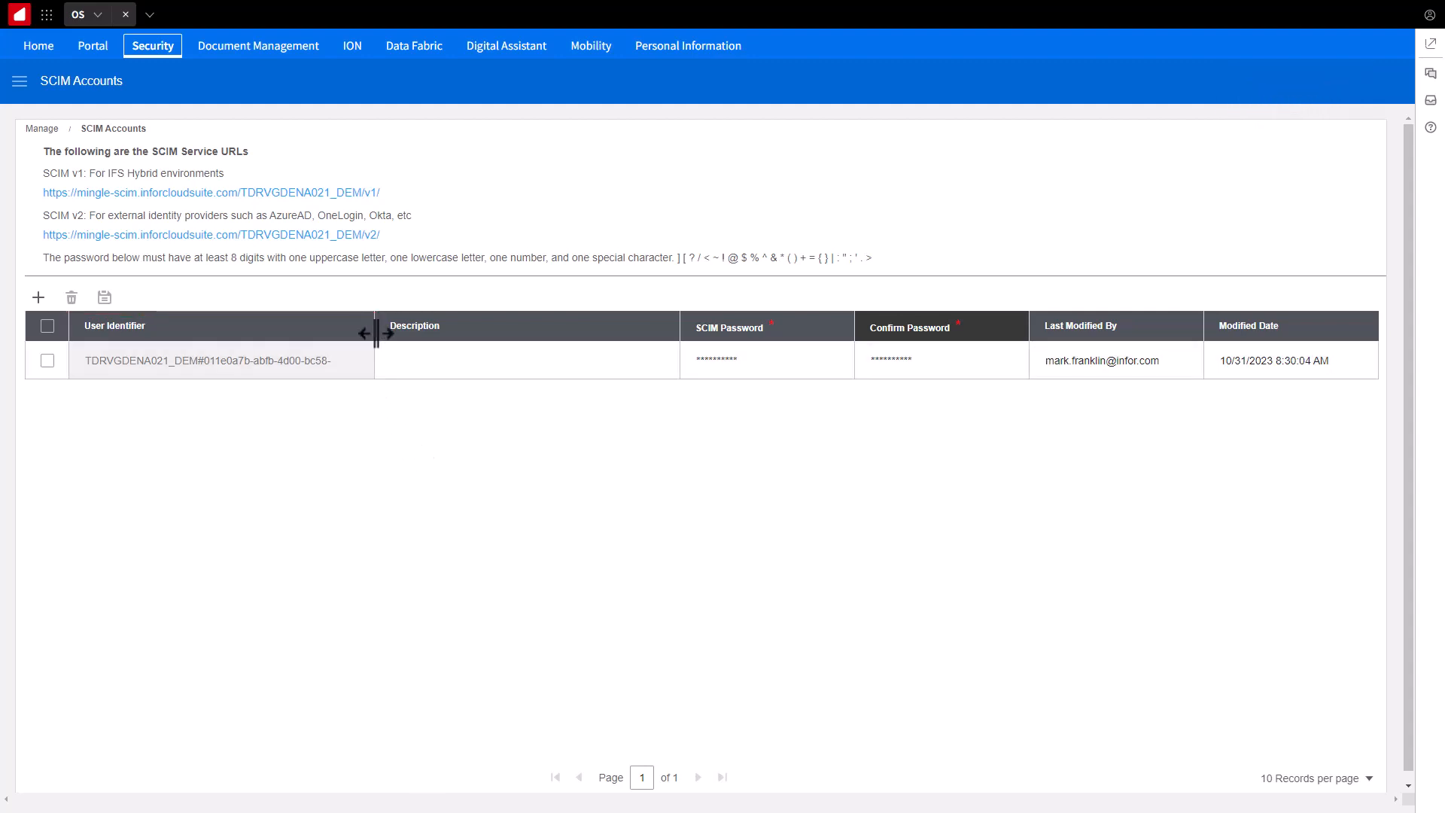
pyautogui.moveTo(376, 325); pyautogui.dragTo(429, 325)
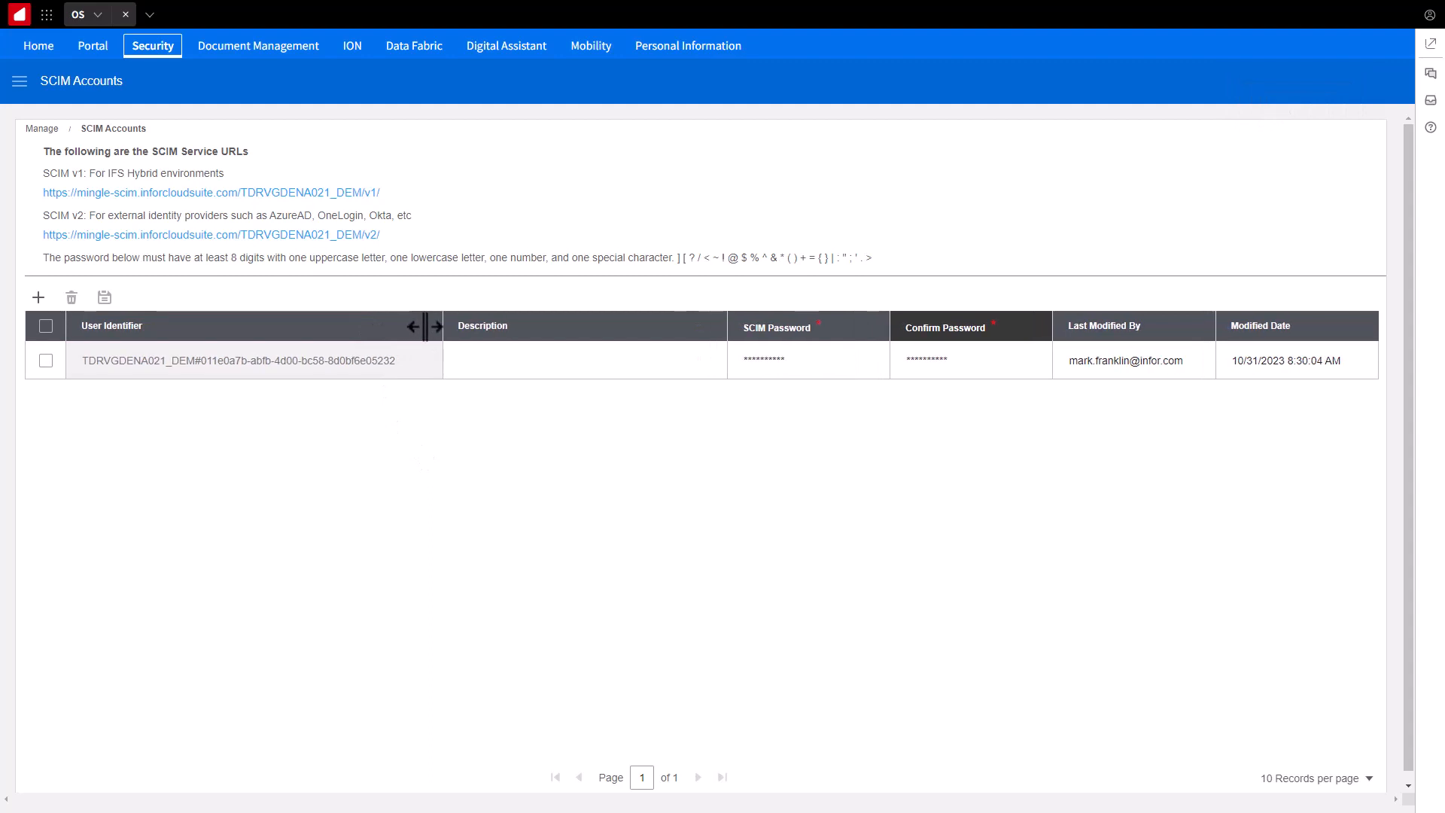
pyautogui.moveTo(460, 481)
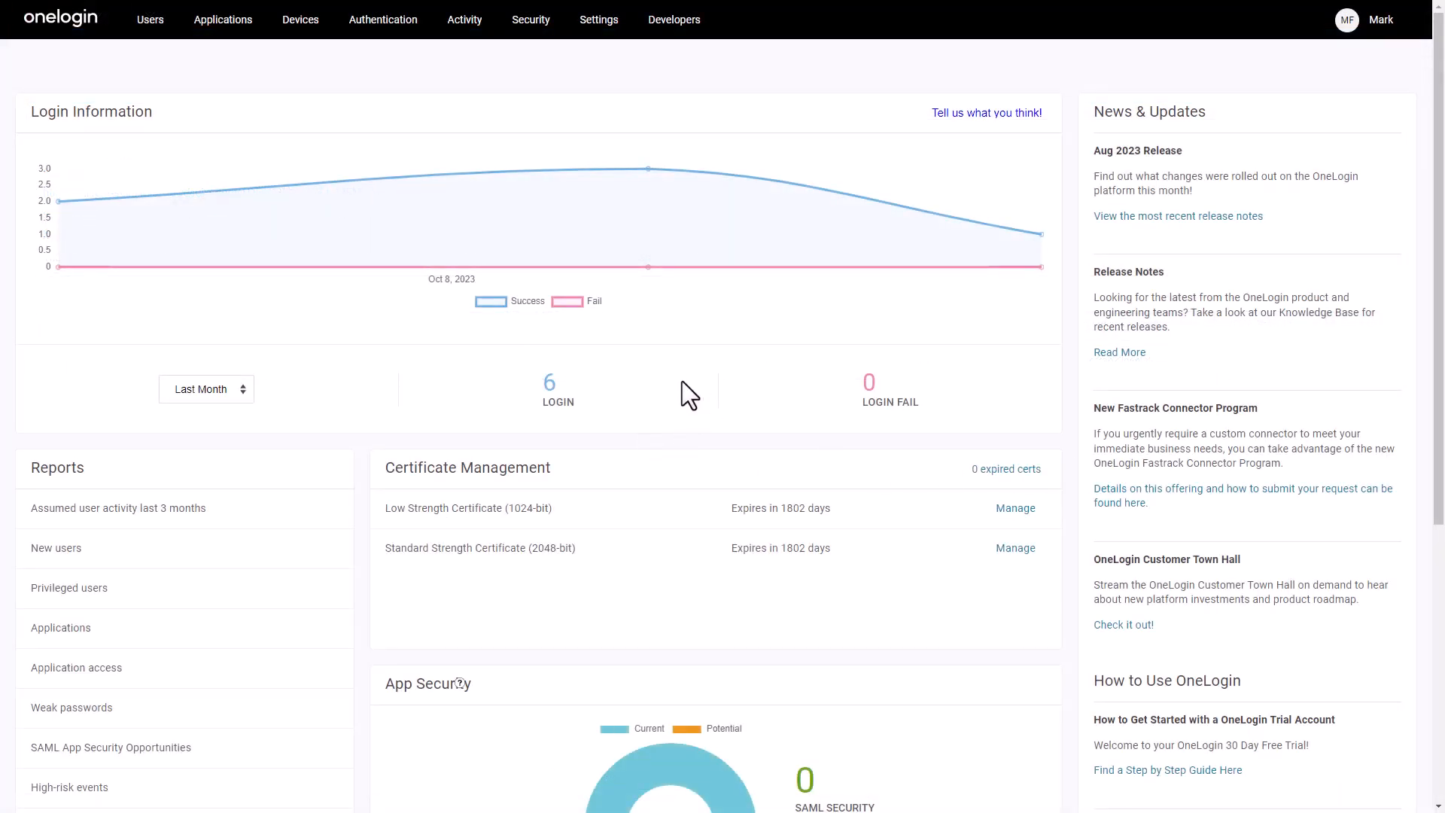
pyautogui.moveTo(252, 137)
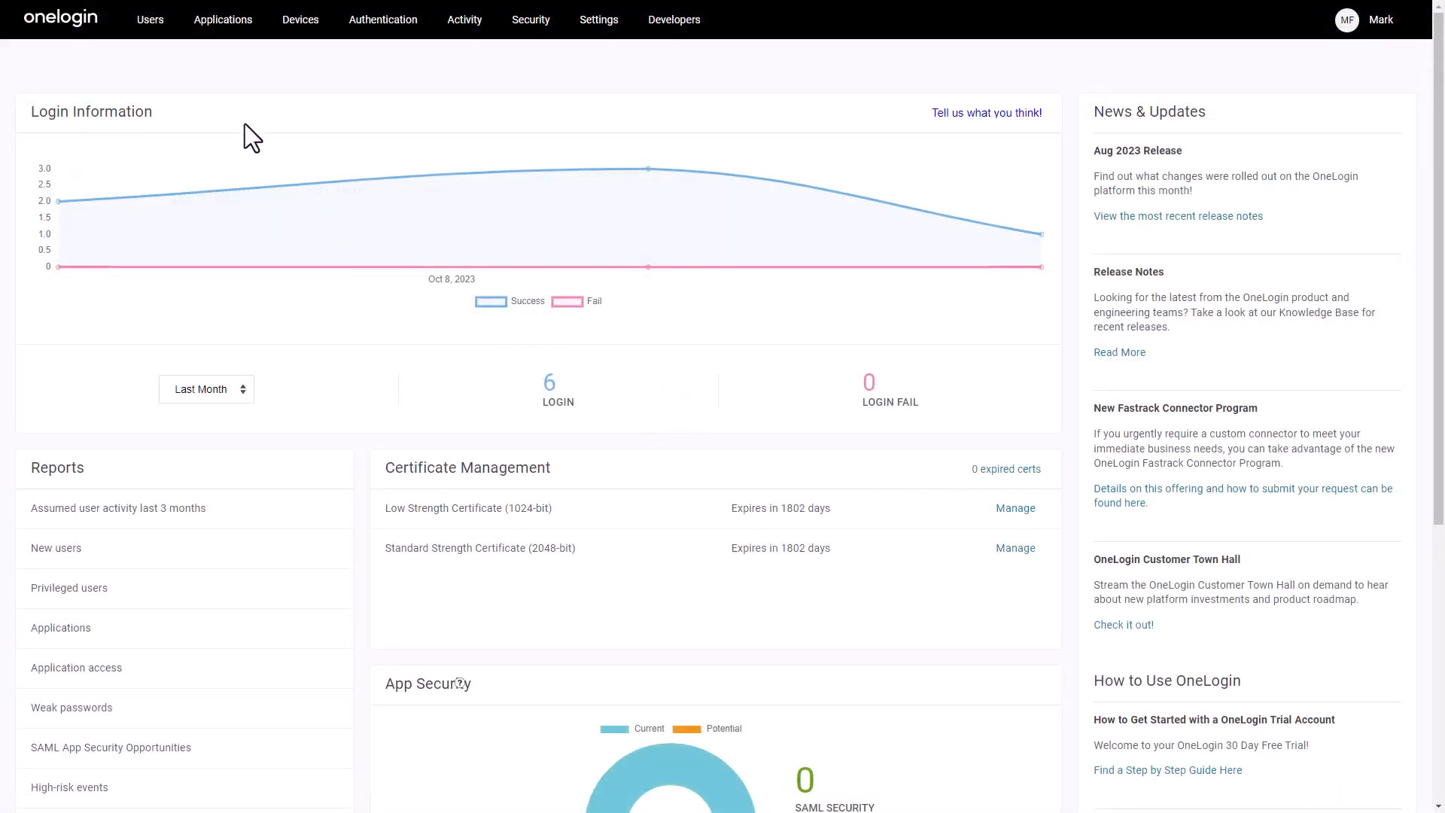
# - Open the Infor Cloudsuite DEM application settings from the Applications list
pyautogui.click(223, 19)
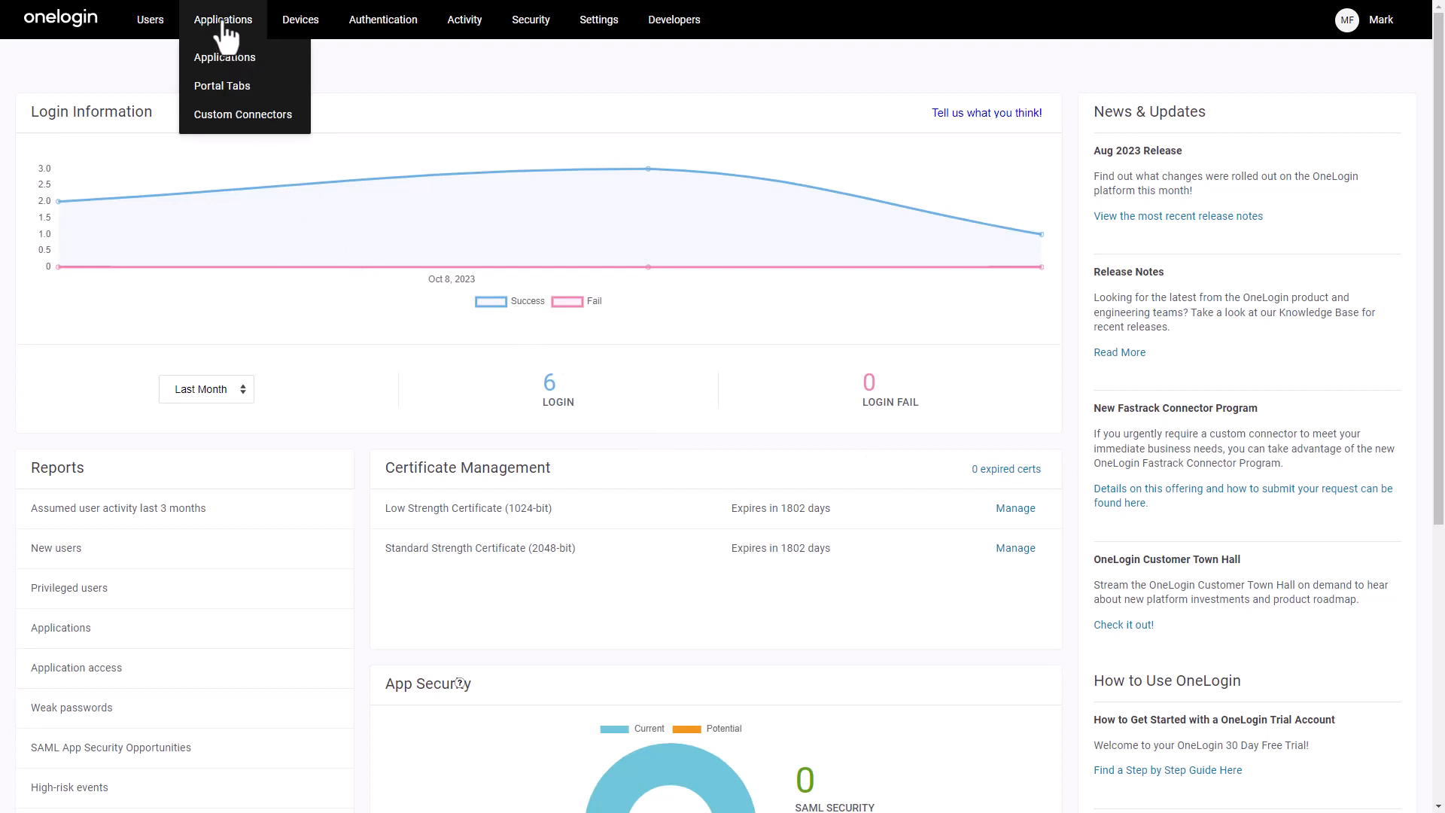
pyautogui.moveTo(225, 57)
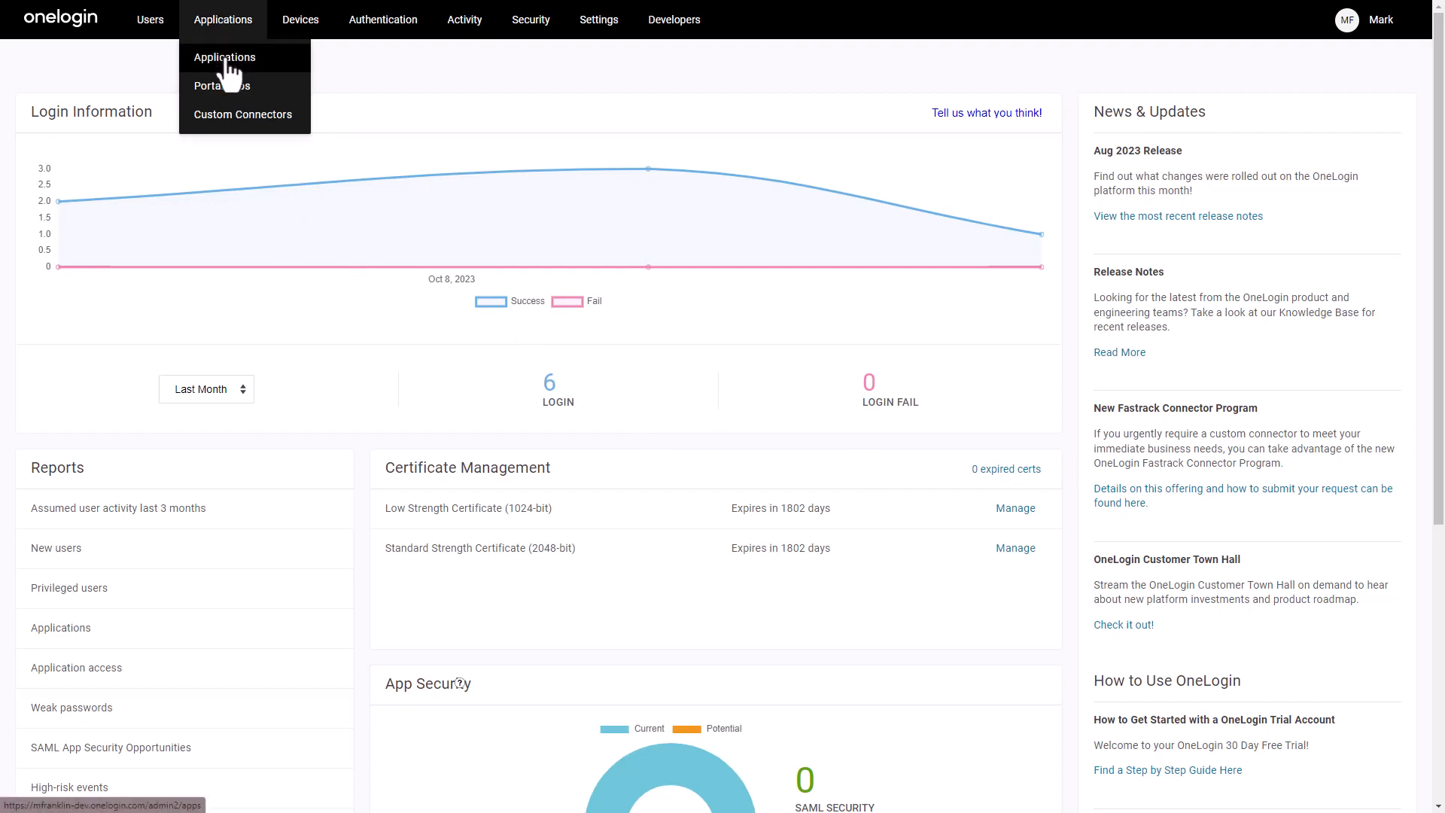
pyautogui.click(224, 57)
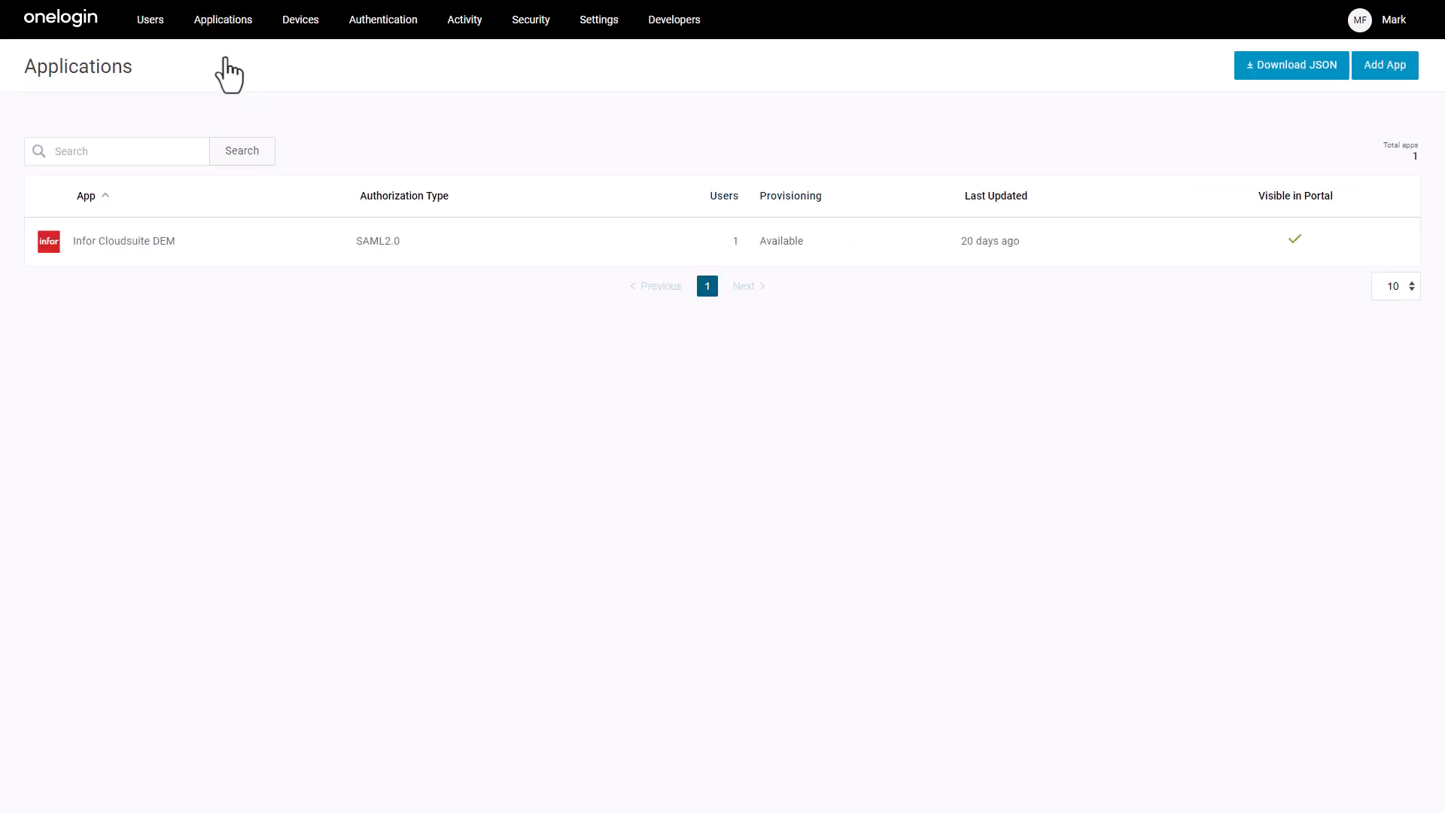
pyautogui.click(123, 241)
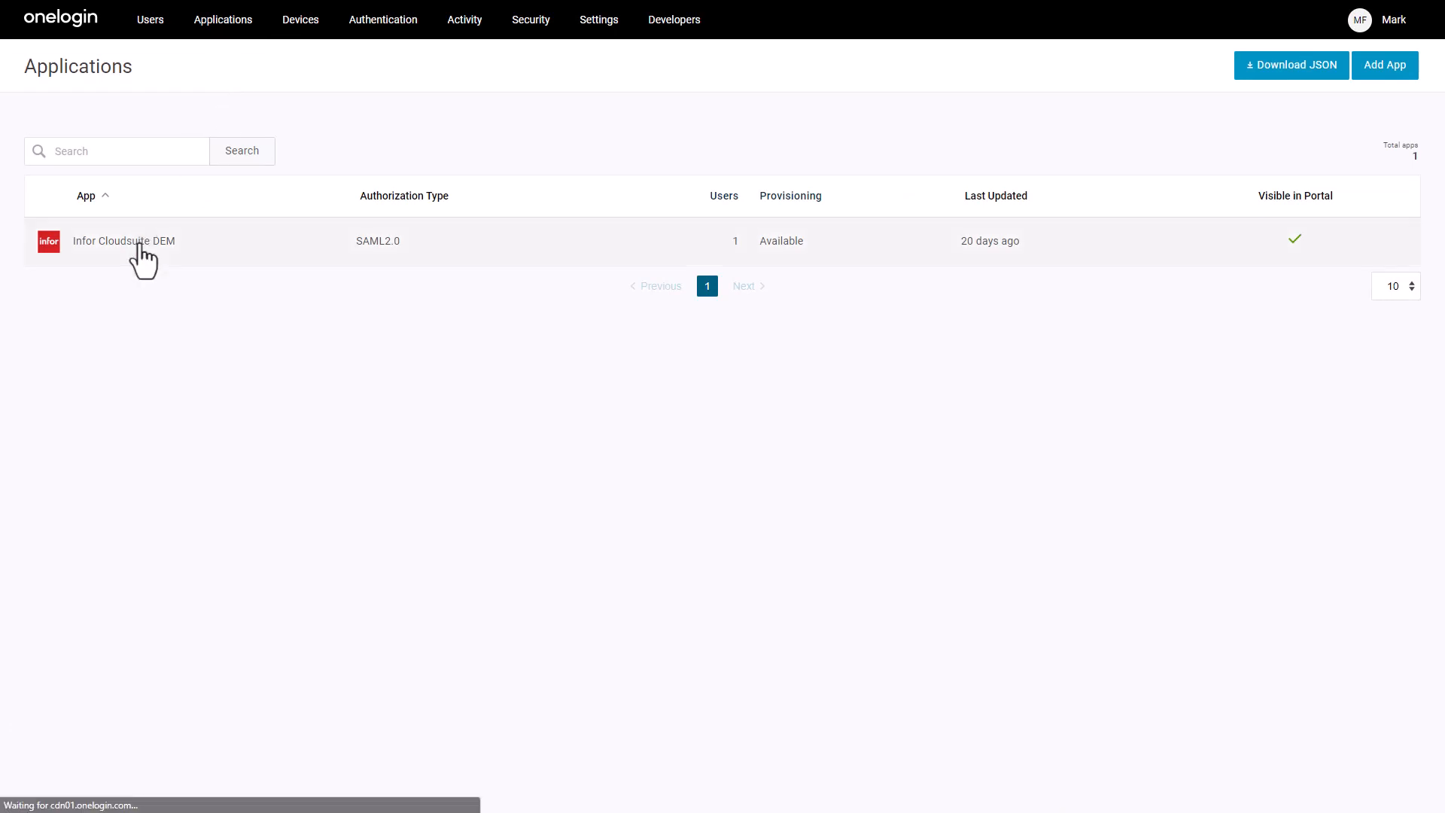
pyautogui.click(123, 241)
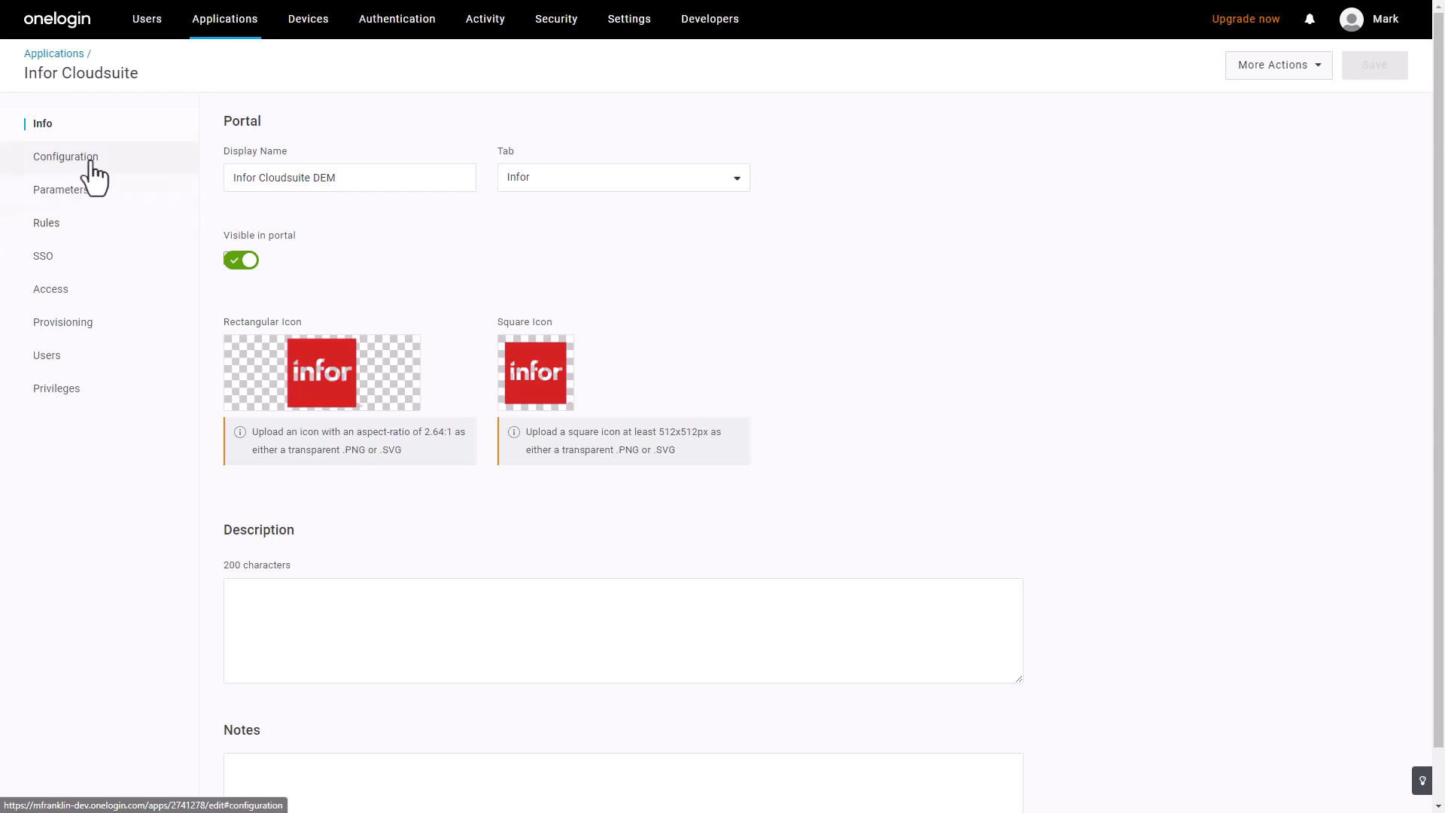
pyautogui.click(65, 155)
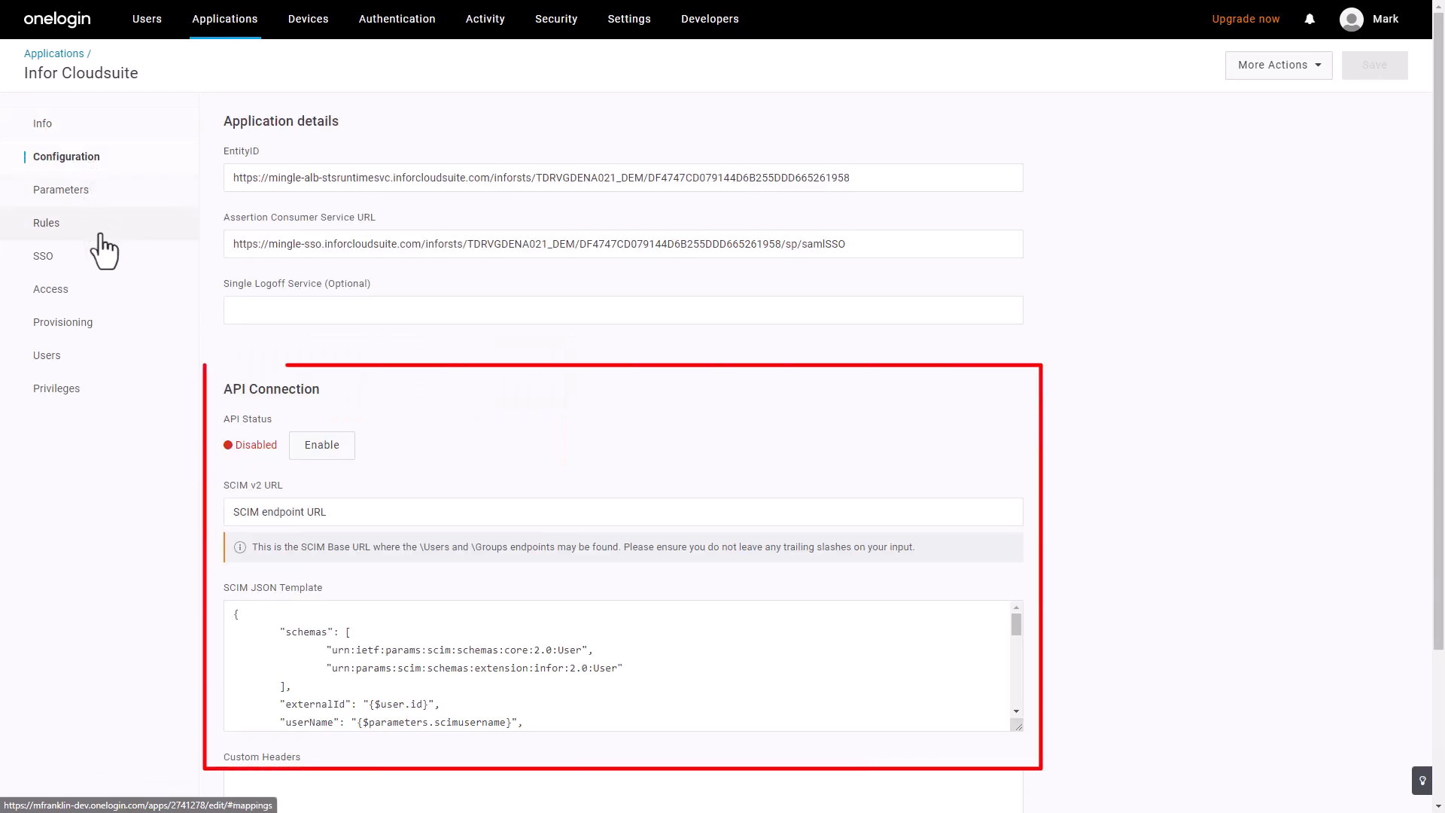
pyautogui.moveTo(408, 489)
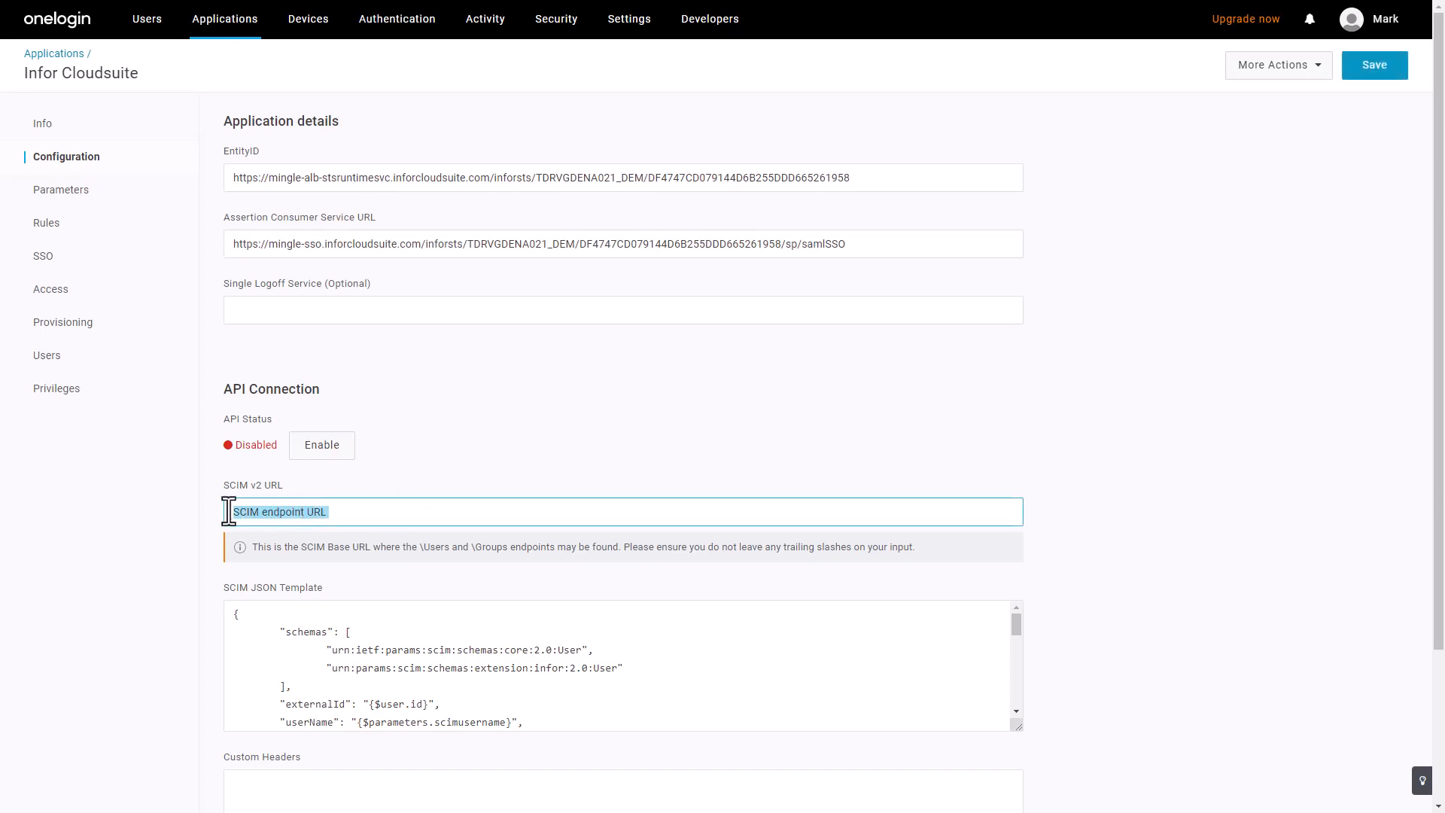
pyautogui.write('https://mingle-scim.inforcloudsuite.com/TDRVGDENA021_DEM/v2/')
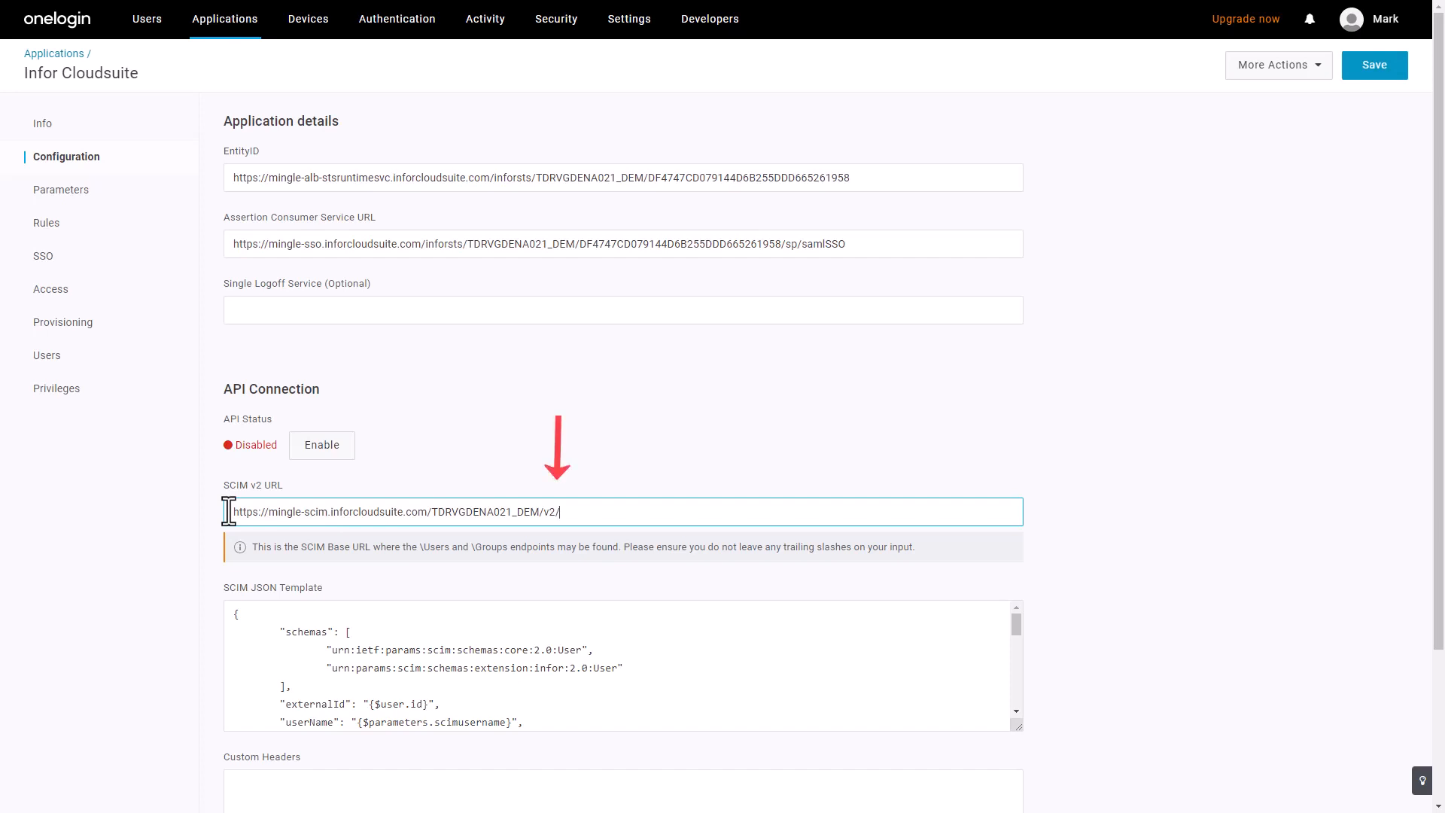
pyautogui.press('Backspace')
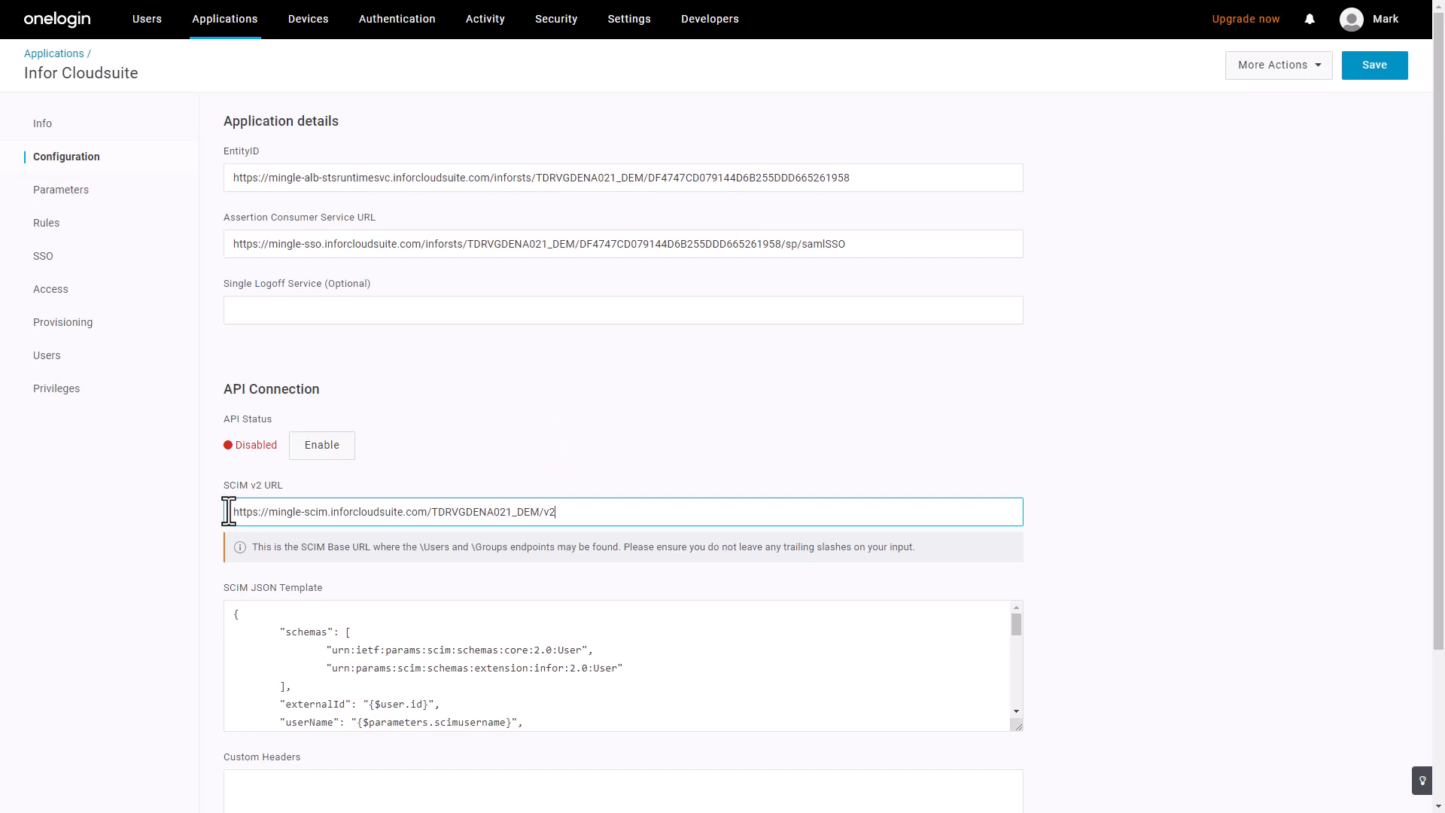
pyautogui.scroll(-3)
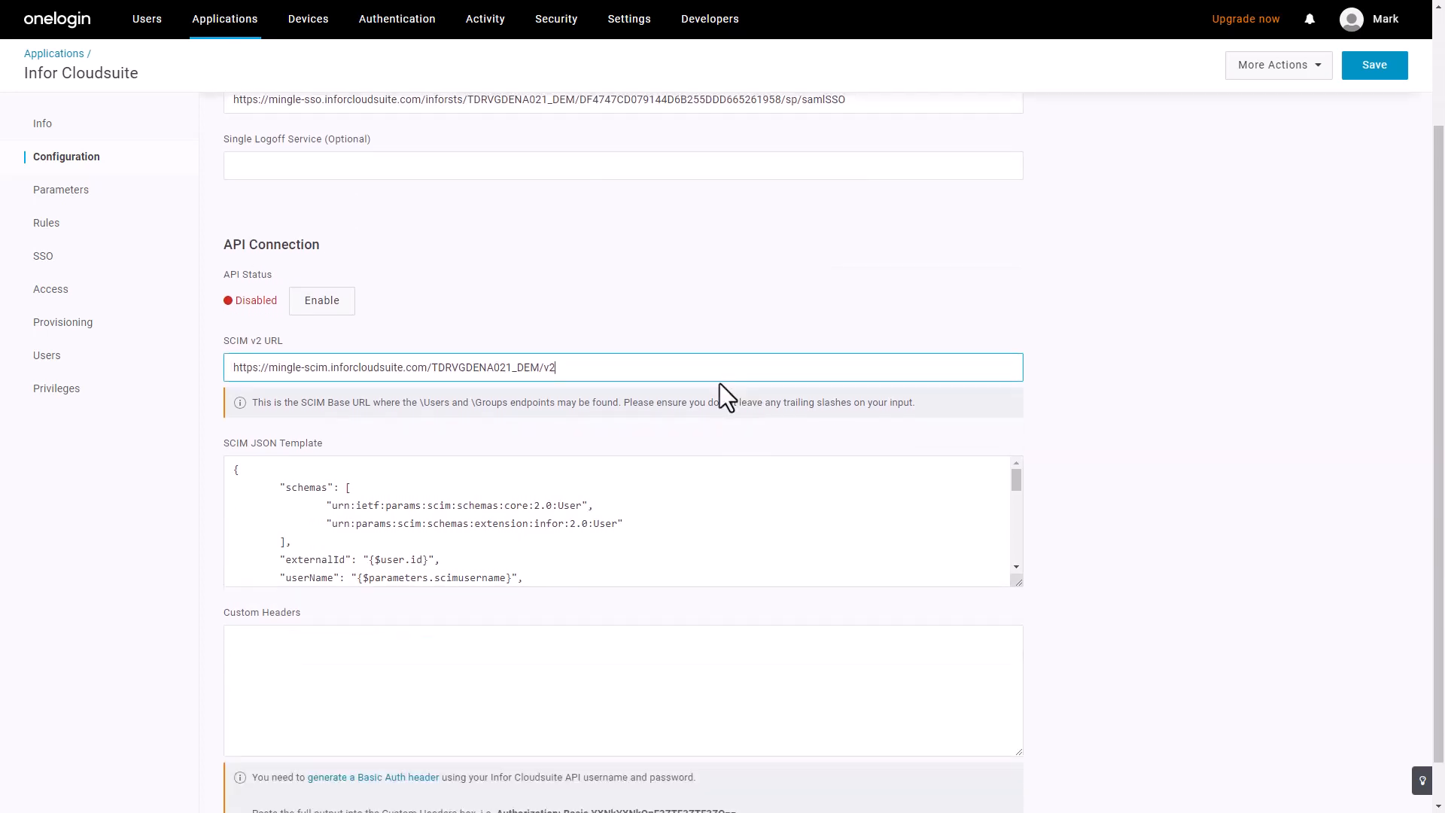
pyautogui.scroll(-3)
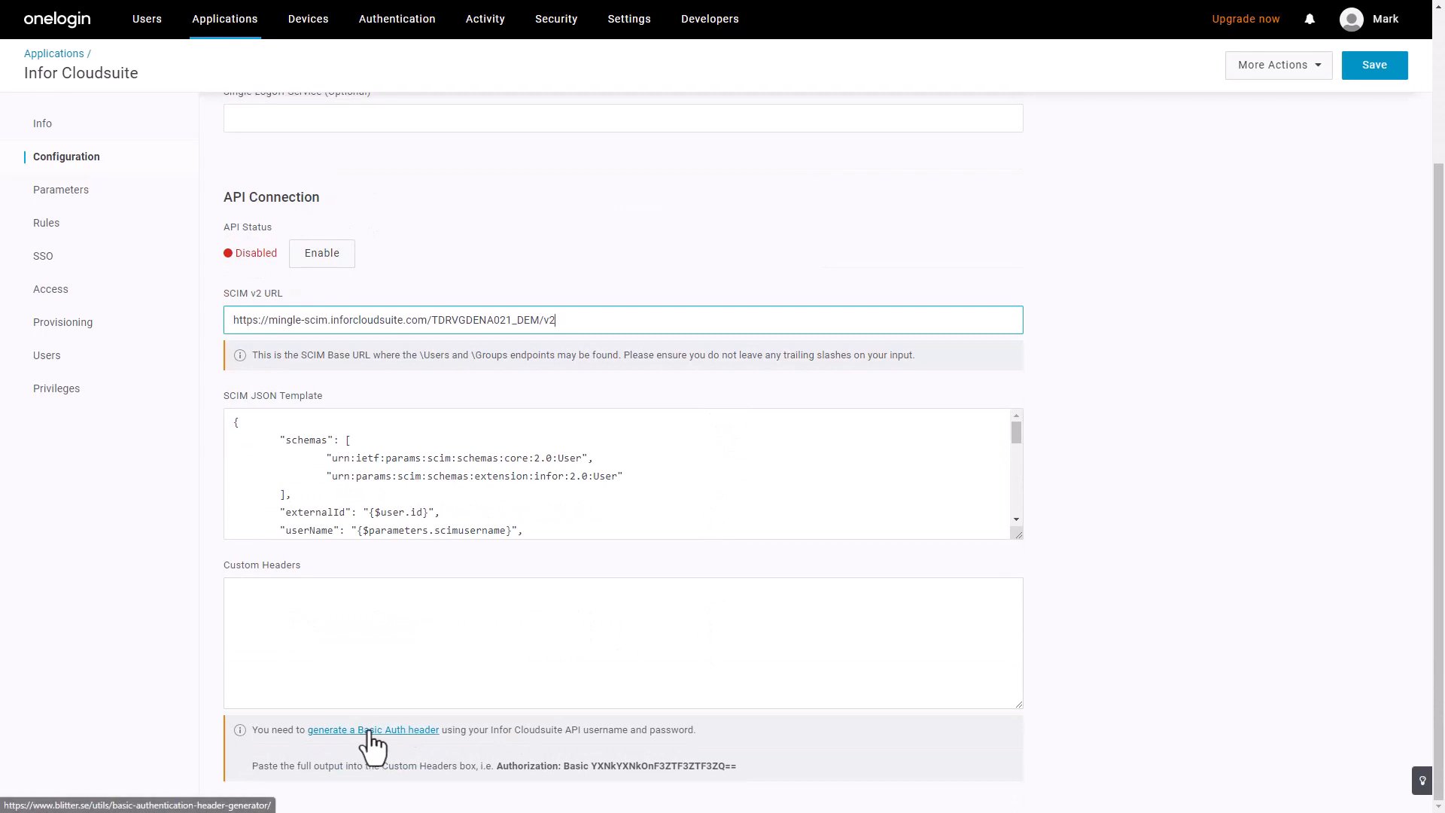
pyautogui.rightClick(372, 729)
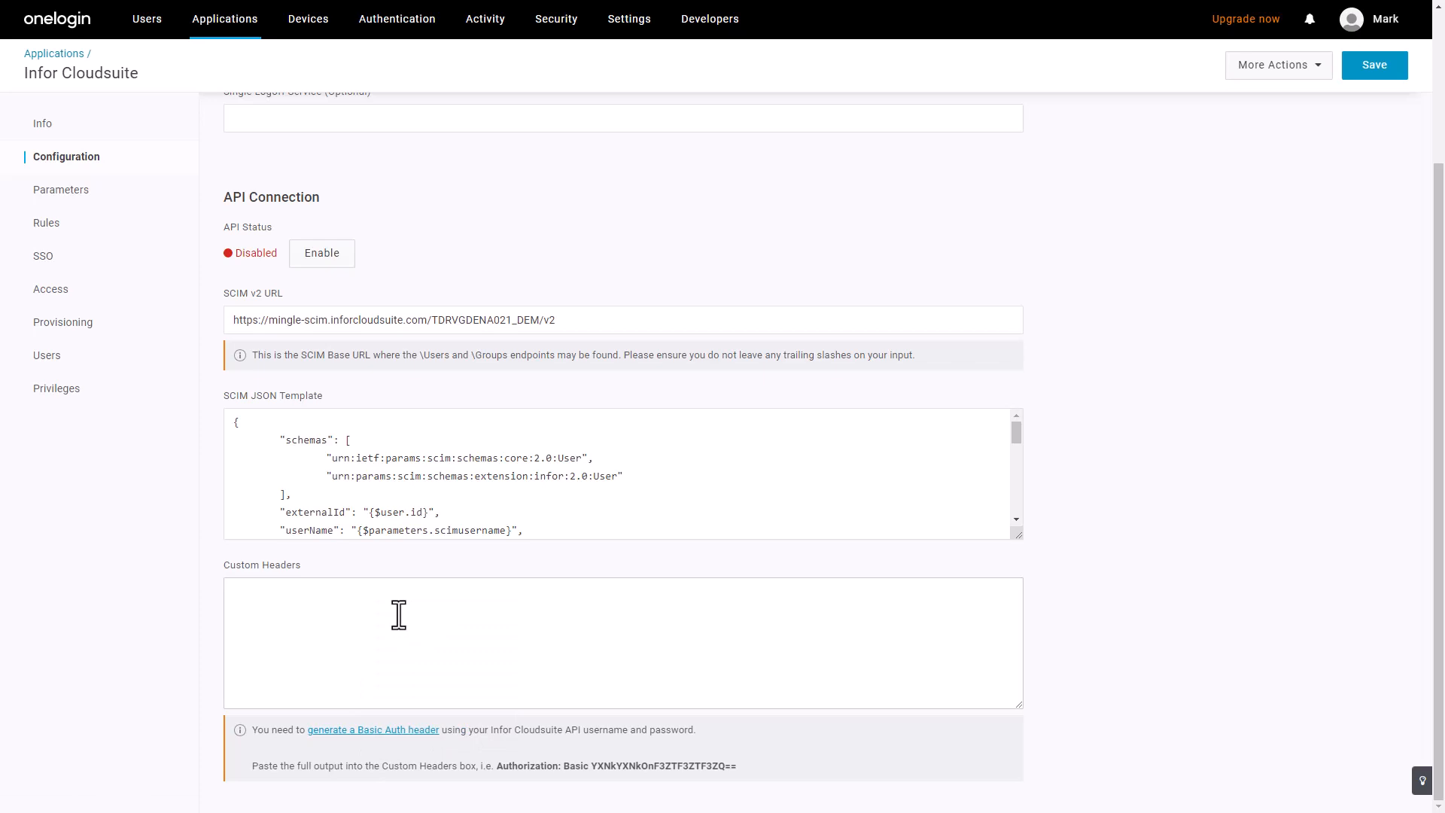
# - Generate and copy an Authorization Basic header from the SCIM user identifier and password
pyautogui.click(372, 728)
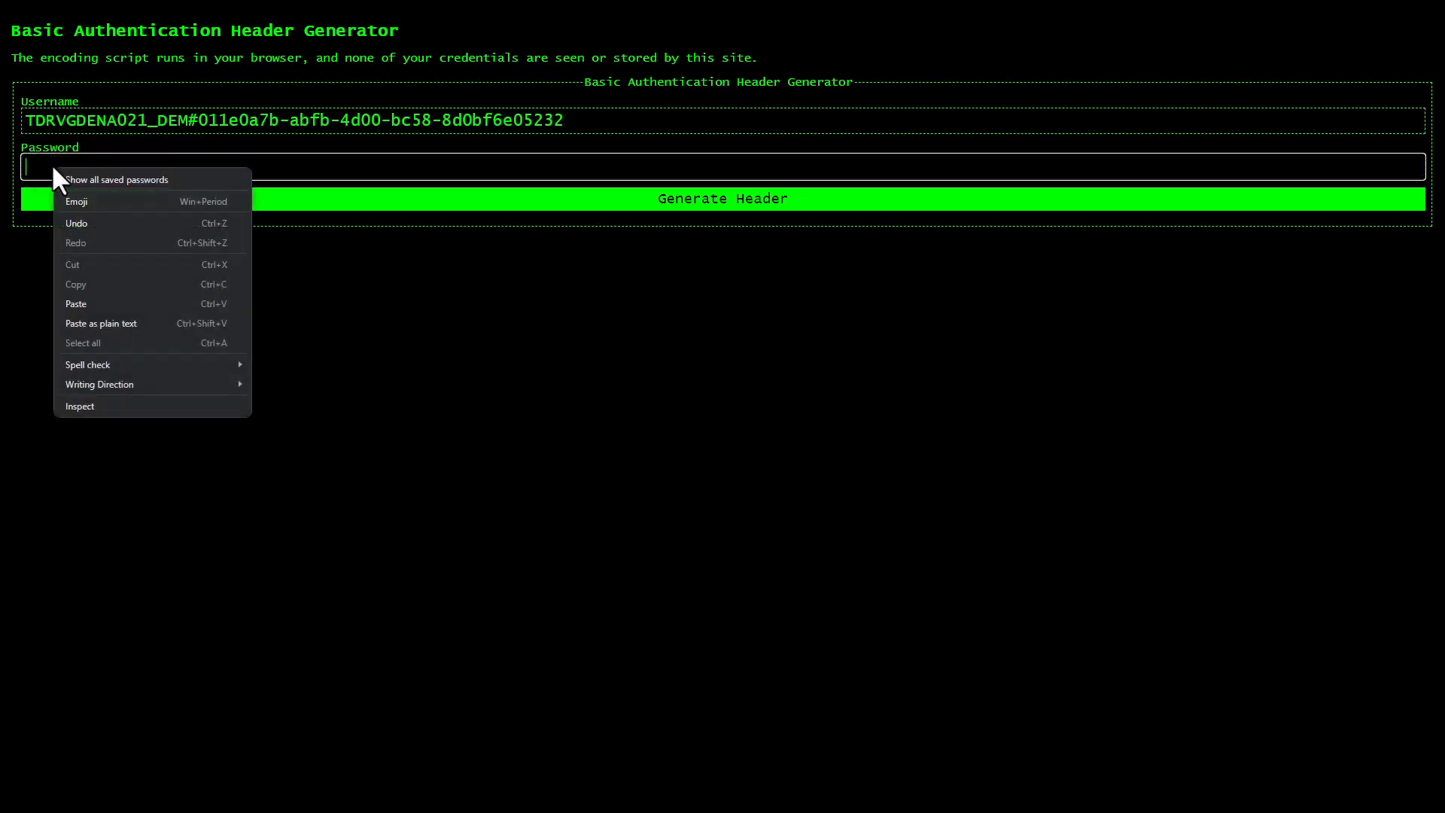
pyautogui.click(75, 304)
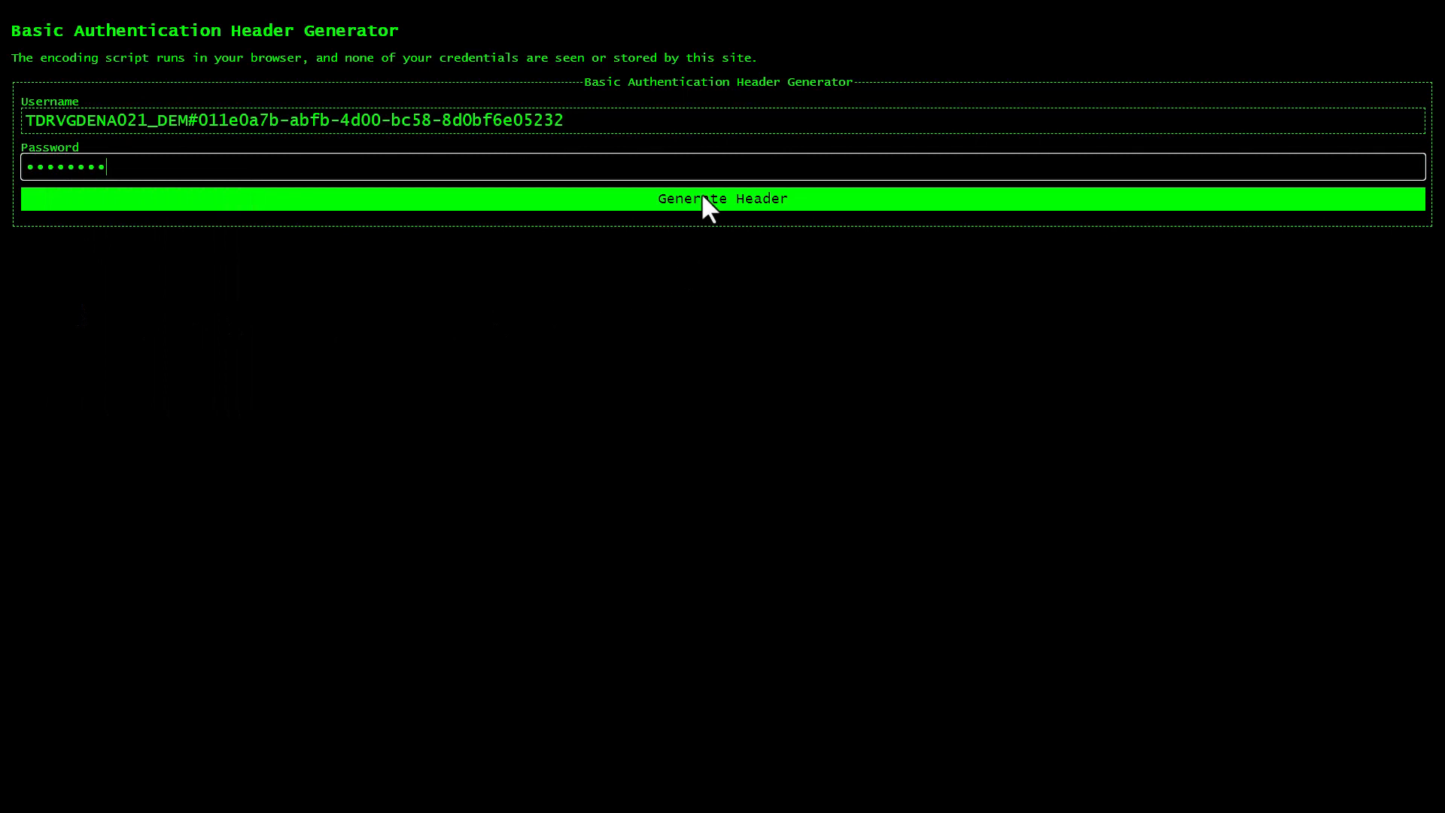
pyautogui.click(720, 199)
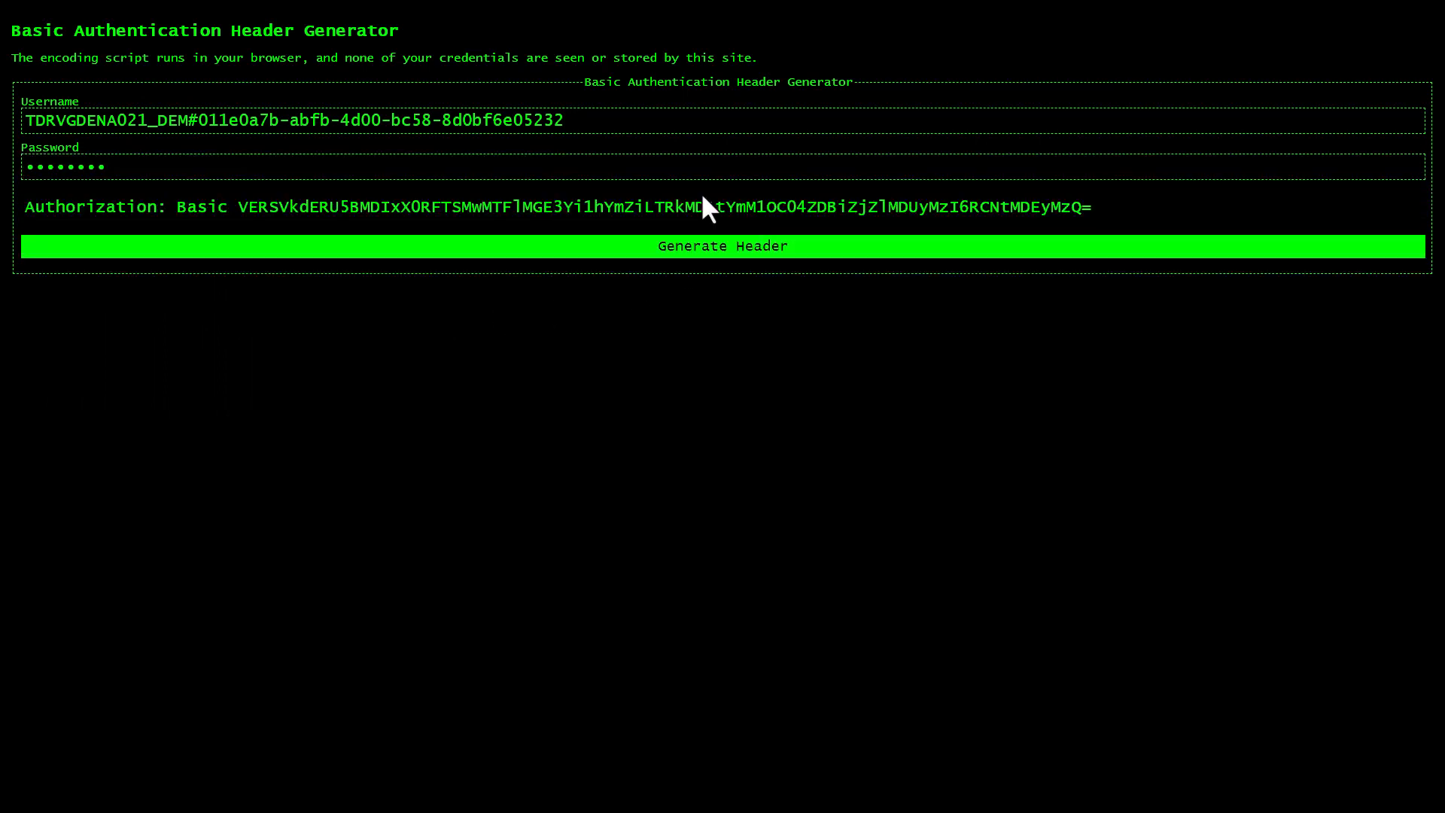
pyautogui.click(708, 206)
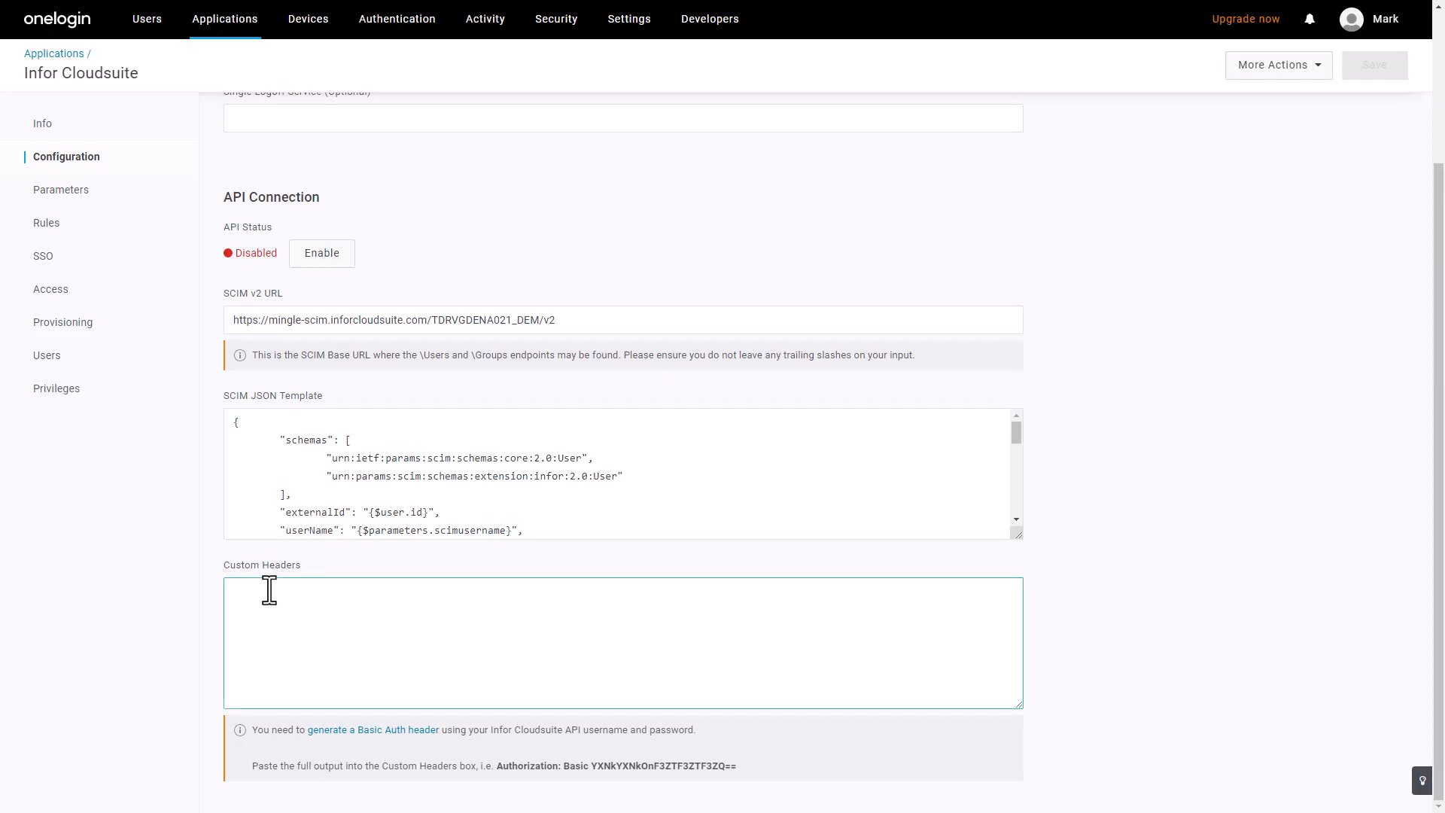
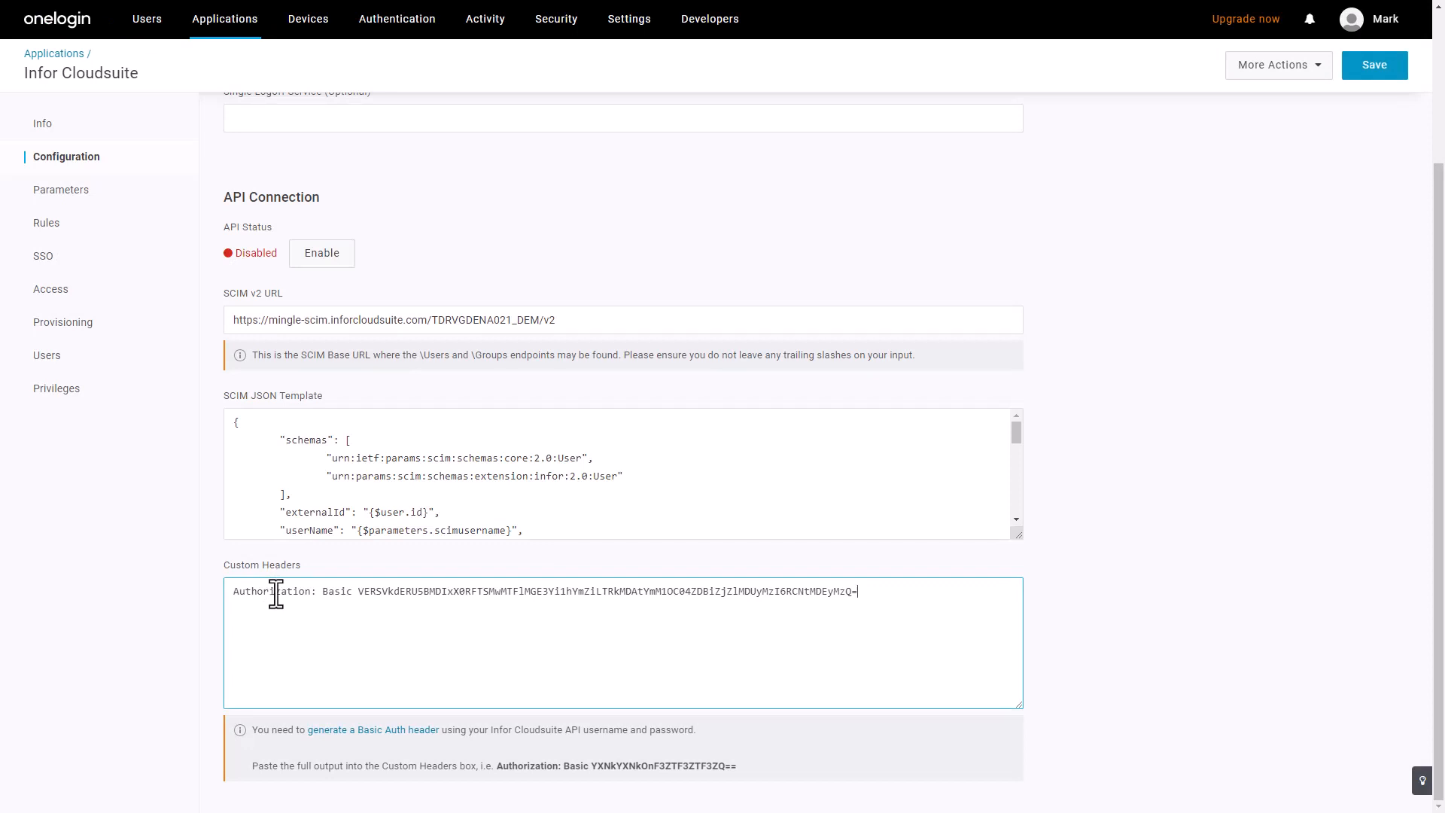
# - Enter the Authorization: Basic header in Custom Headers, enable API connection, and save the app
pyautogui.click(320, 253)
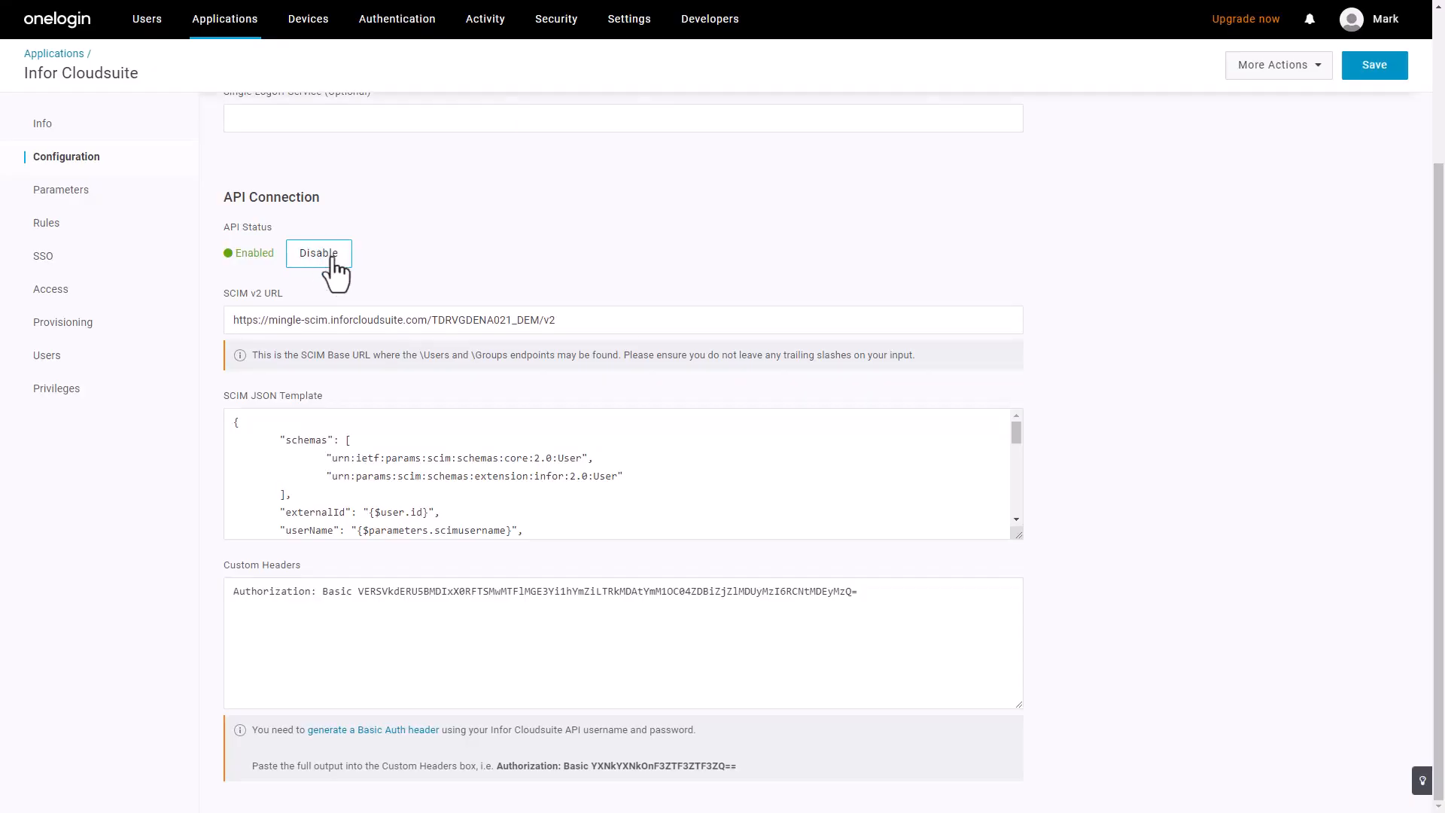
pyautogui.moveTo(405, 262)
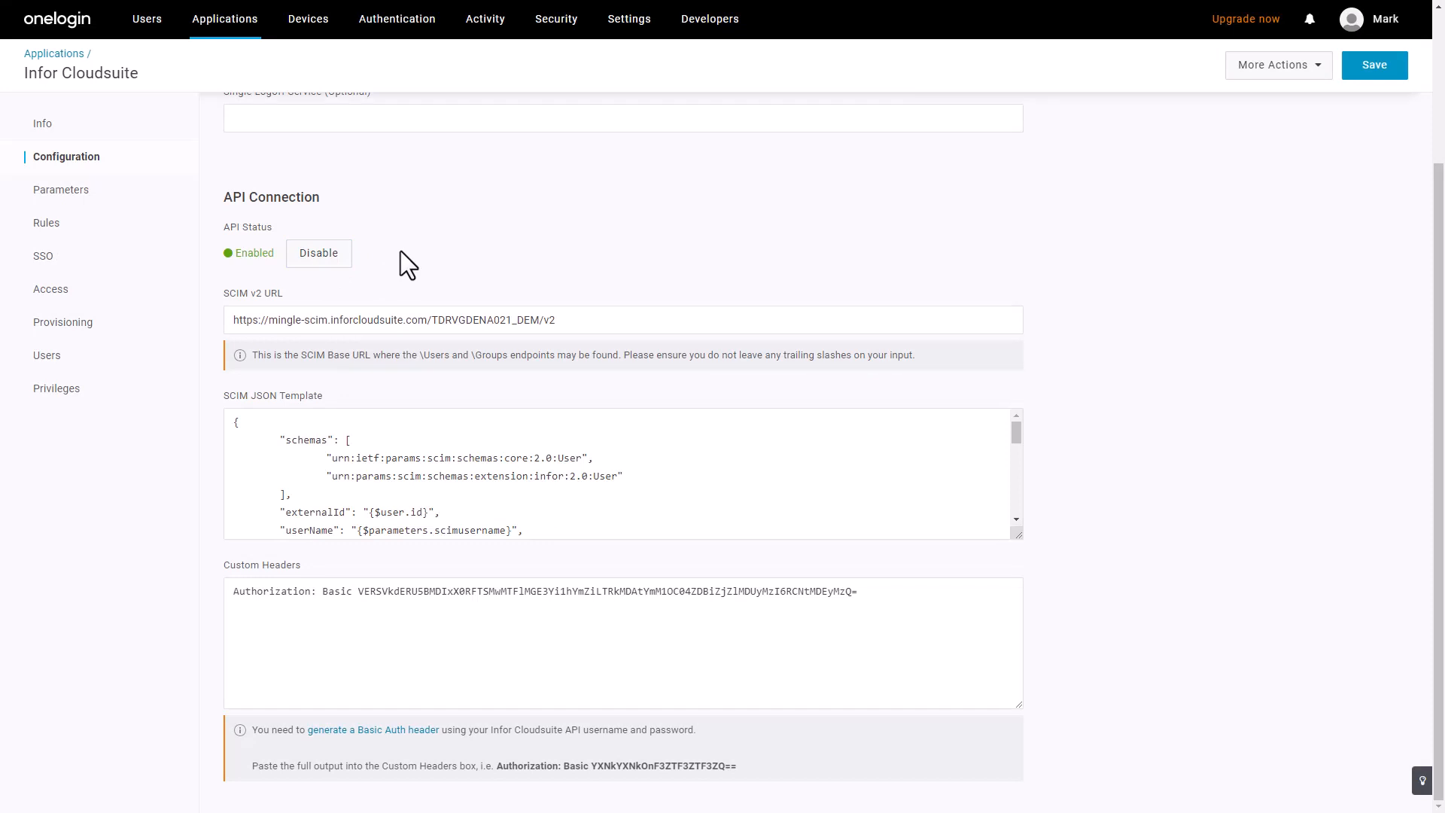
pyautogui.click(1374, 65)
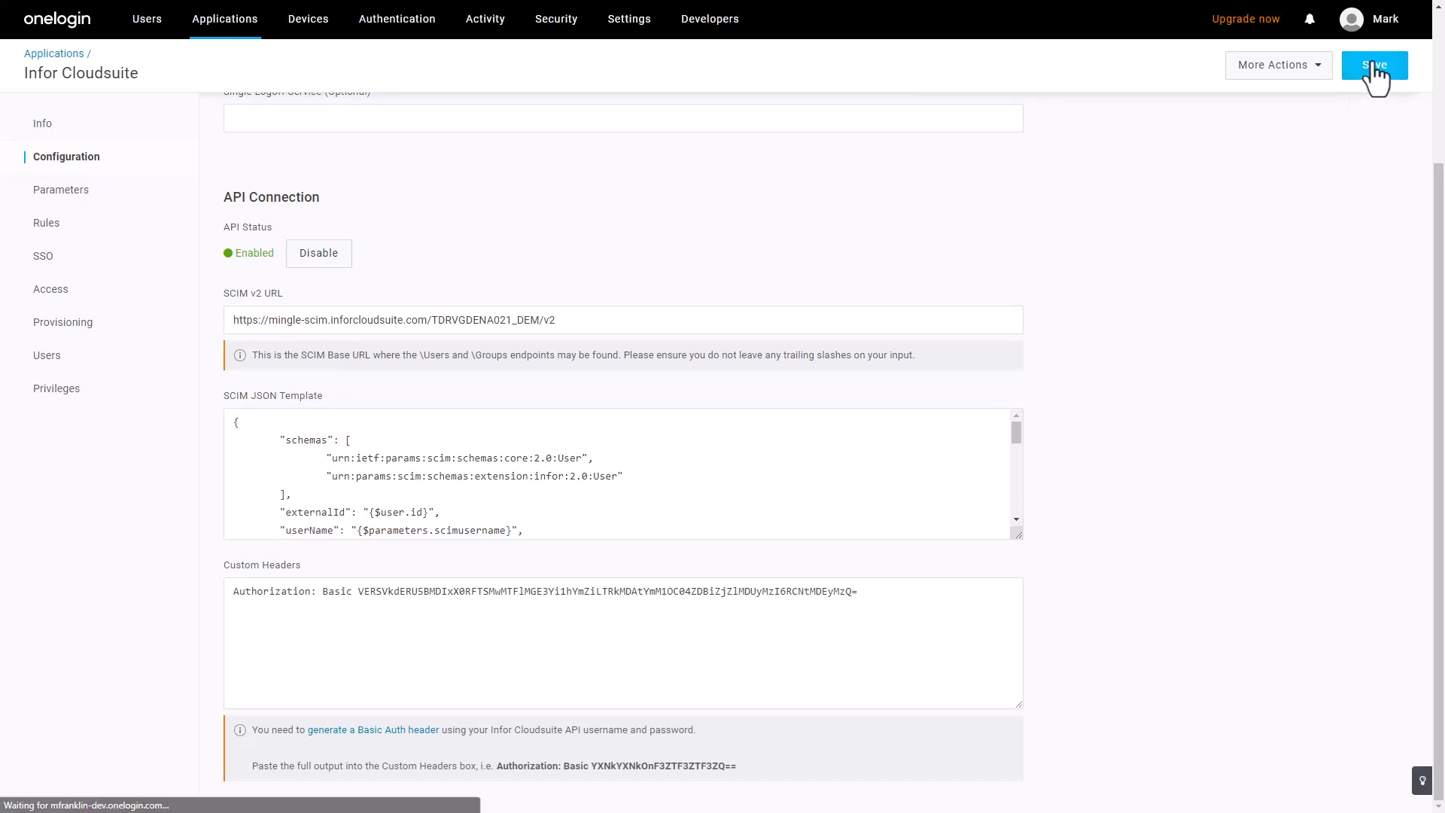
pyautogui.click(1372, 65)
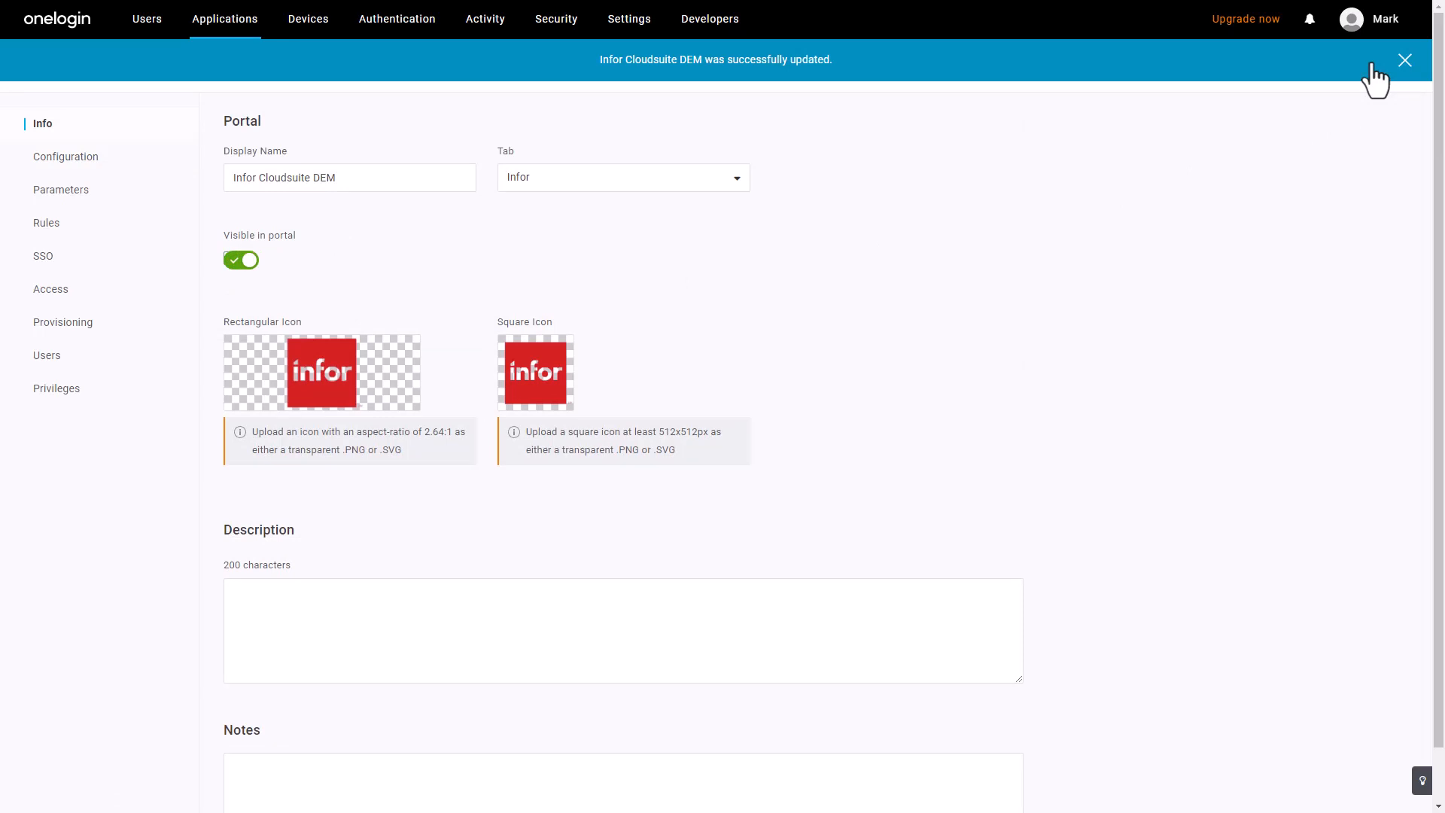
pyautogui.click(1402, 60)
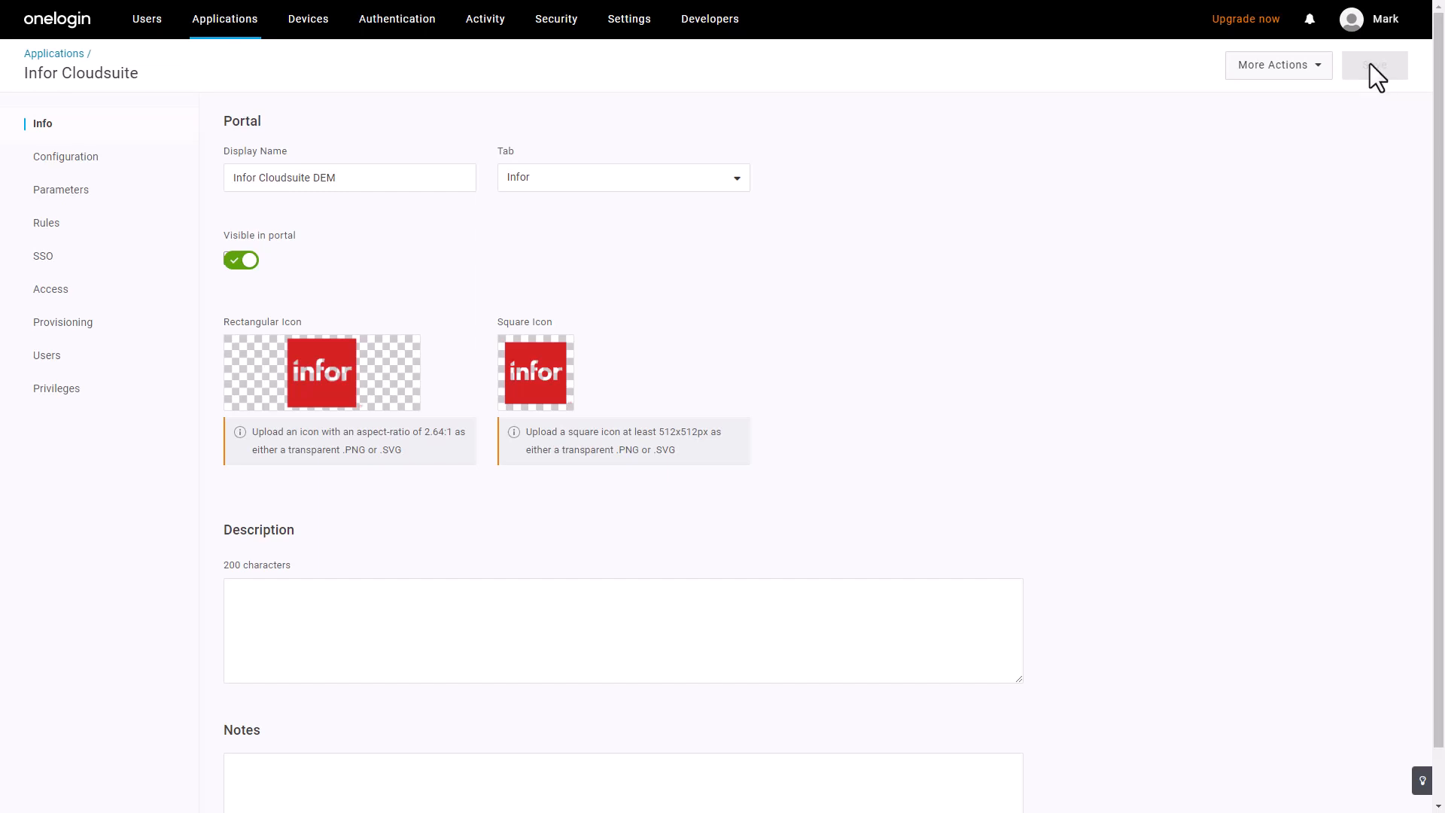
# - Open OneLogin DemoUser's profile and view its assigned applications
pyautogui.click(146, 18)
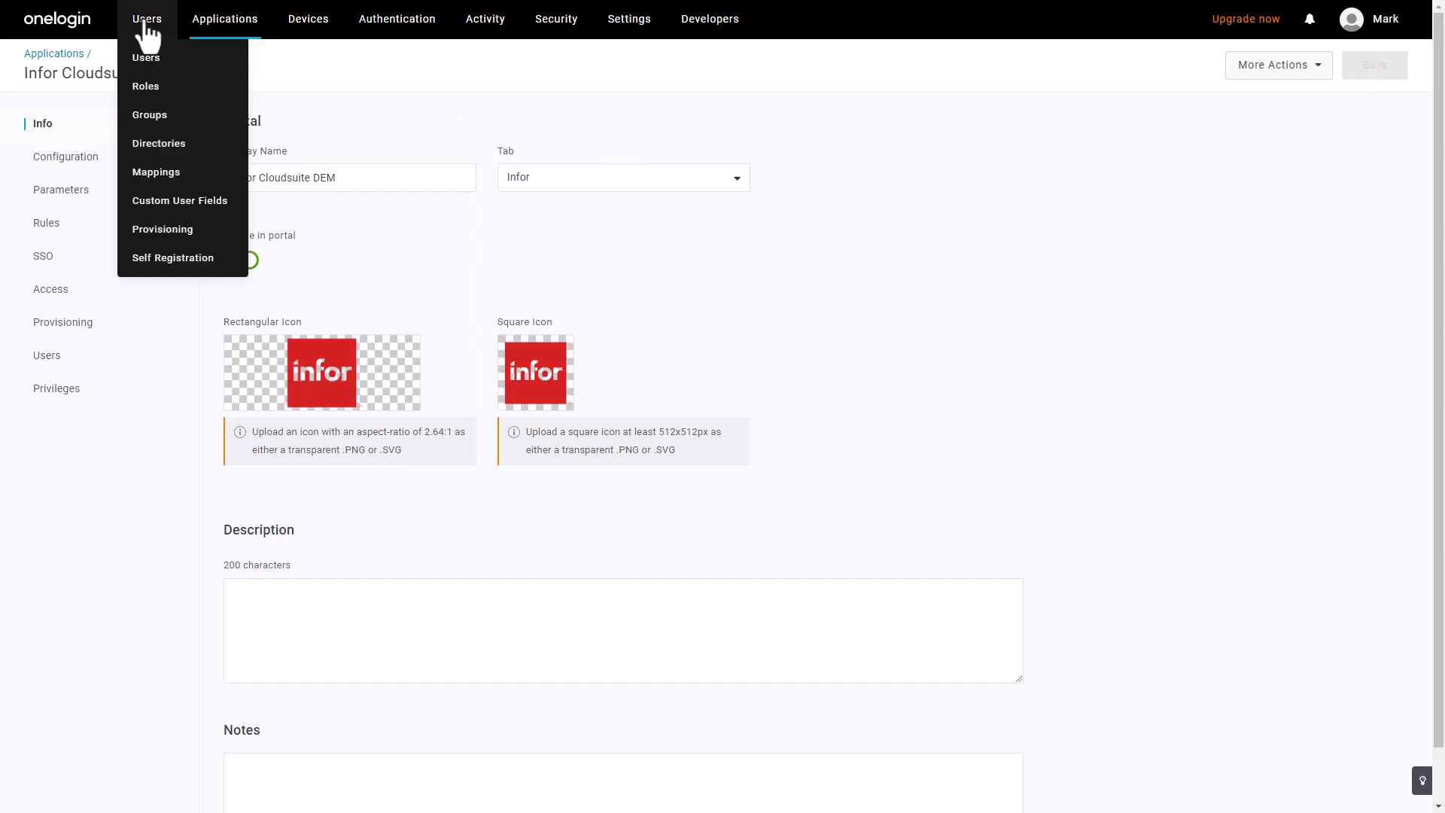
pyautogui.click(144, 58)
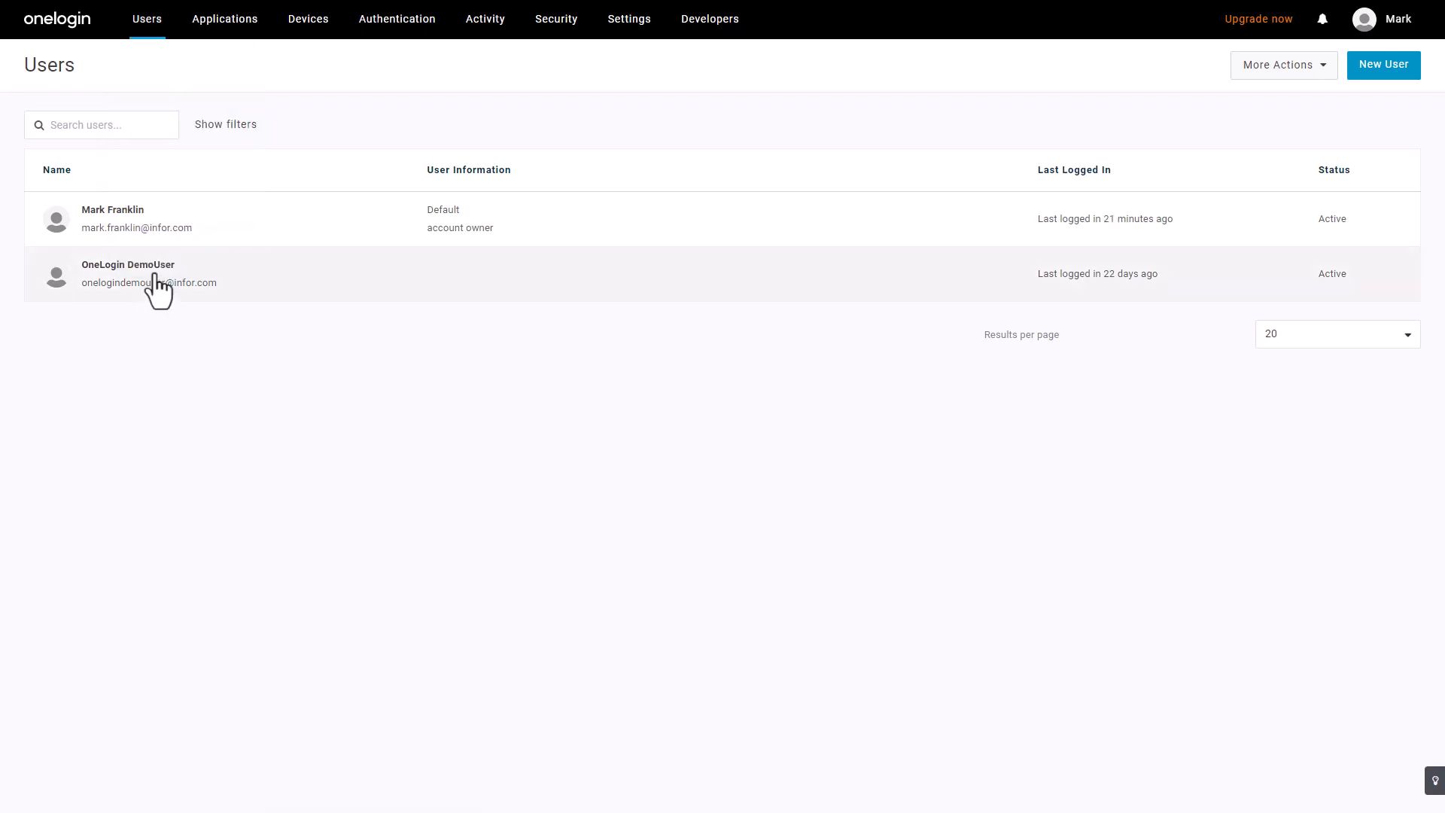
pyautogui.click(128, 274)
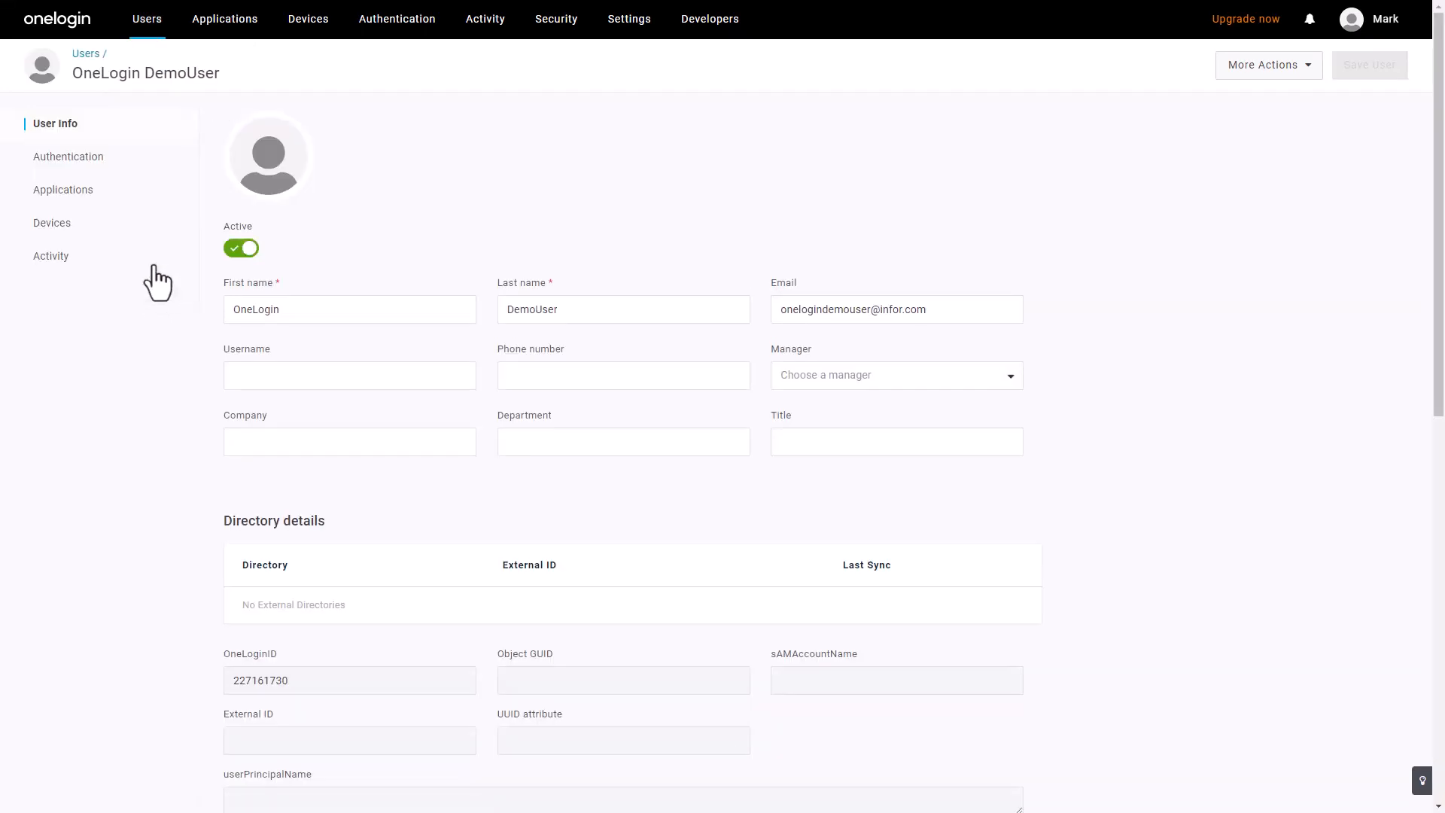
pyautogui.click(63, 189)
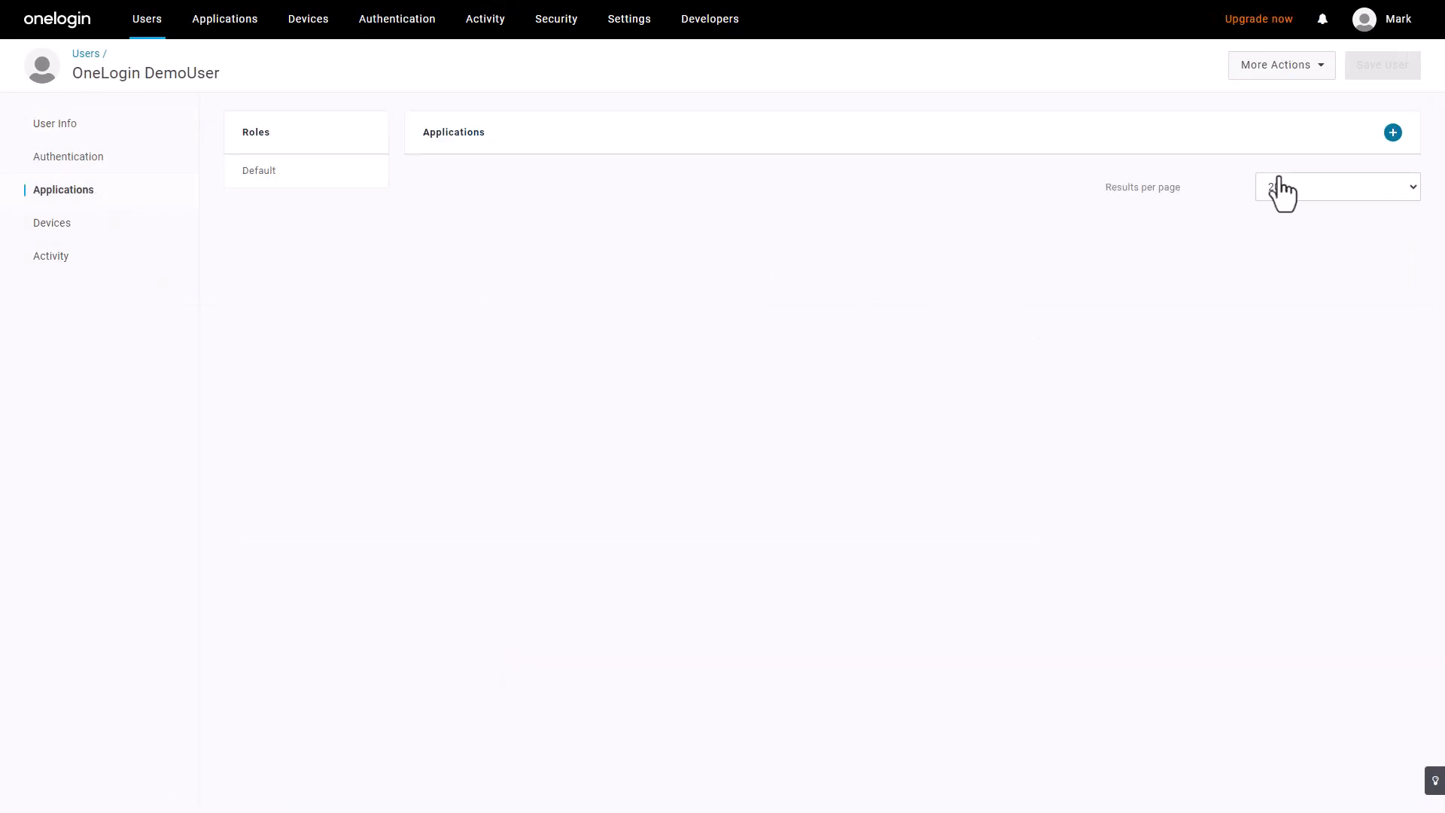
# - Assign Infor Cloudsuite DEM as a new login for the user and save
pyautogui.click(1392, 132)
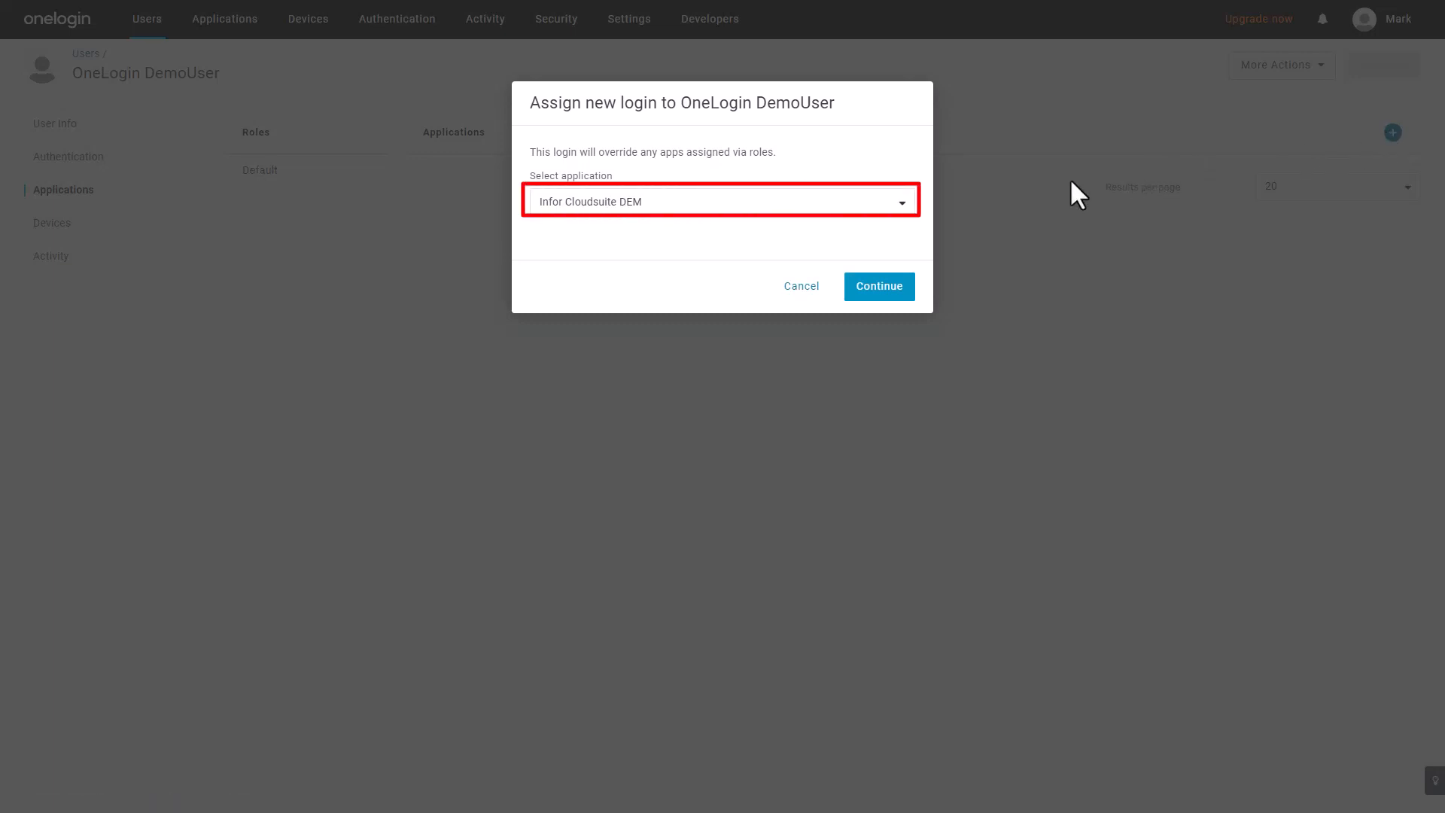
pyautogui.moveTo(933, 228)
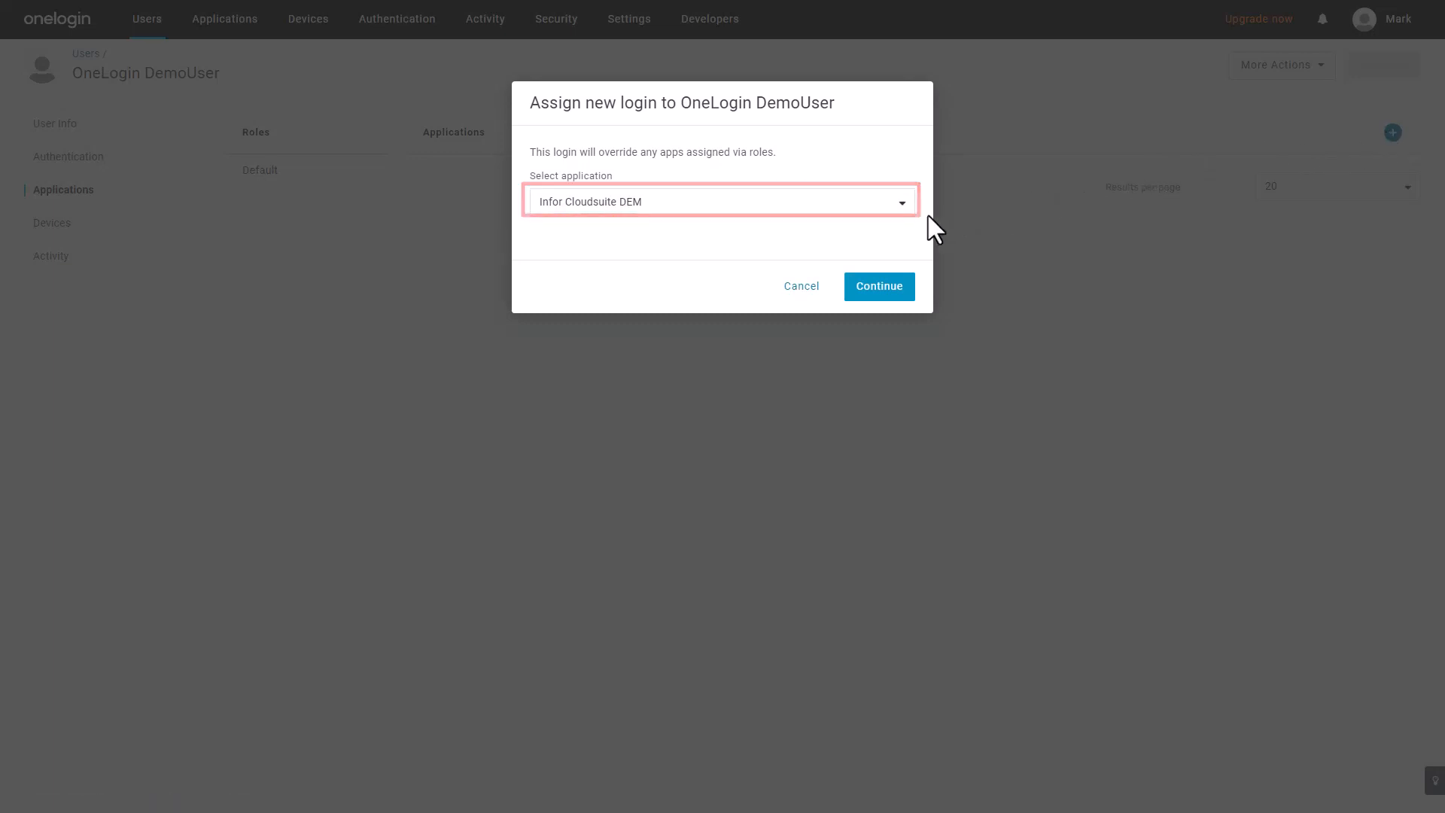
pyautogui.click(877, 286)
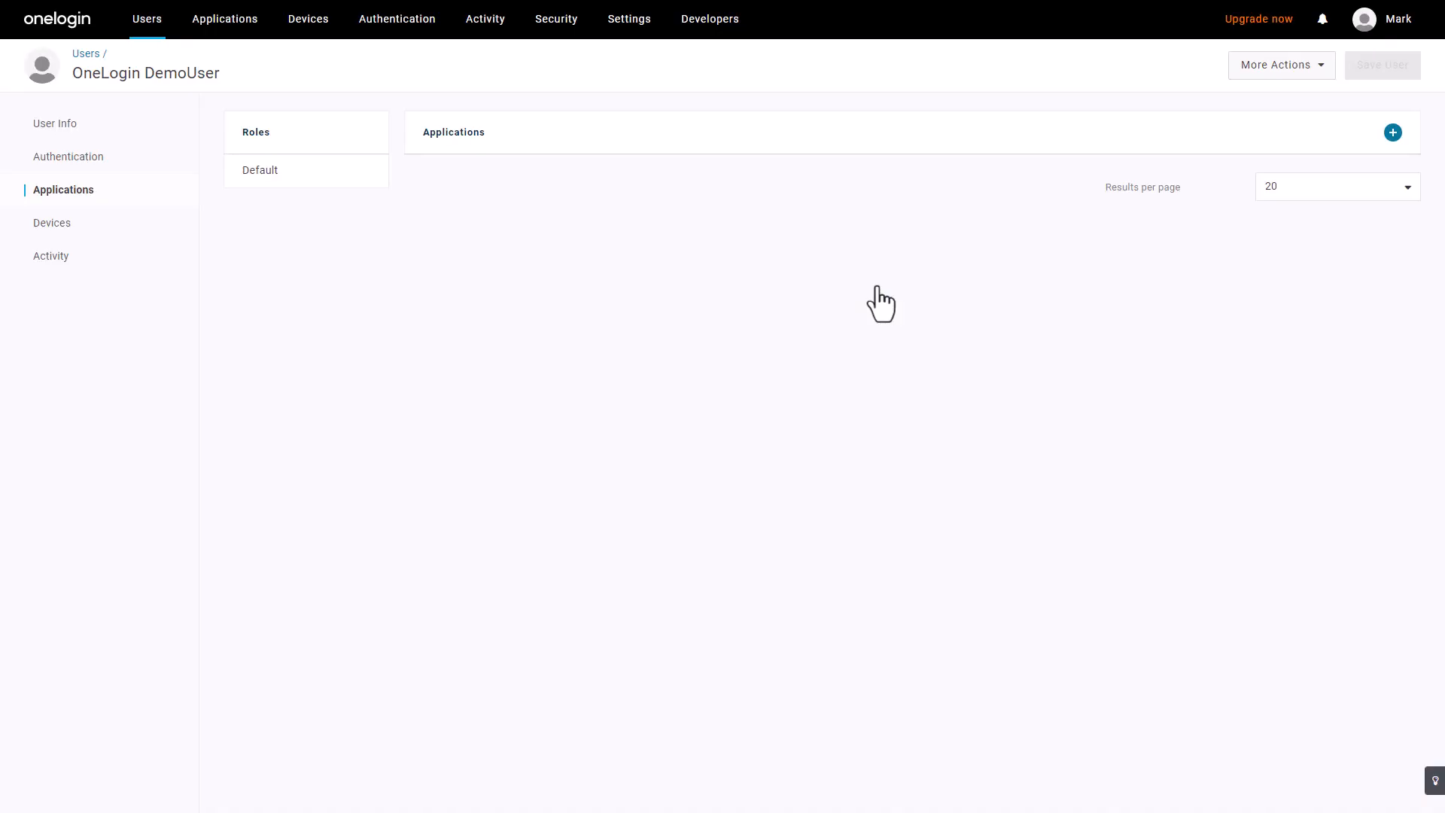
pyautogui.click(1392, 132)
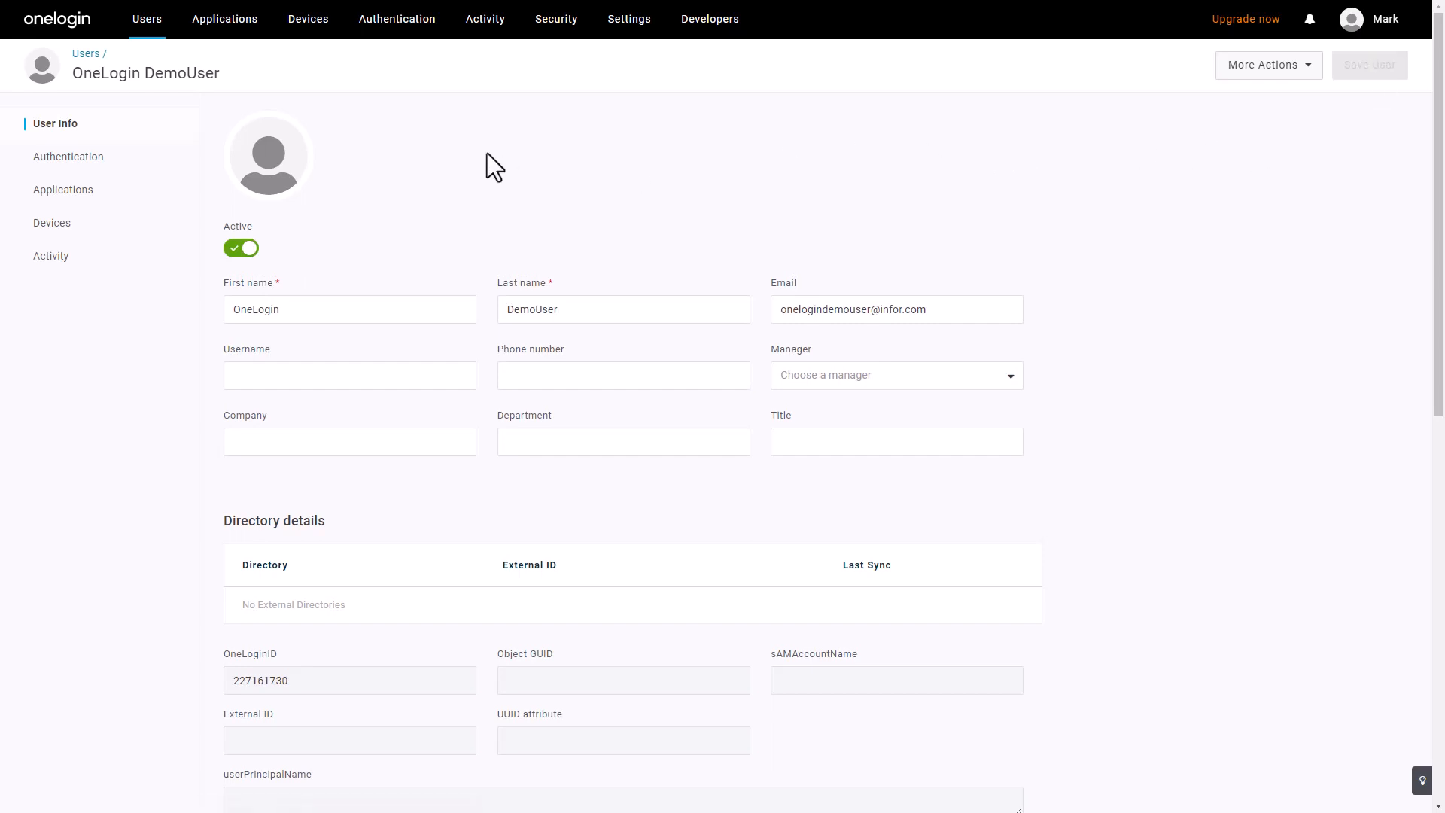
# - Go to the Infor Cloudsuite DEM app's Provisioning settings from the Applications list
pyautogui.click(224, 18)
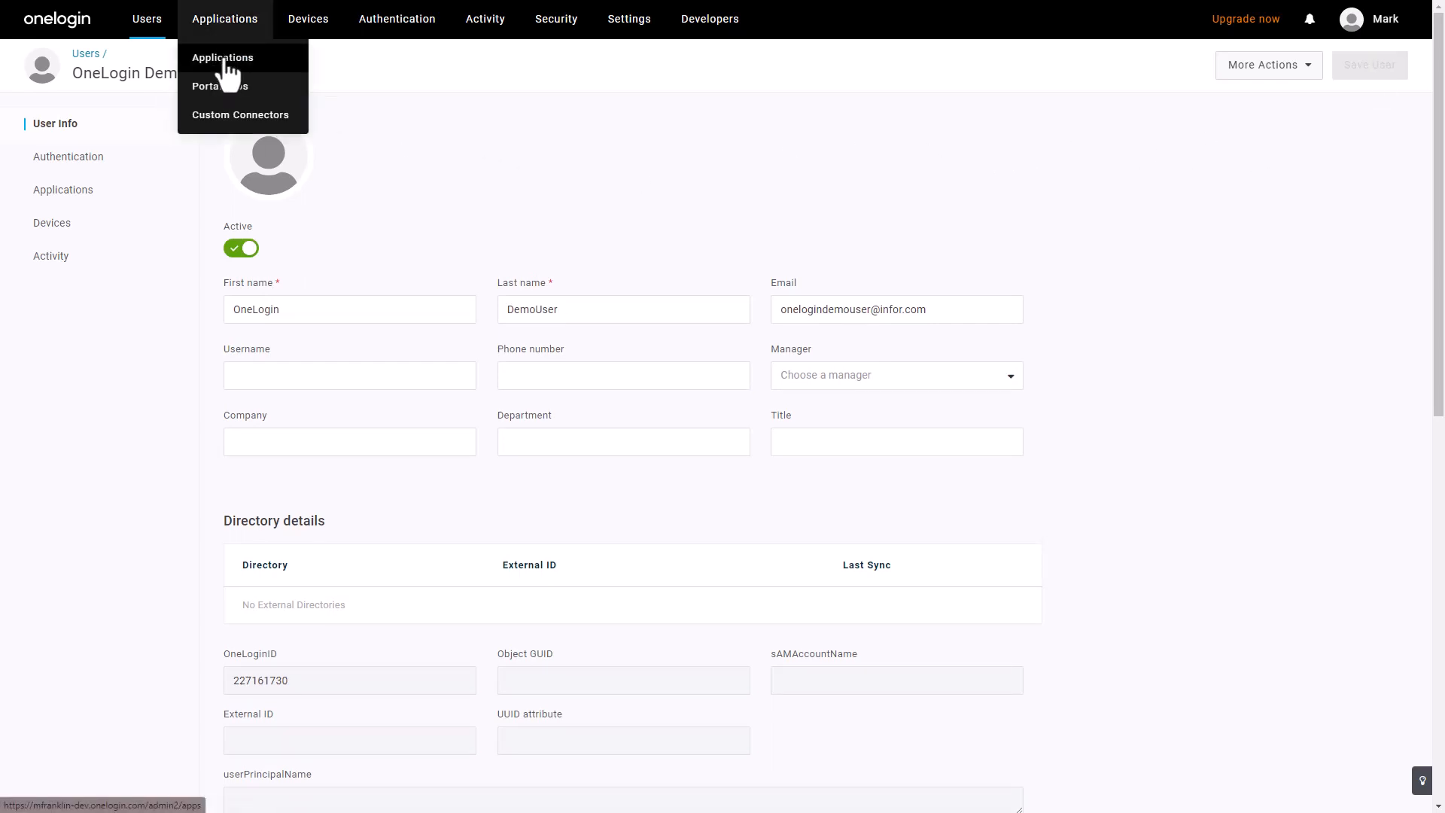
pyautogui.click(223, 57)
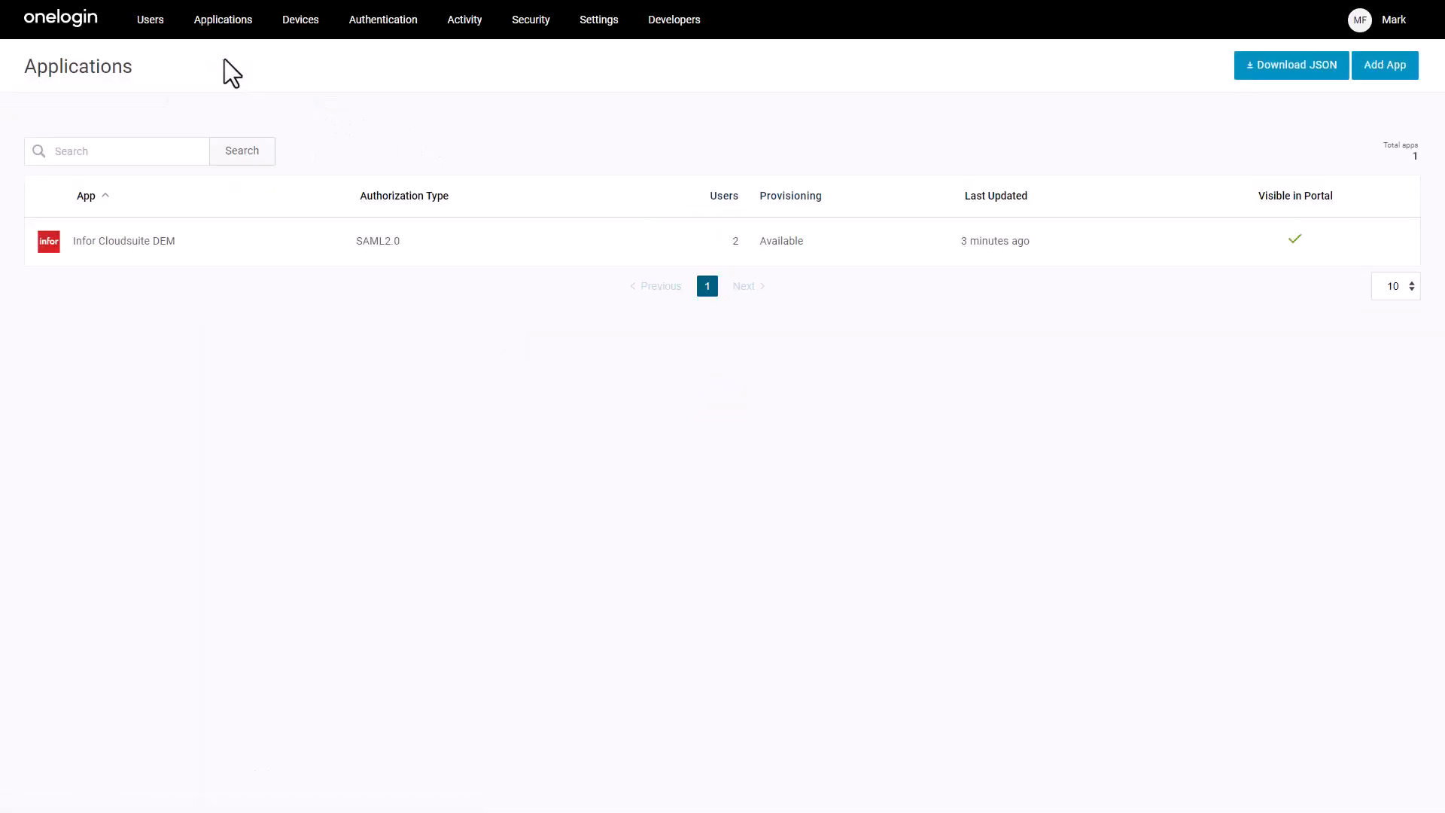
pyautogui.click(123, 241)
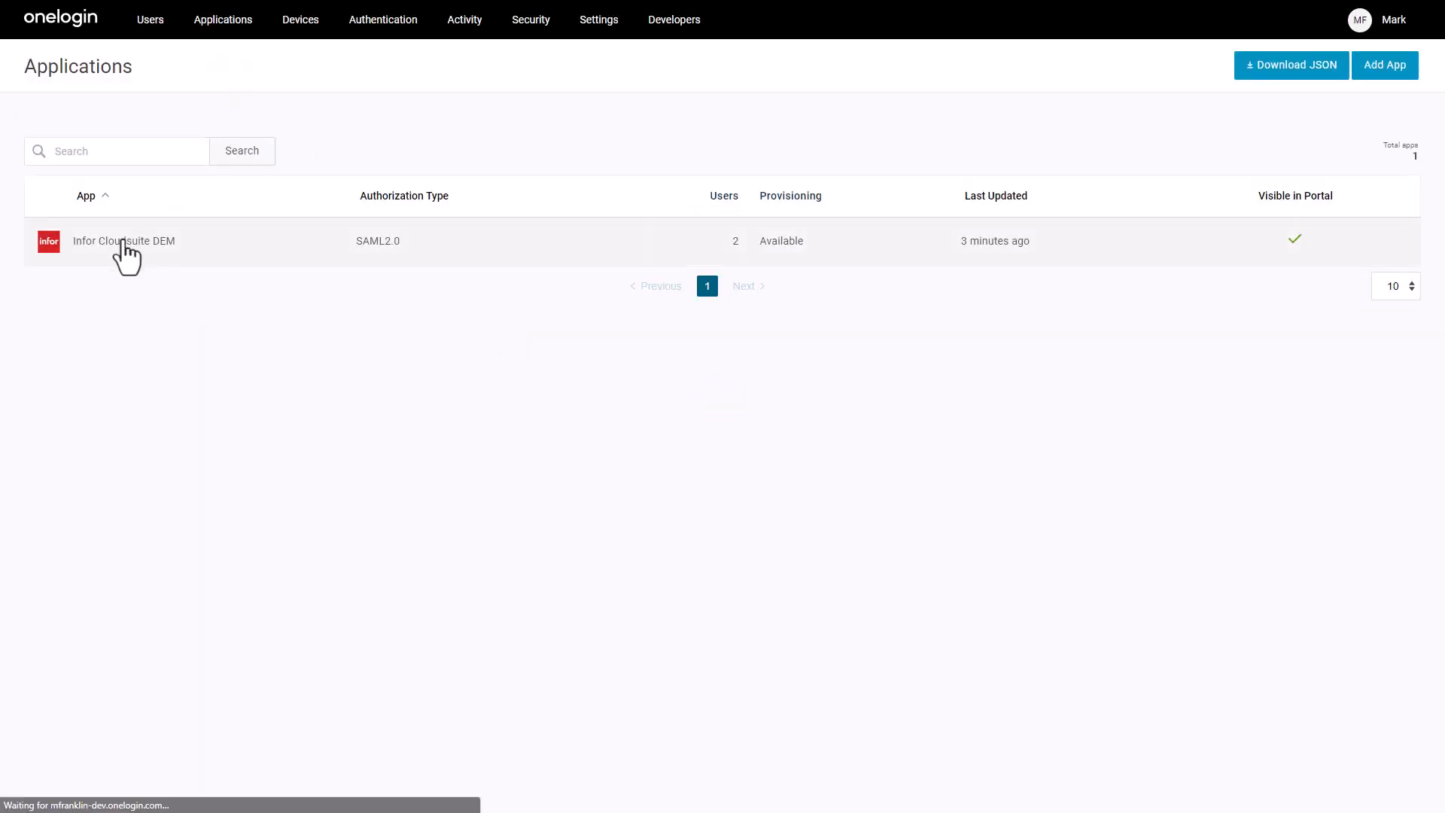
pyautogui.click(123, 241)
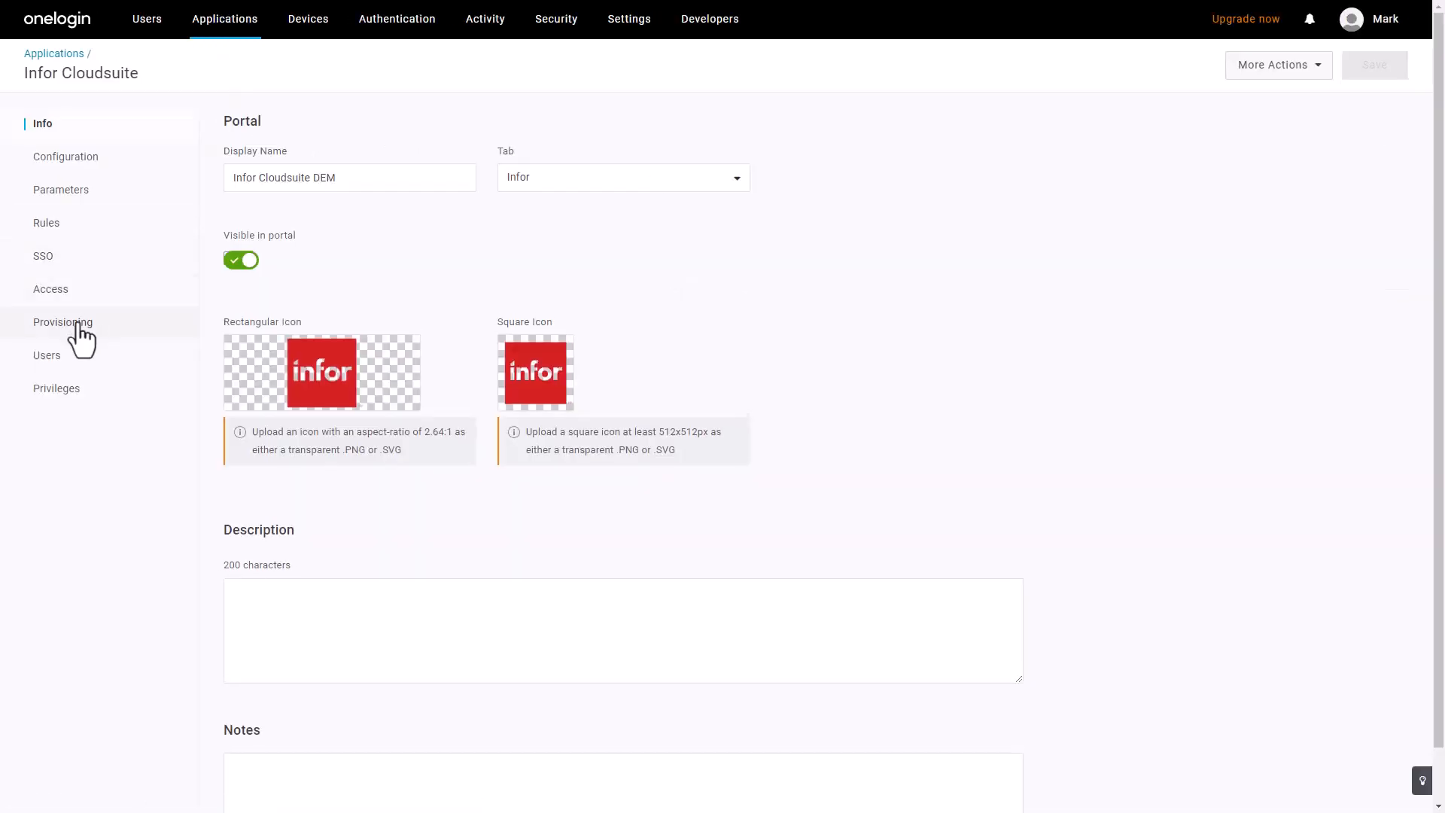
pyautogui.click(63, 322)
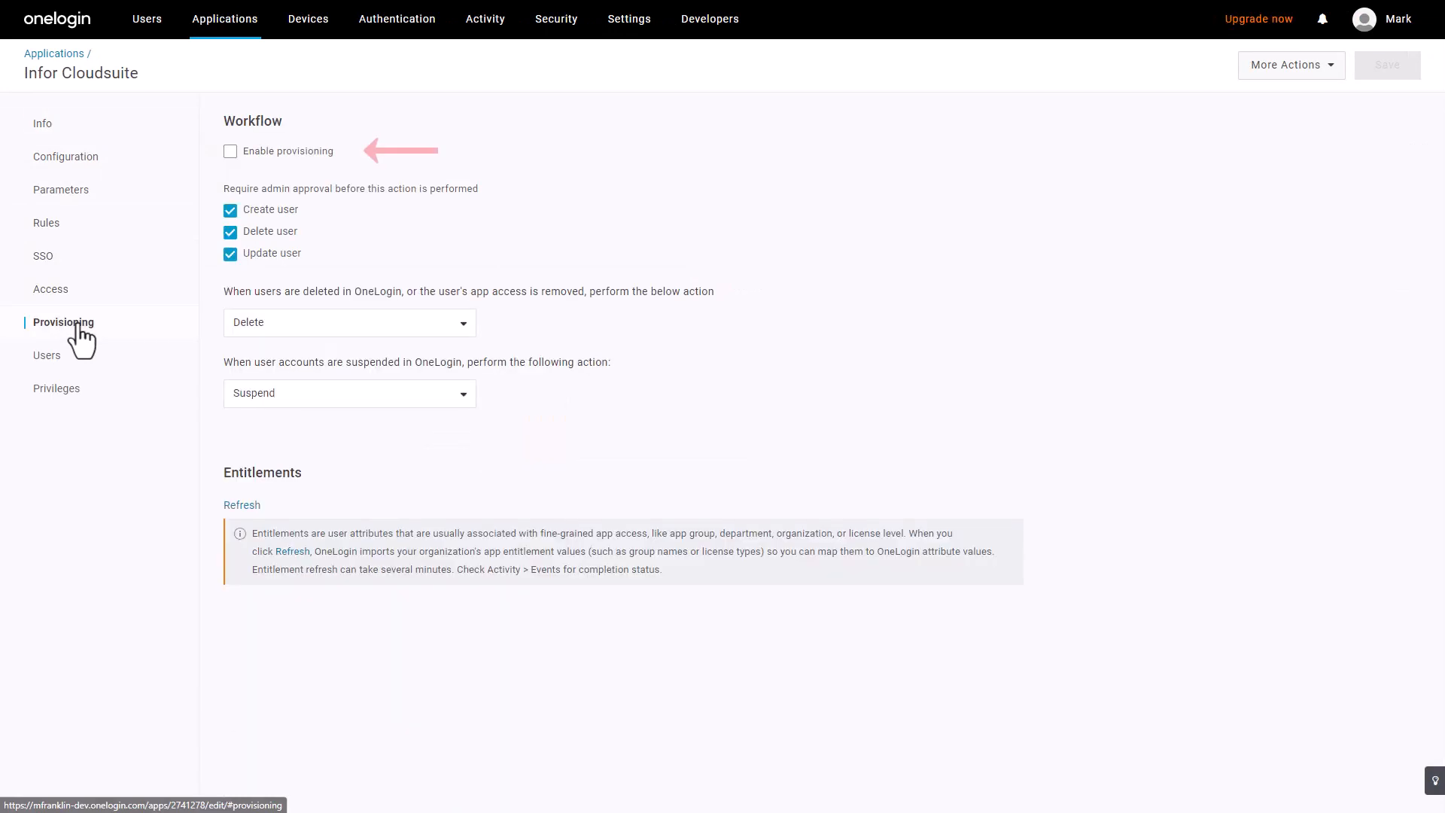
# - Enable provisioning for the app, save, and dismiss the success banner
pyautogui.click(230, 150)
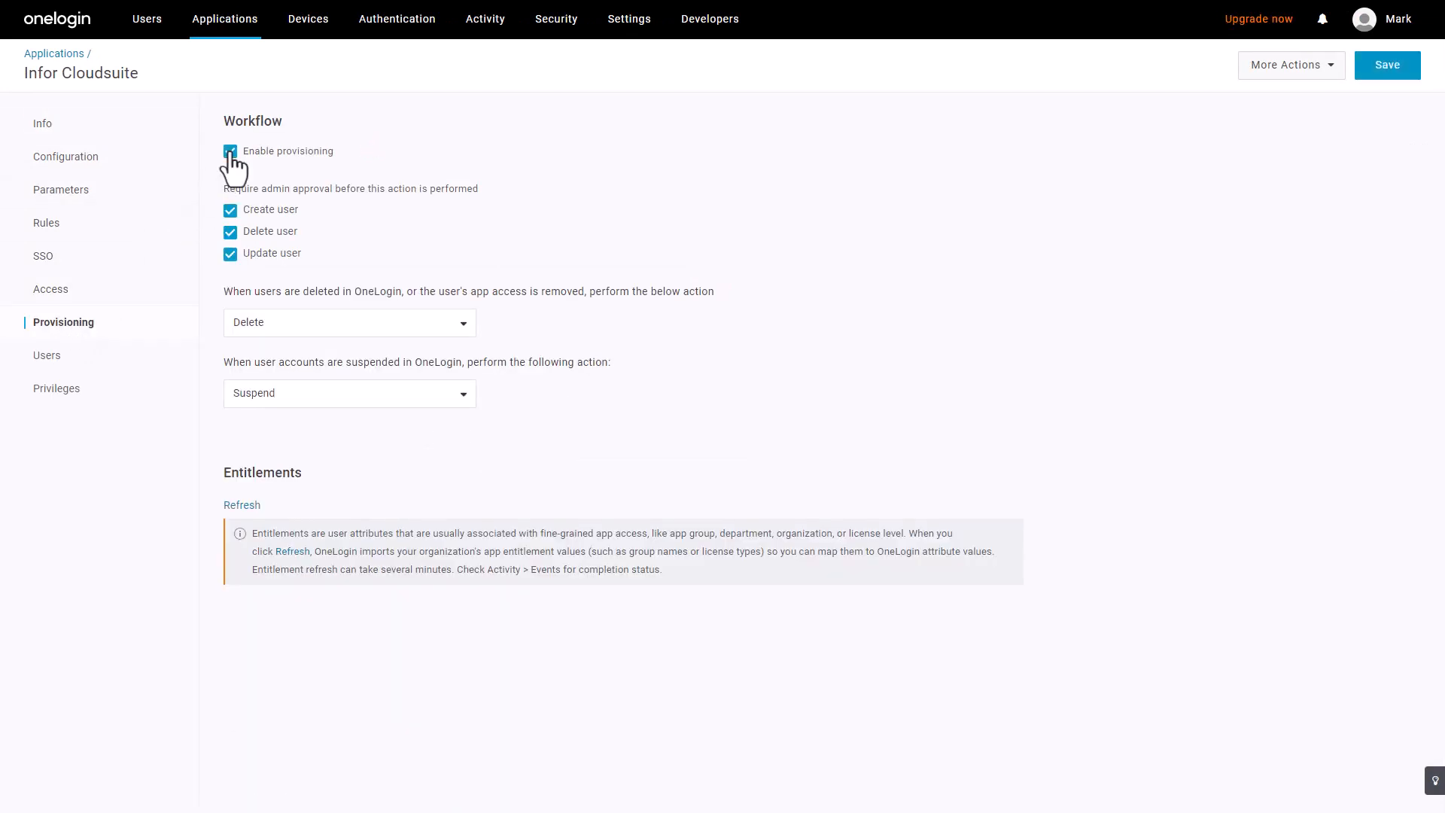
pyautogui.click(1386, 64)
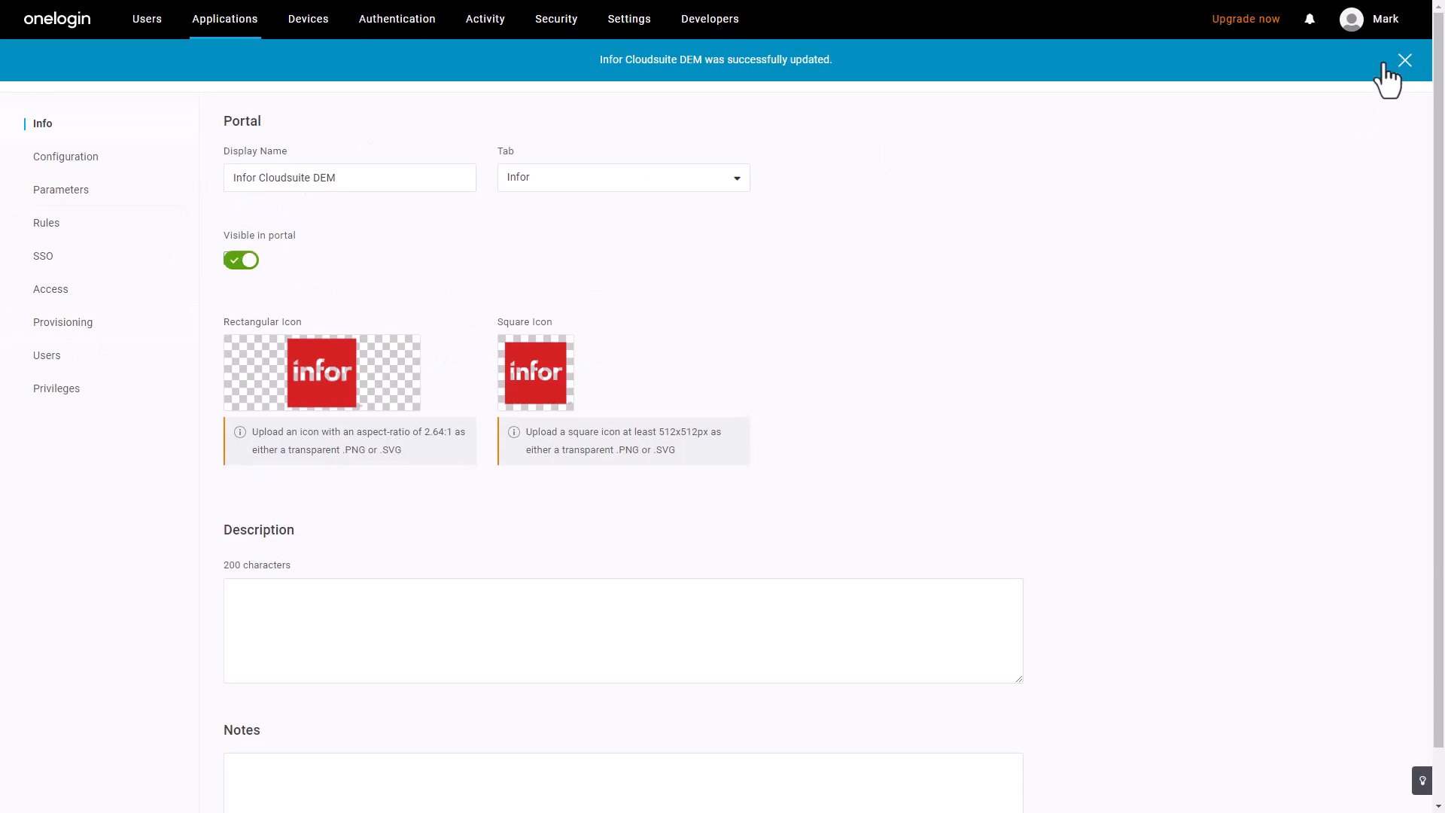
pyautogui.click(1404, 60)
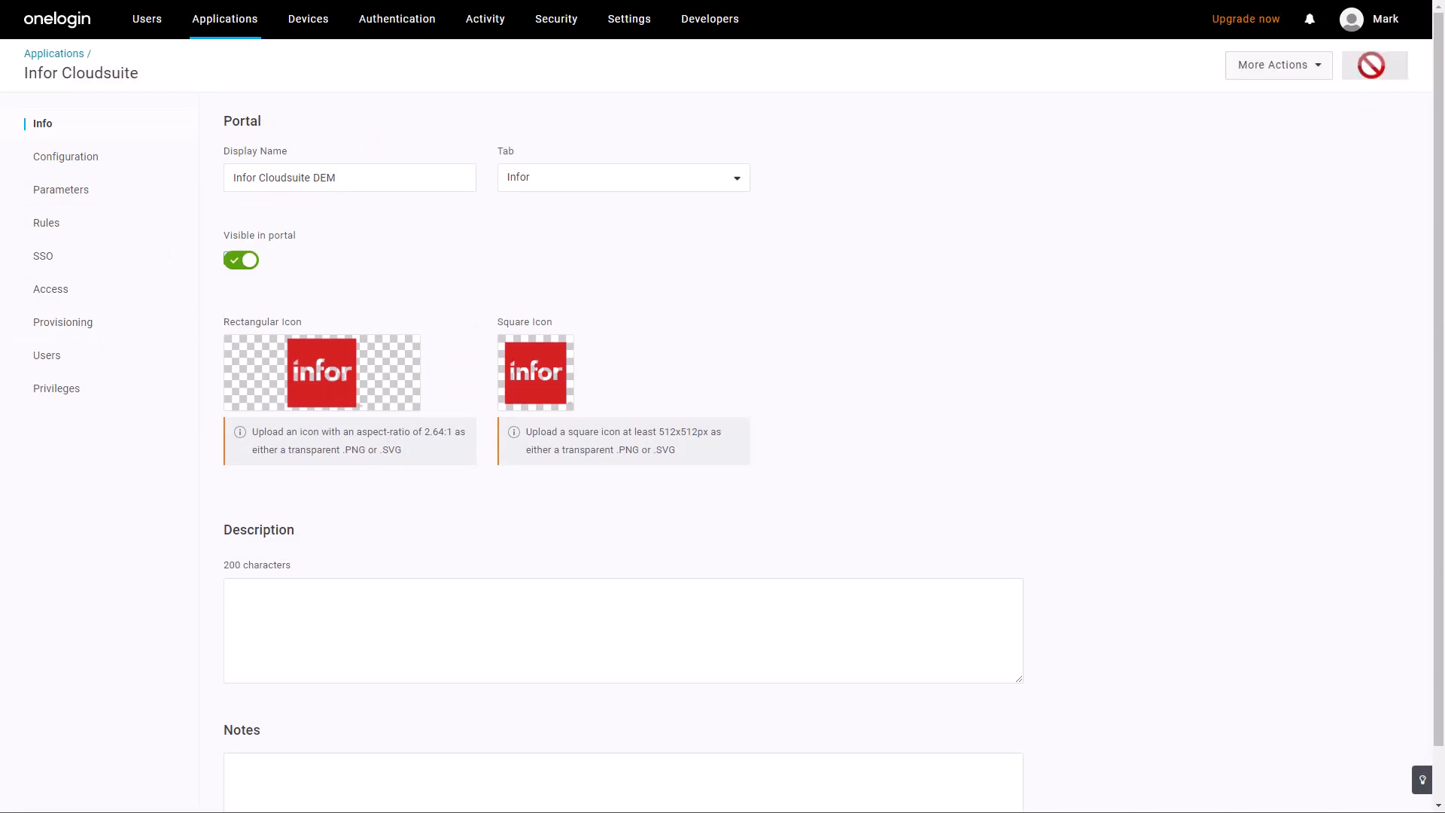
# - Show the app's Parameters page with its nine required and optional parameter lists
pyautogui.click(60, 189)
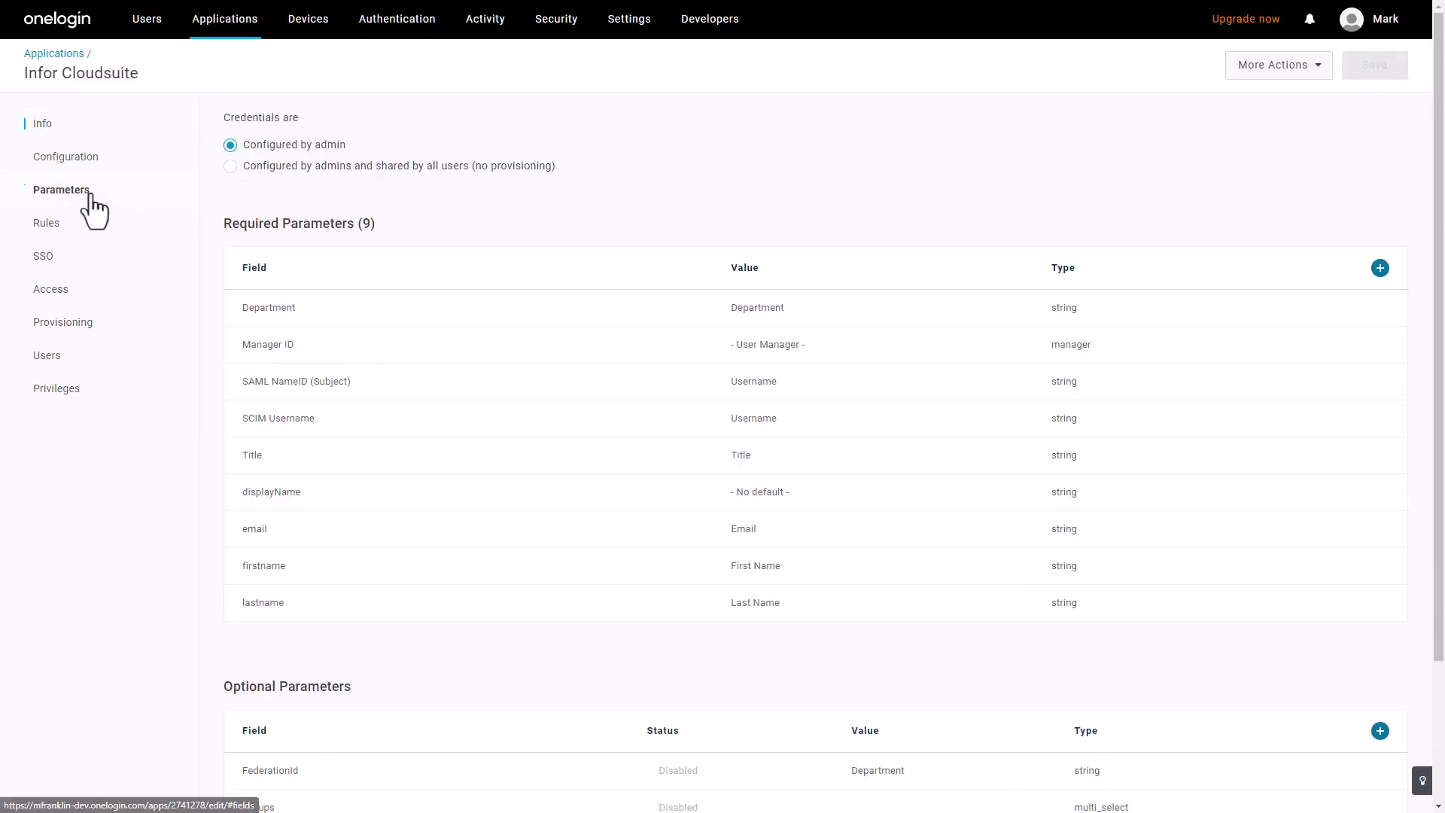
pyautogui.scroll(-3)
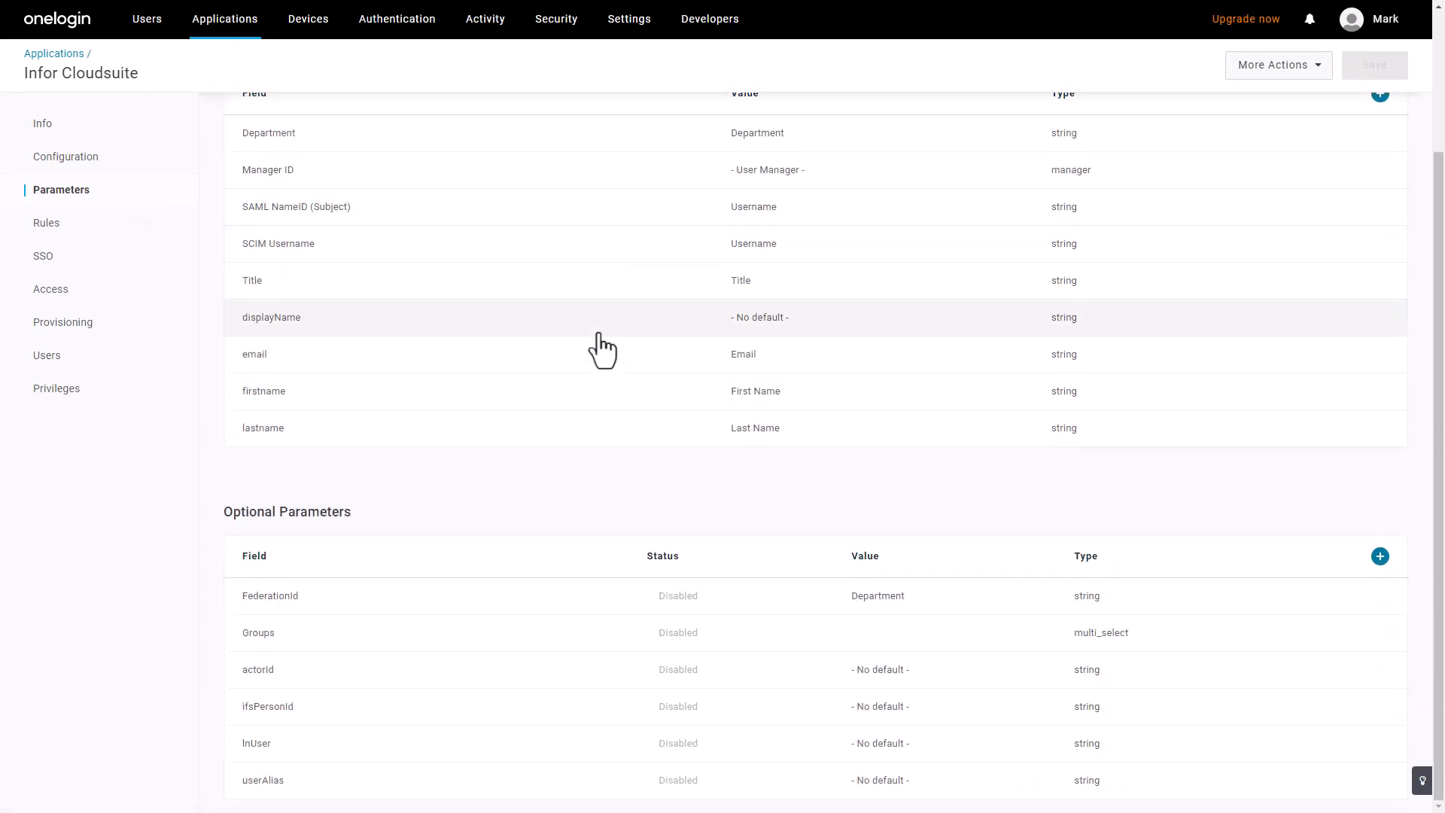
pyautogui.moveTo(603, 500)
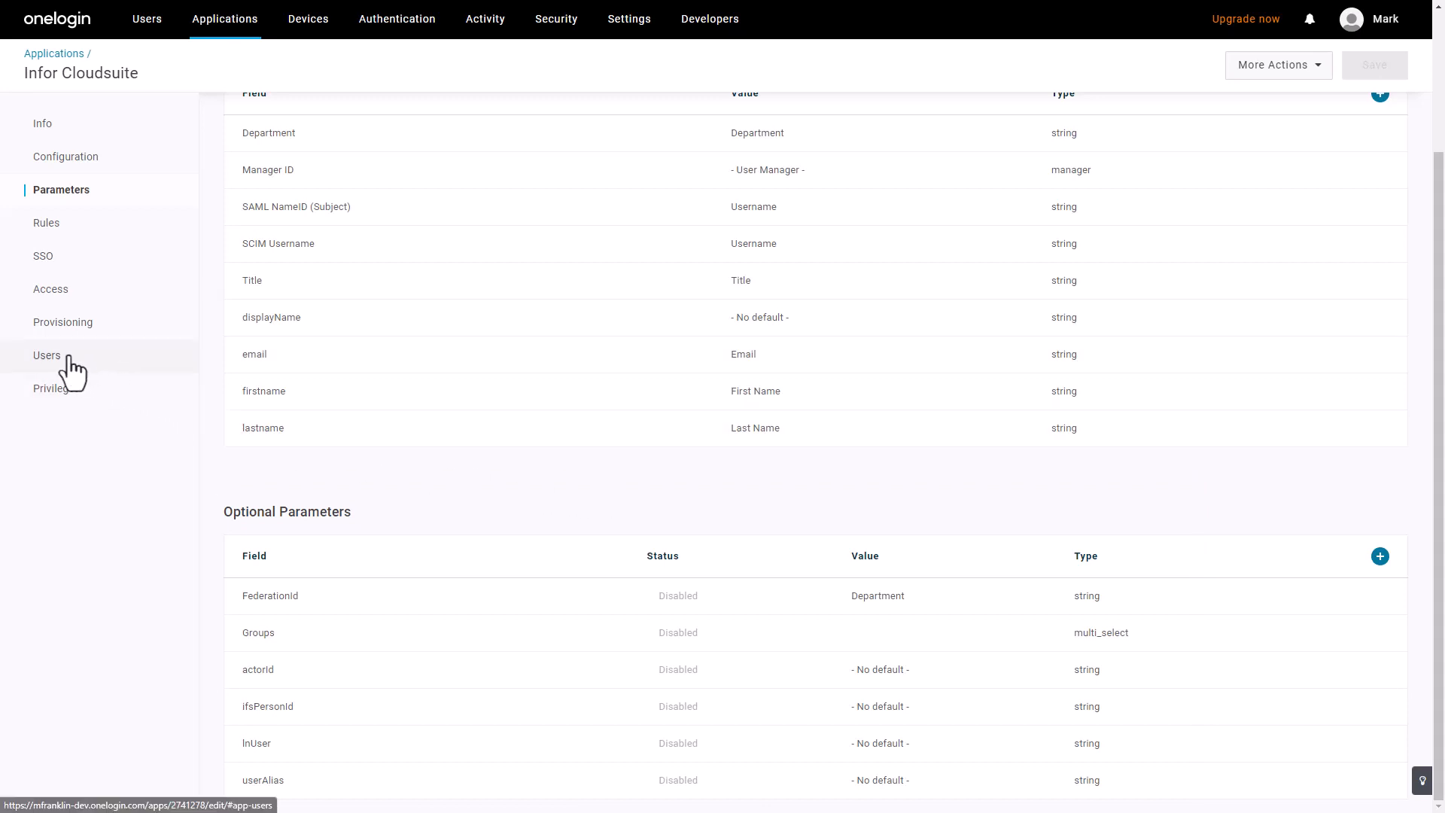
# - From the app's Users list, approve OneLogin DemoUser's pending creation in Infor Cloudsuite DEM
pyautogui.click(47, 355)
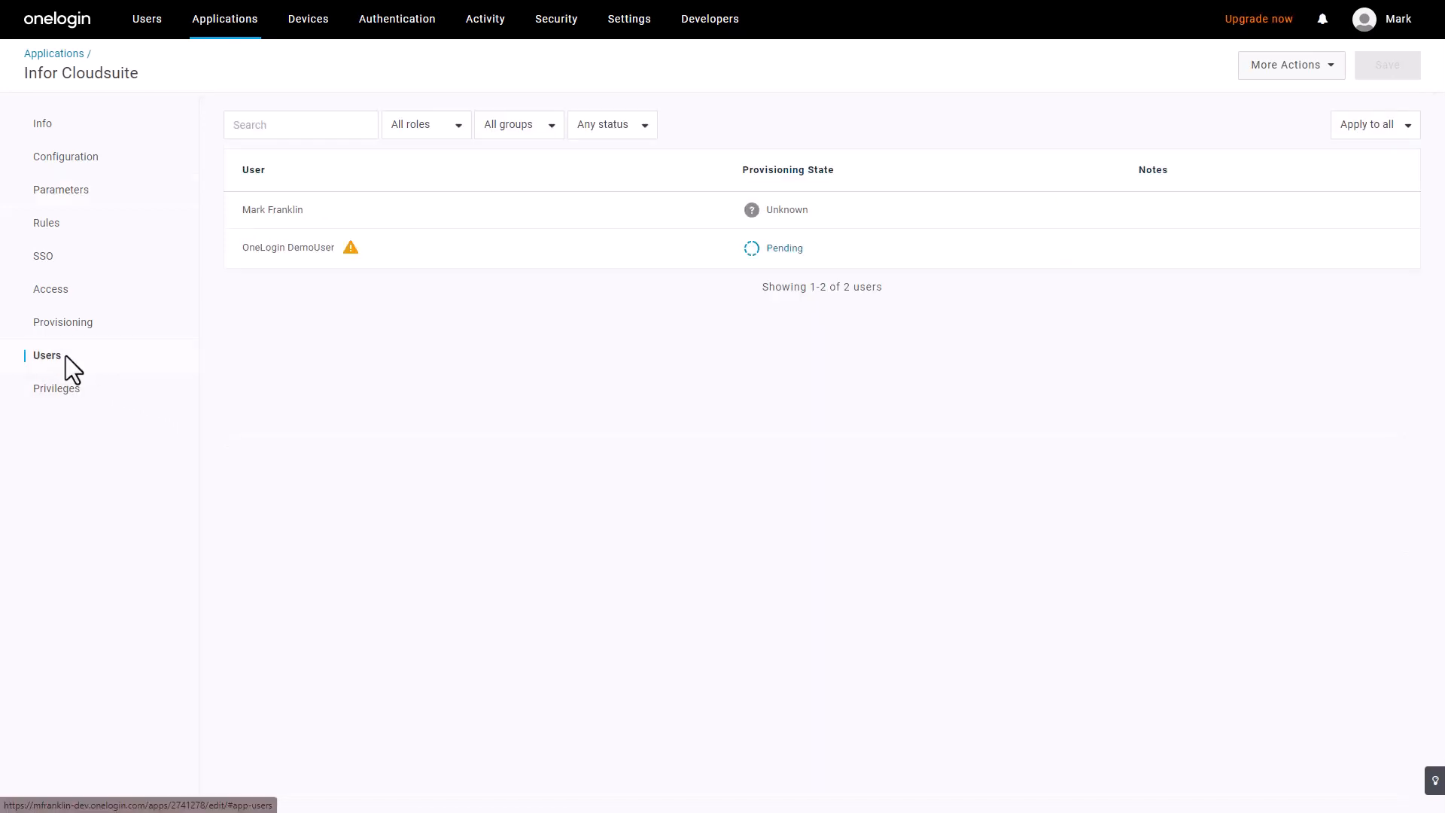
pyautogui.moveTo(759, 260)
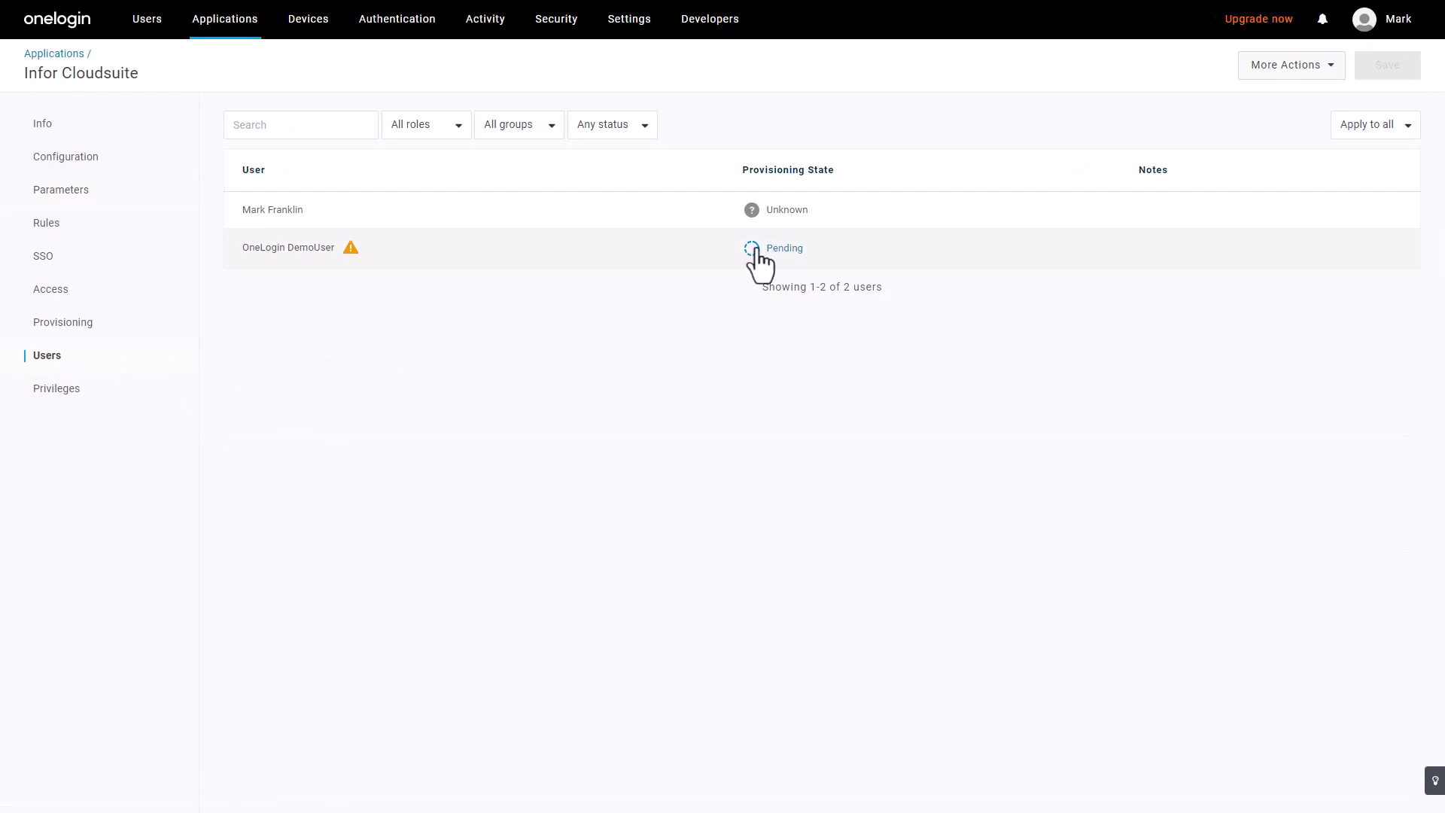
pyautogui.click(782, 249)
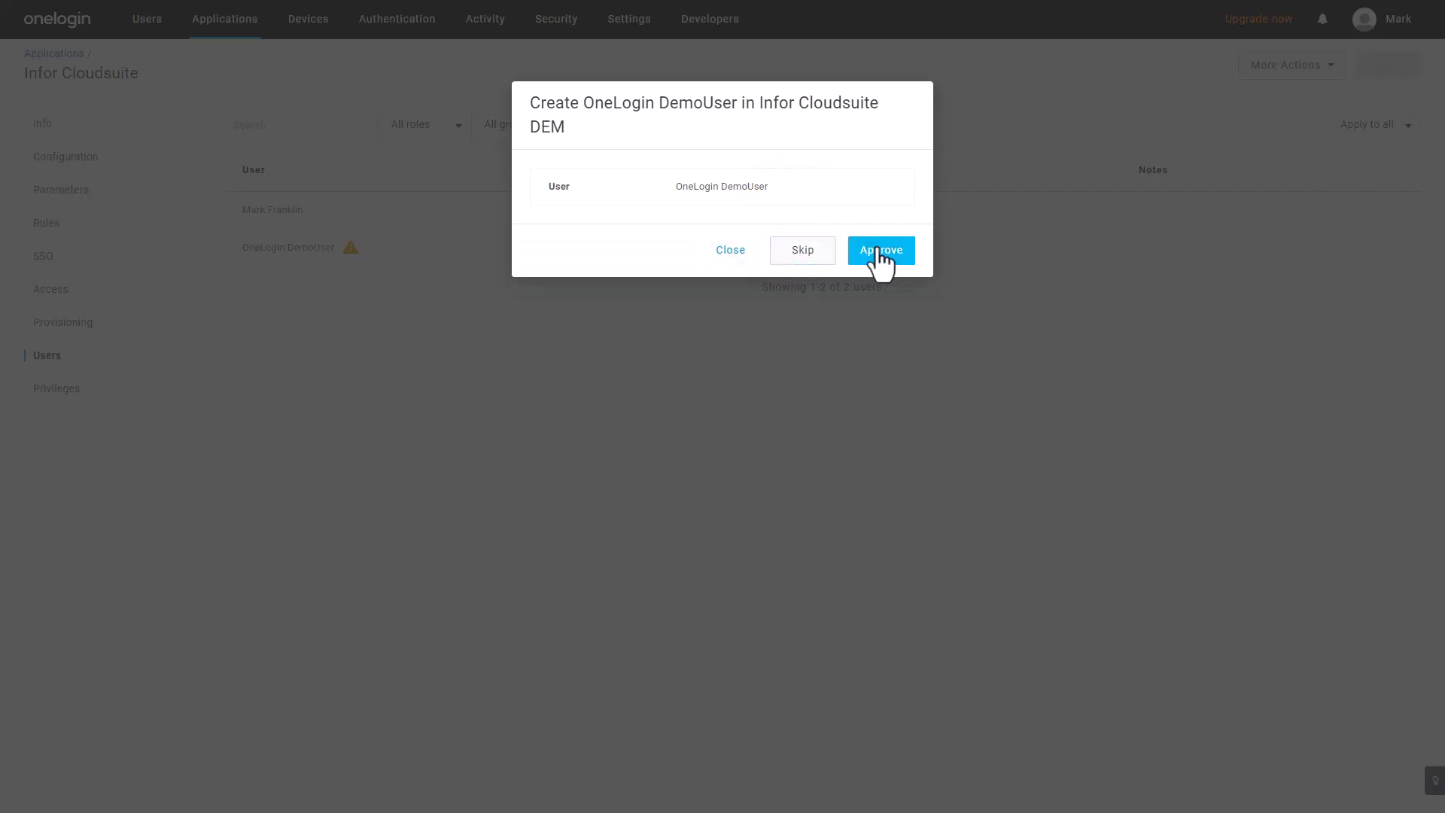
pyautogui.click(879, 250)
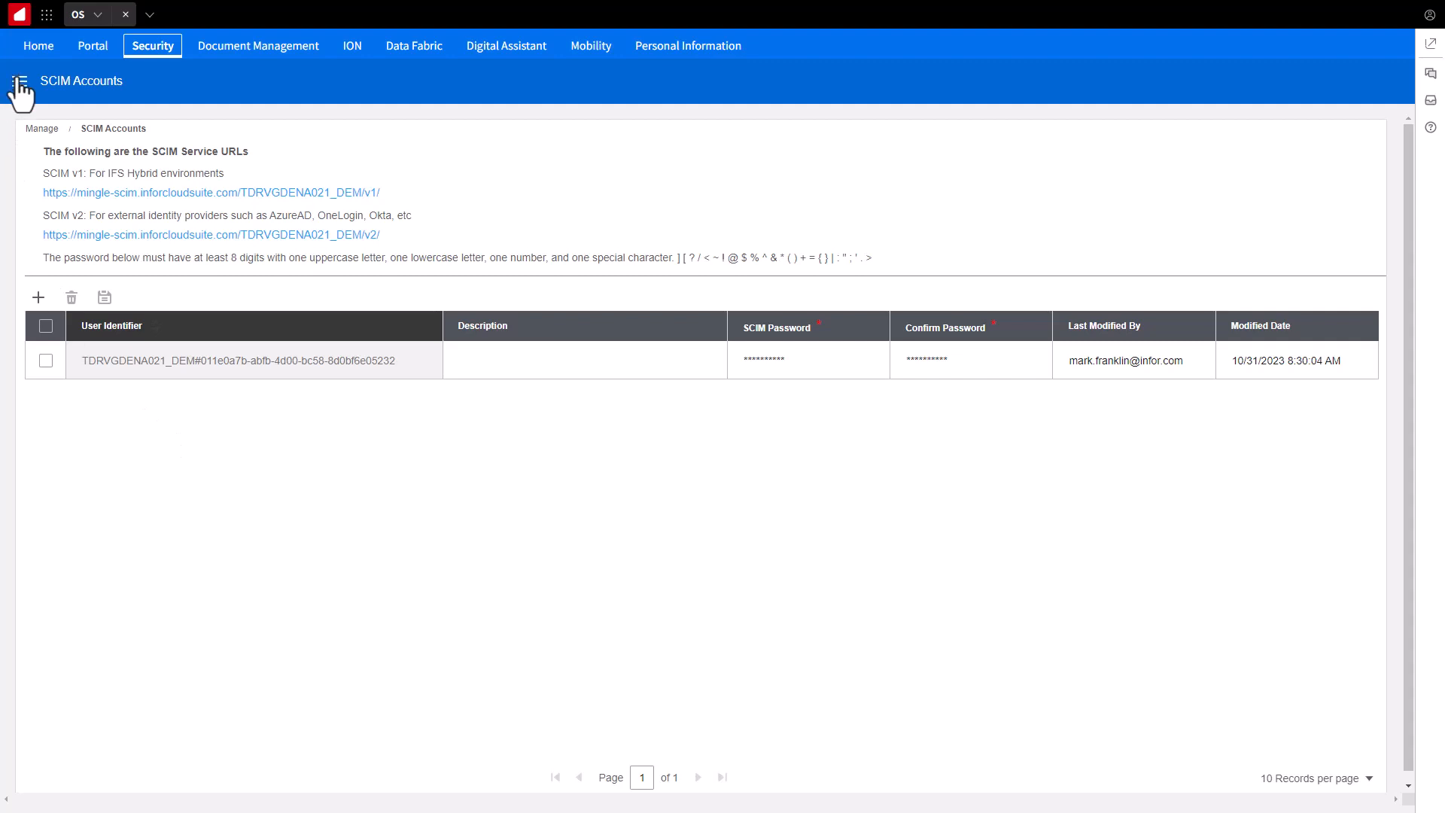
# - Navigate via Manage > Users to the portal's Users list showing OneLogin DemoUser
pyautogui.click(19, 81)
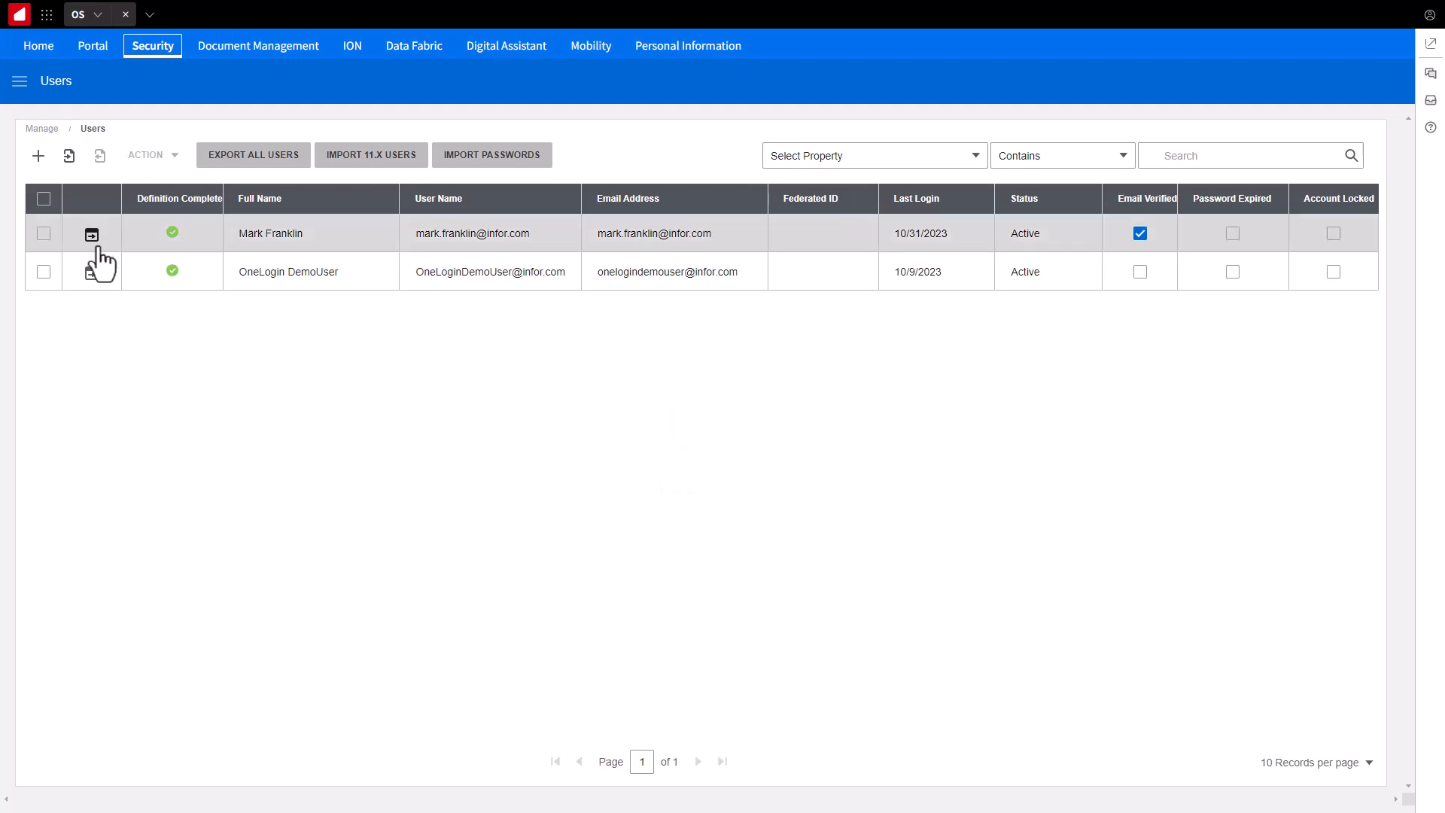
pyautogui.click(287, 271)
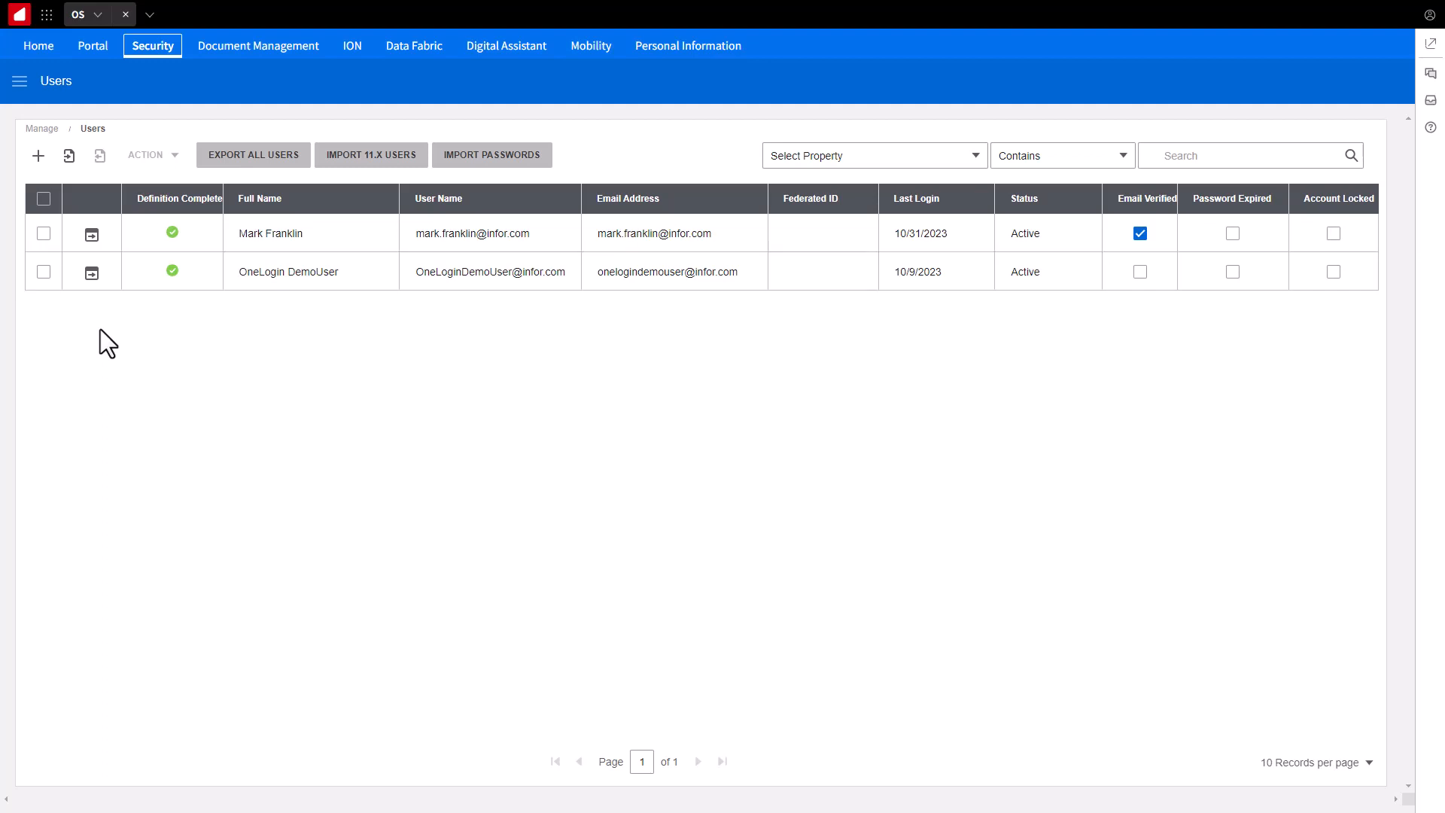
# - View OneLogin DemoUser's Activity history showing SCIM account update and activation entries
pyautogui.click(287, 271)
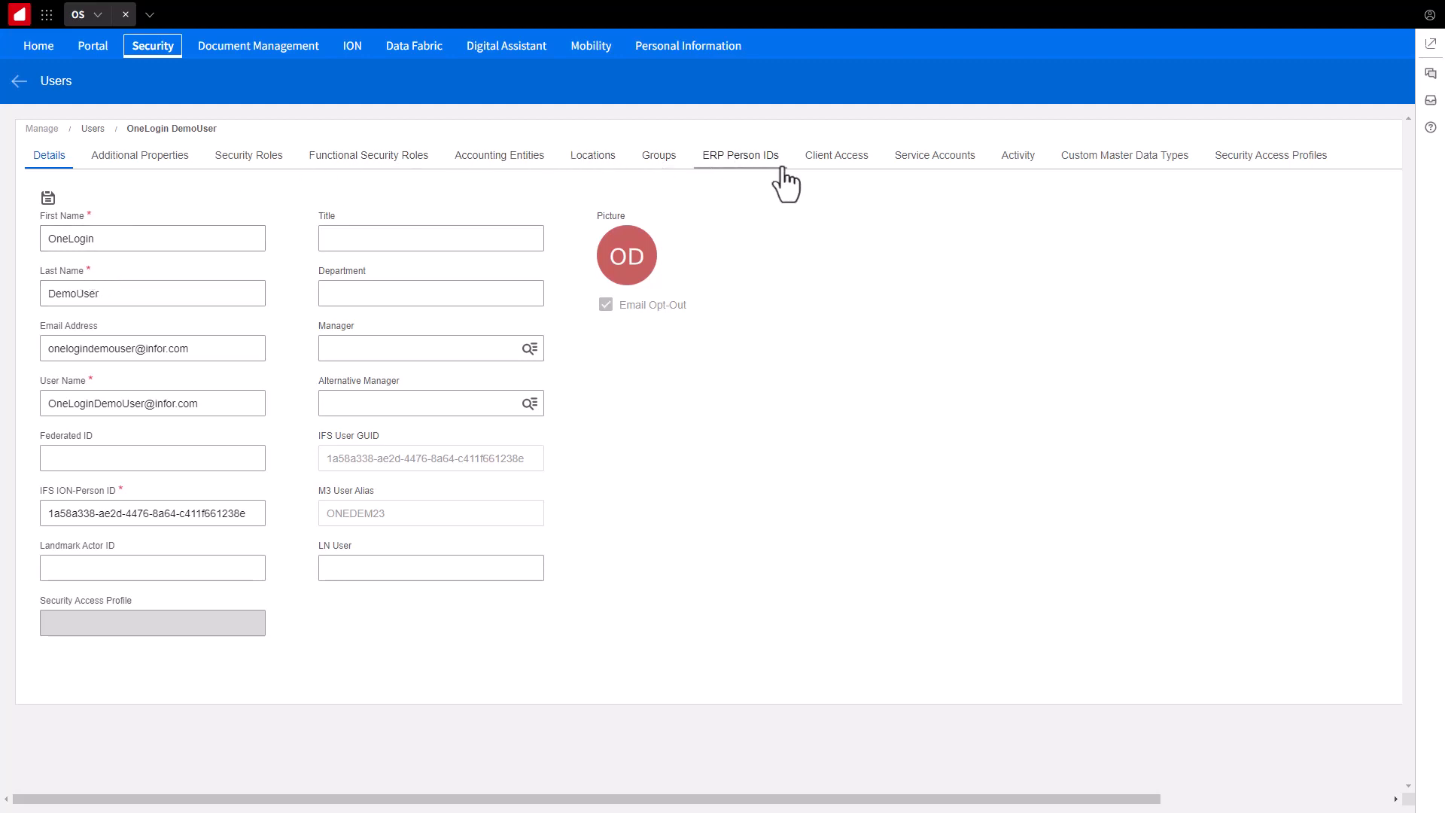
pyautogui.click(1017, 155)
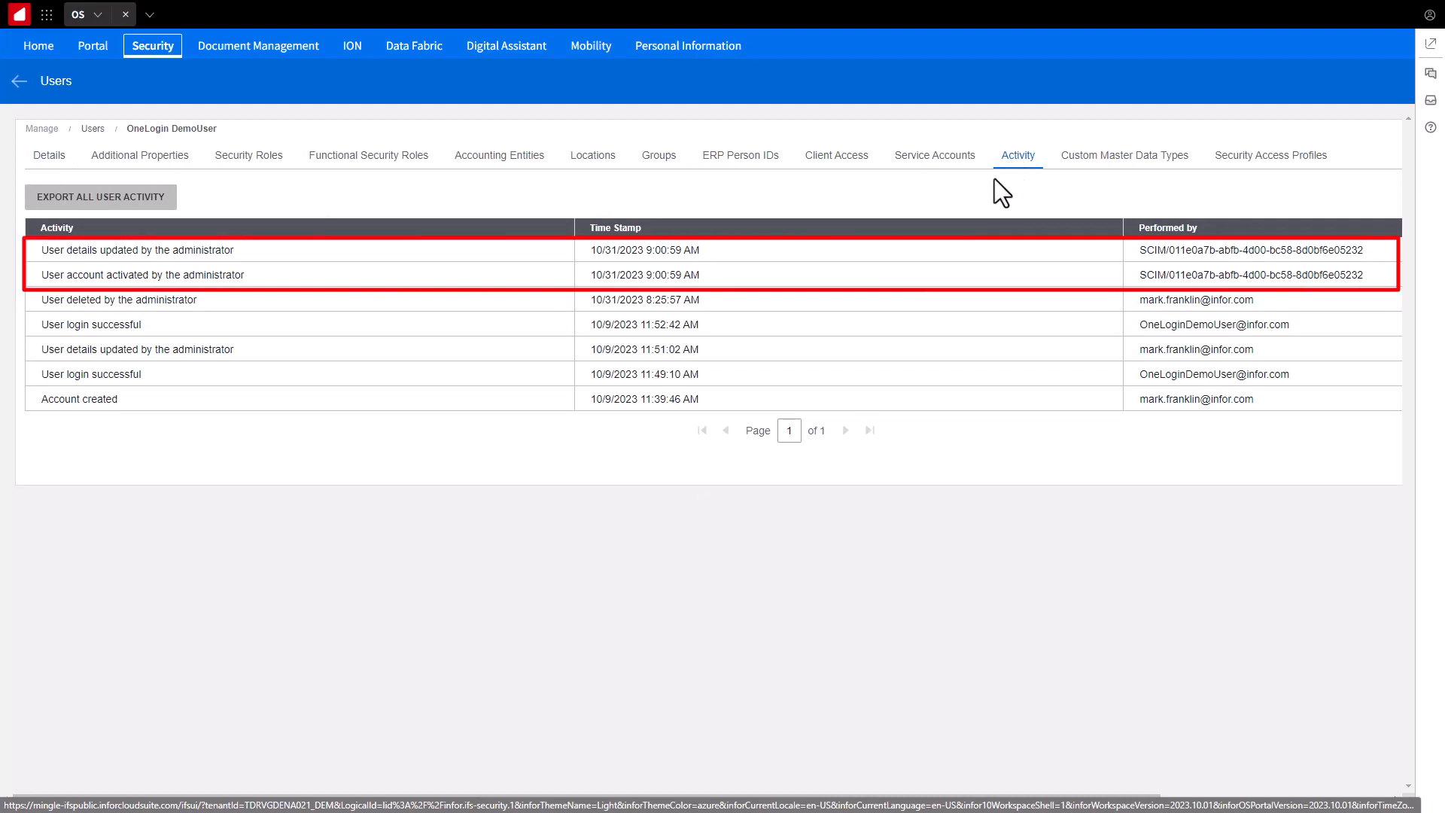
pyautogui.moveTo(967, 204)
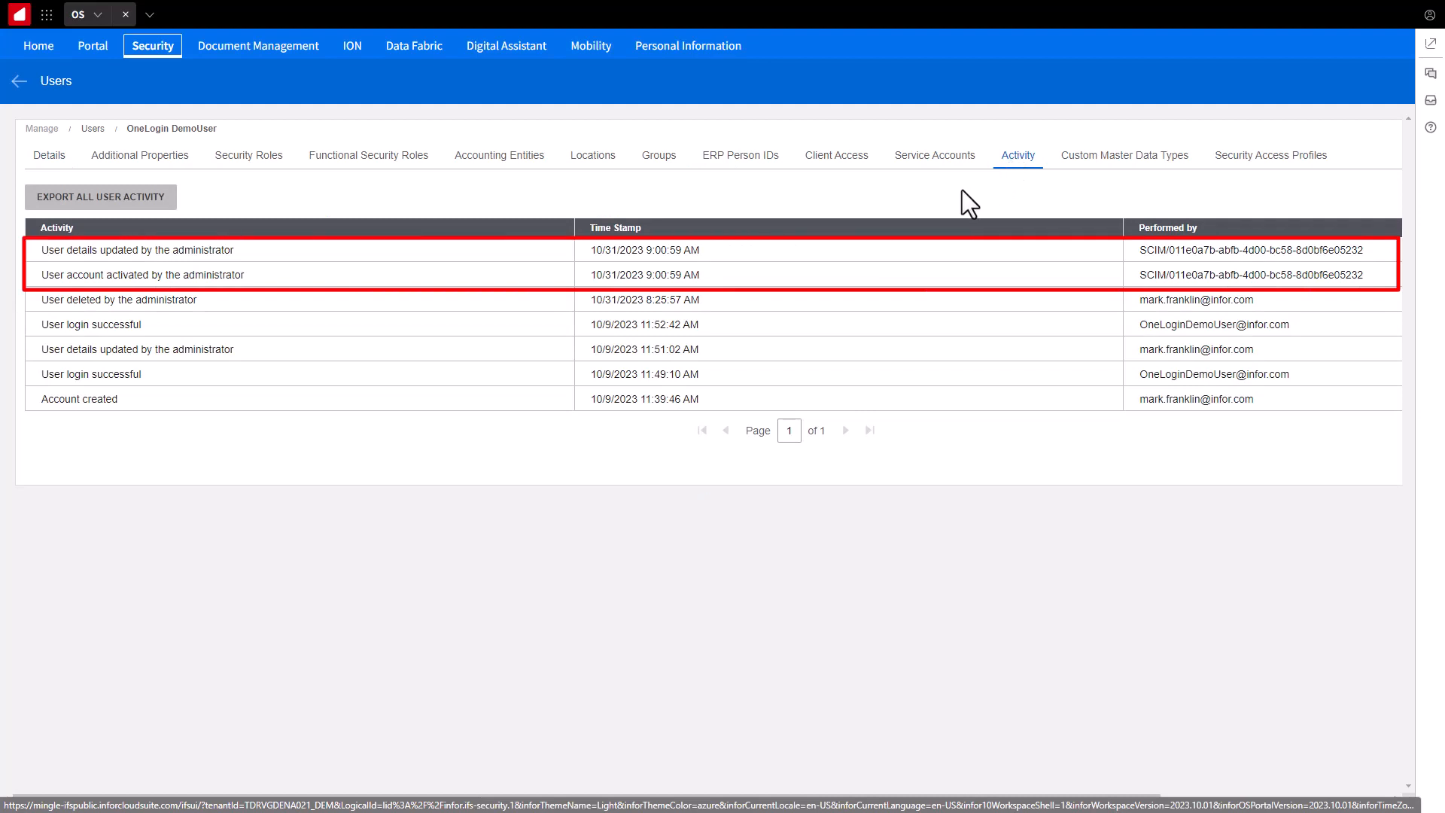